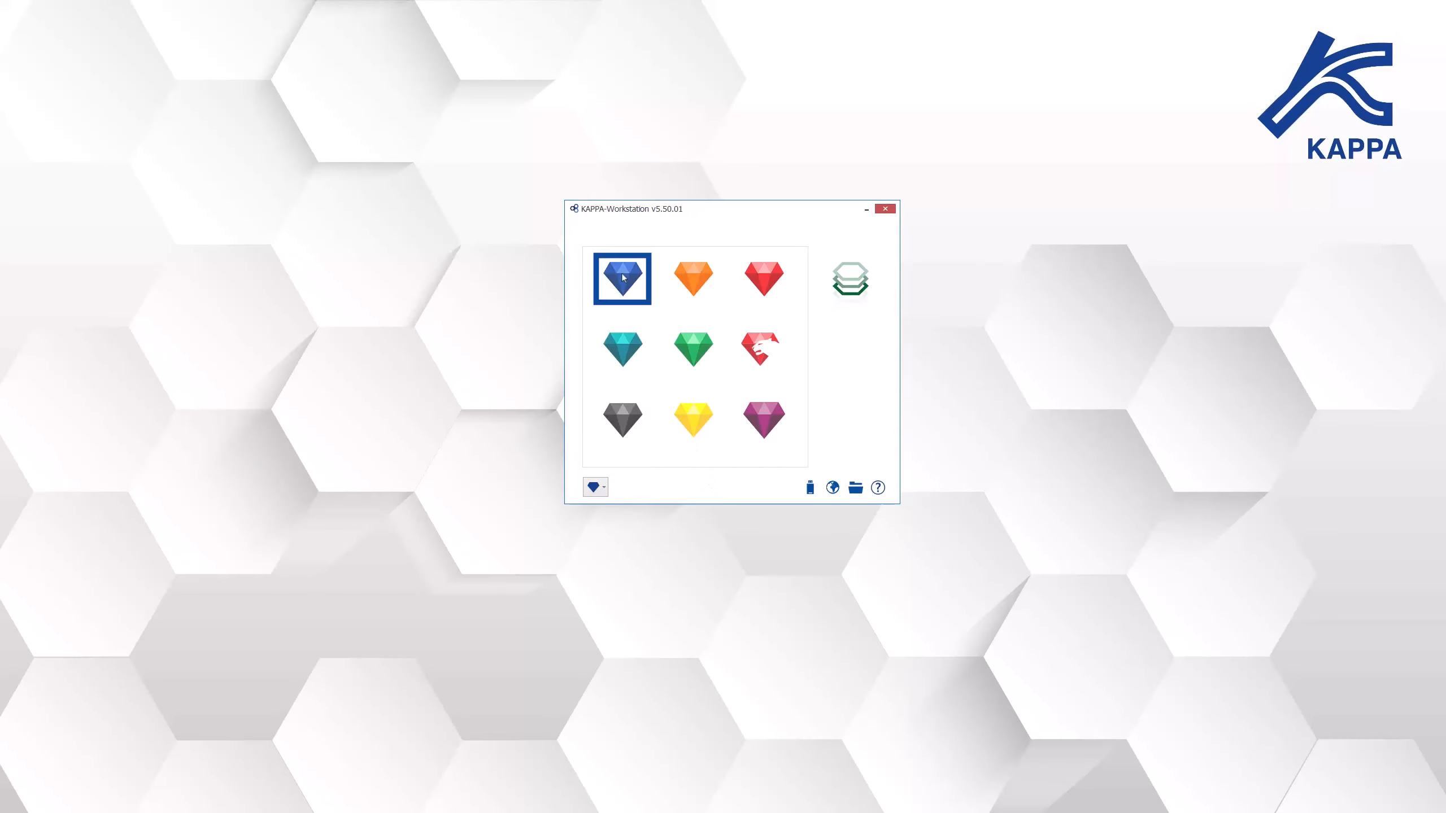
- Launch the Saphir pressure transient module from the KAPPA-Workstation launcher
click(621, 279)
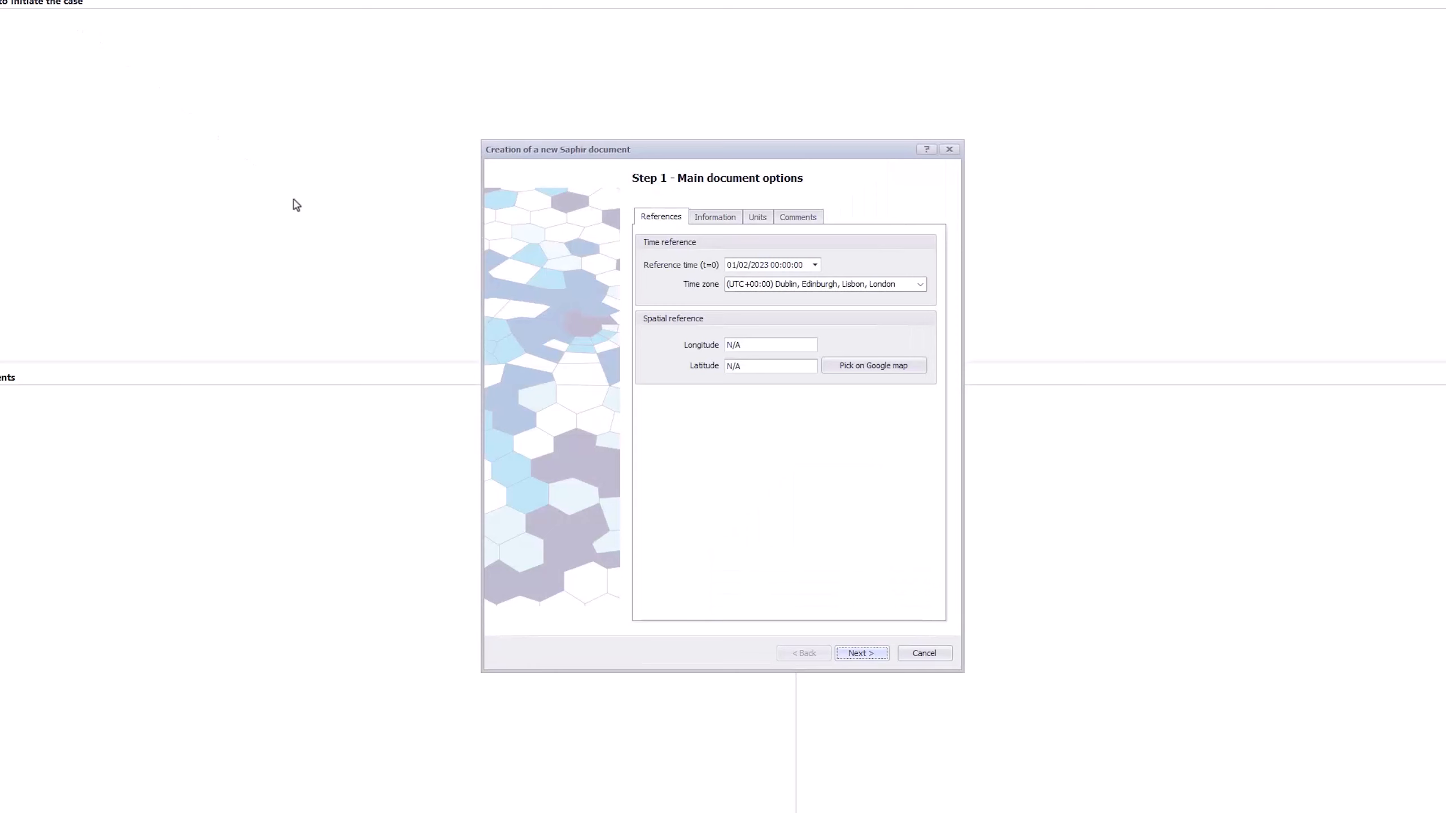
- Set pay zone 50 ft and porosity 0.2 in the test parameters and continue to PVT and diffusion
click(860, 653)
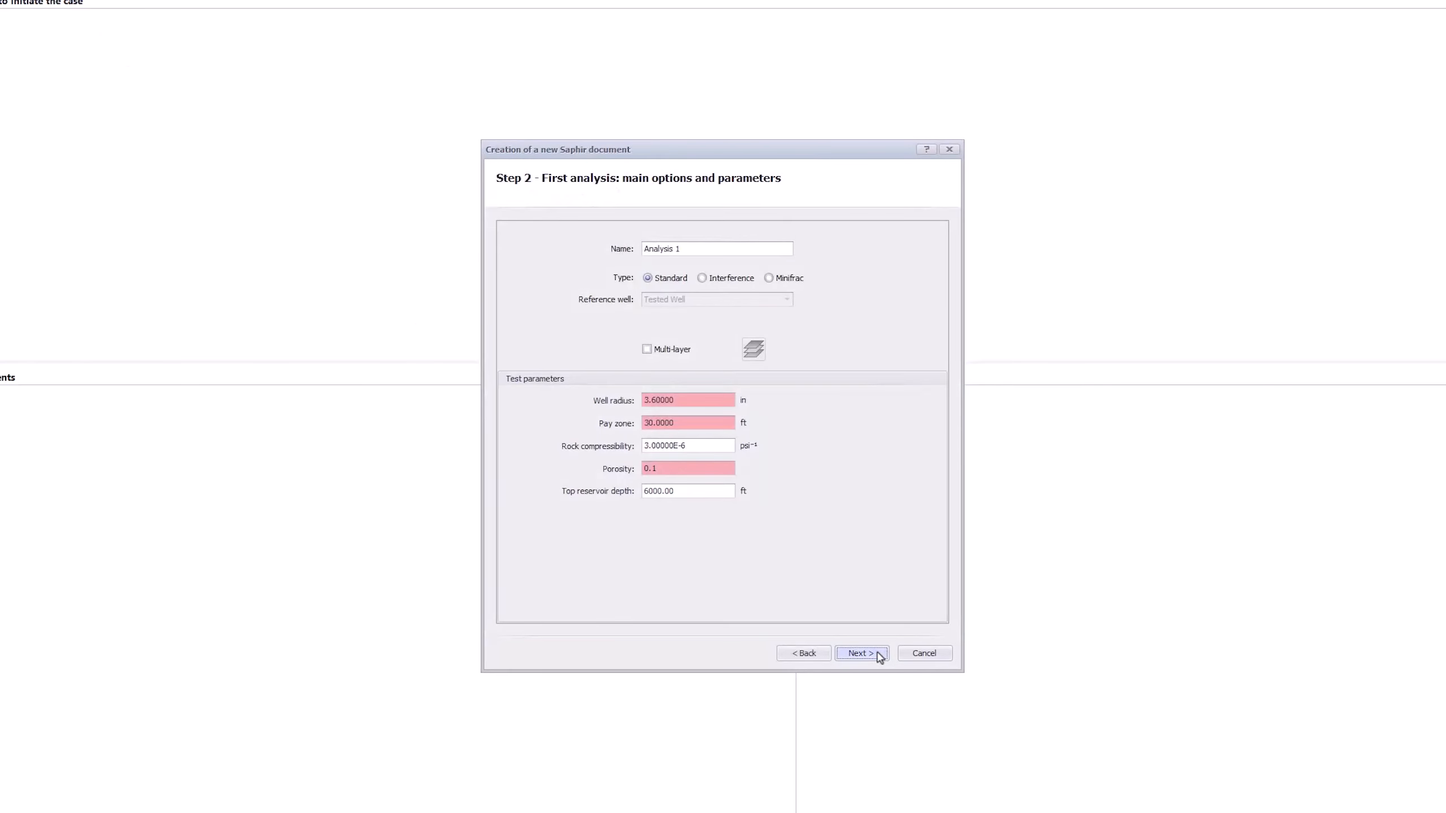
click(687, 422)
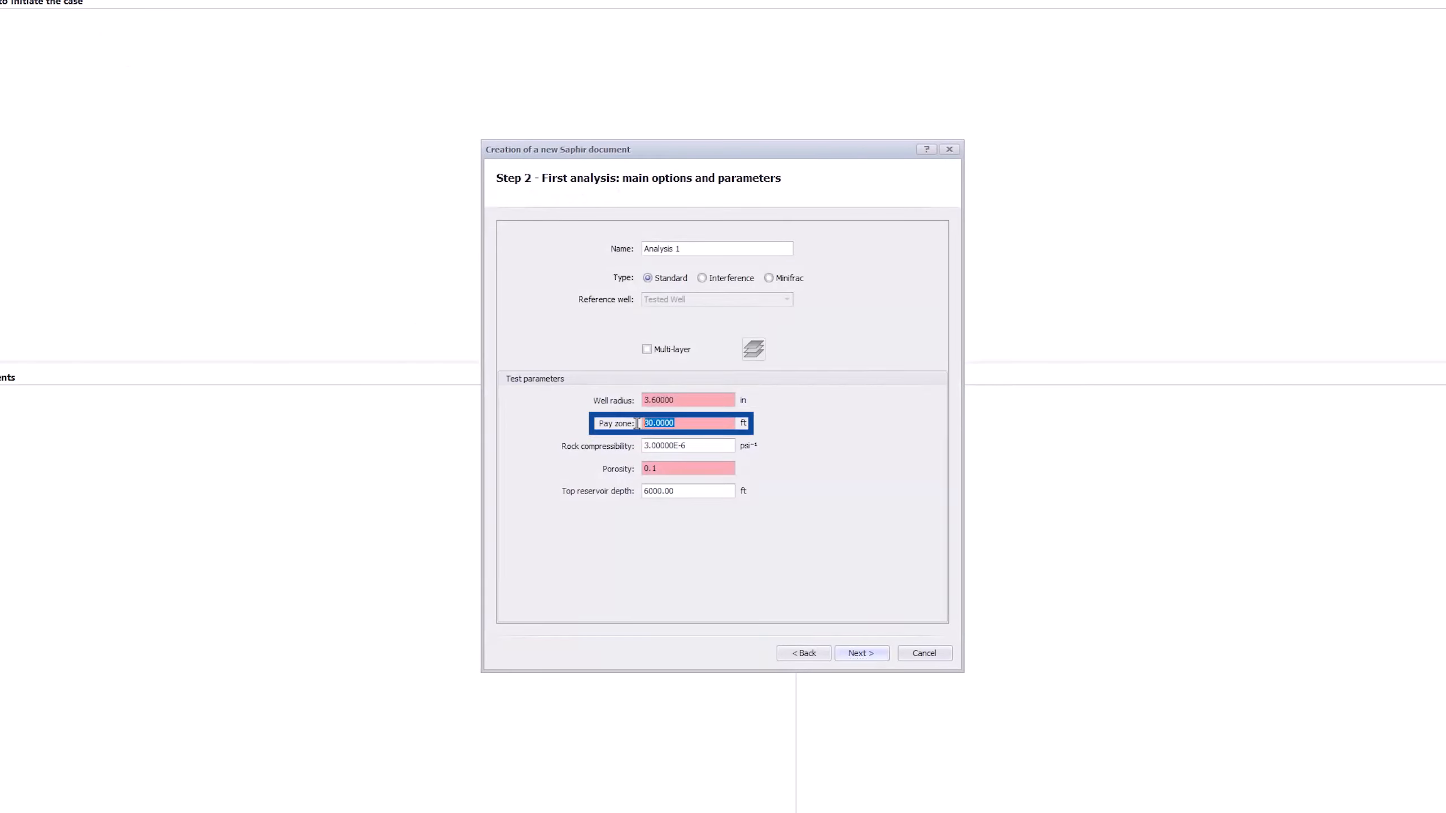
text(50)
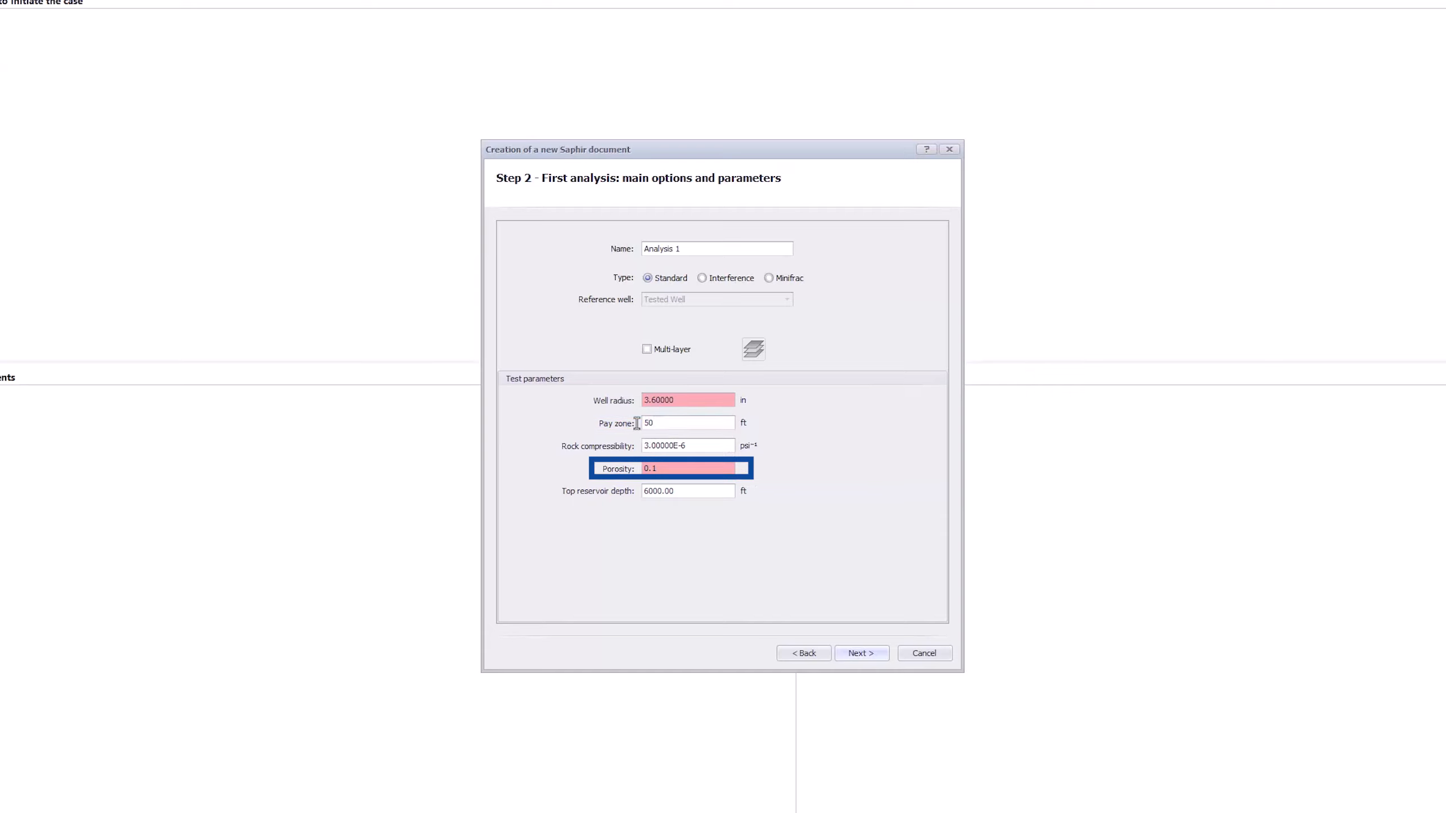
text(0.2)
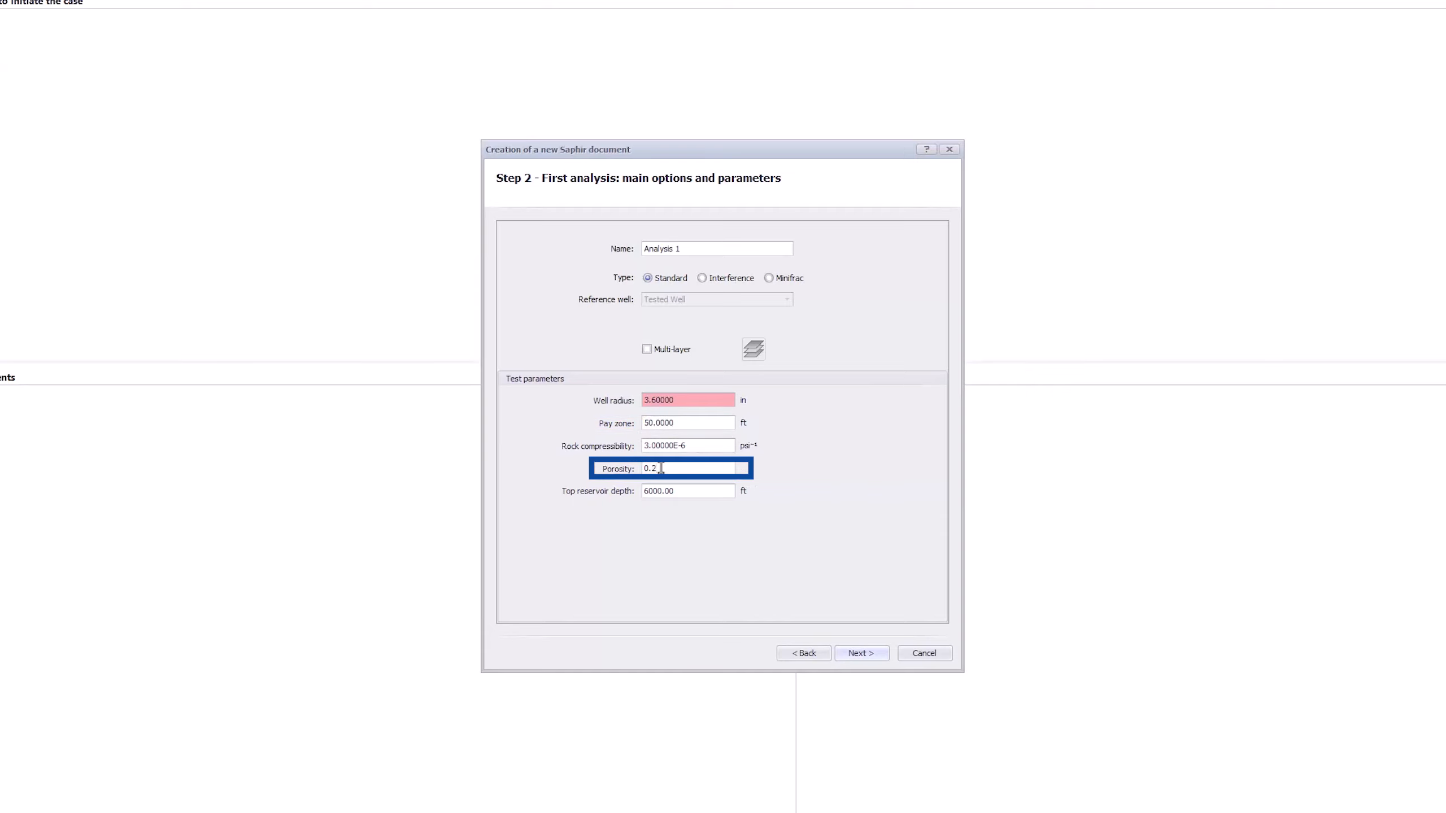
click(859, 653)
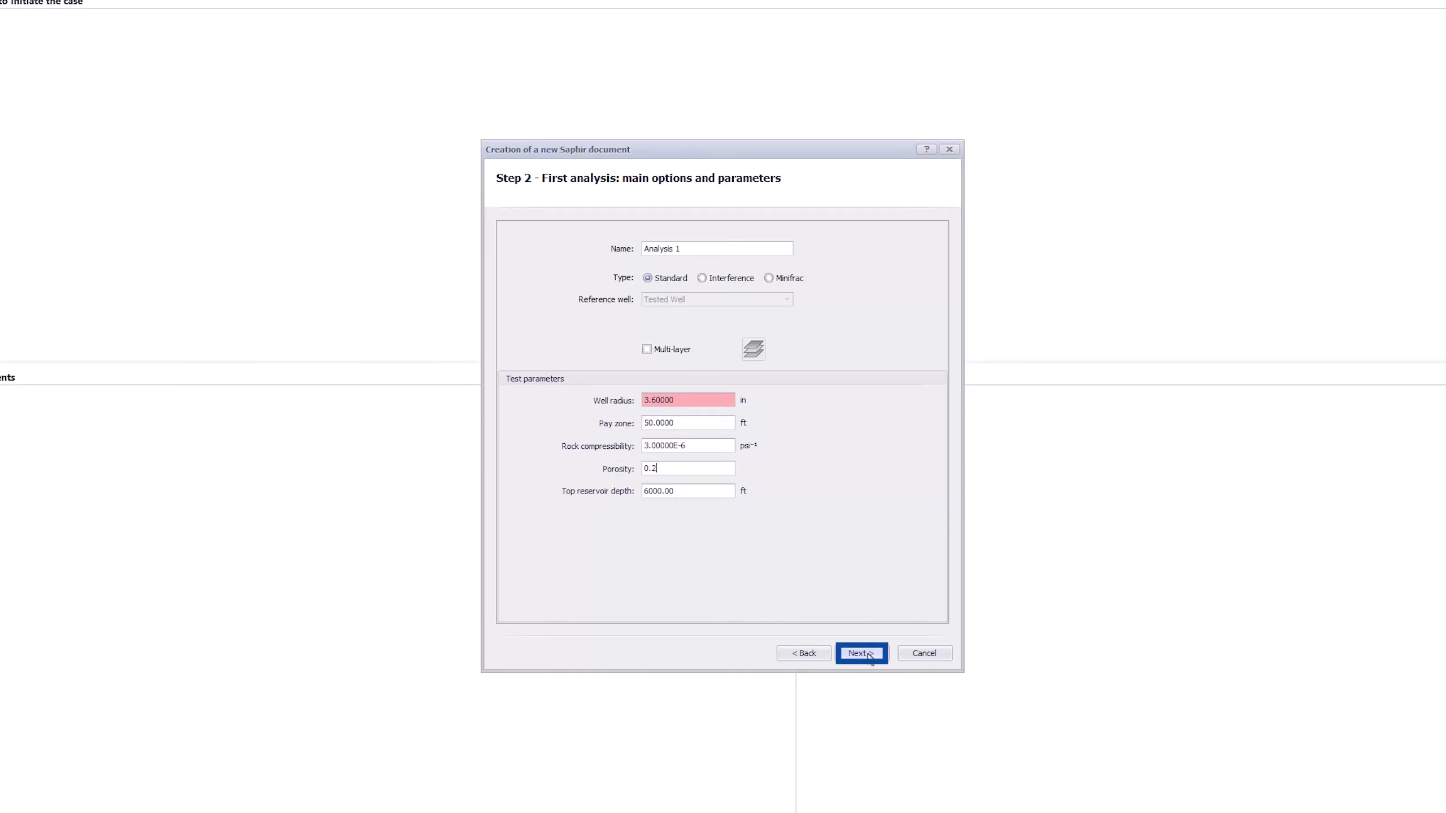
click(860, 653)
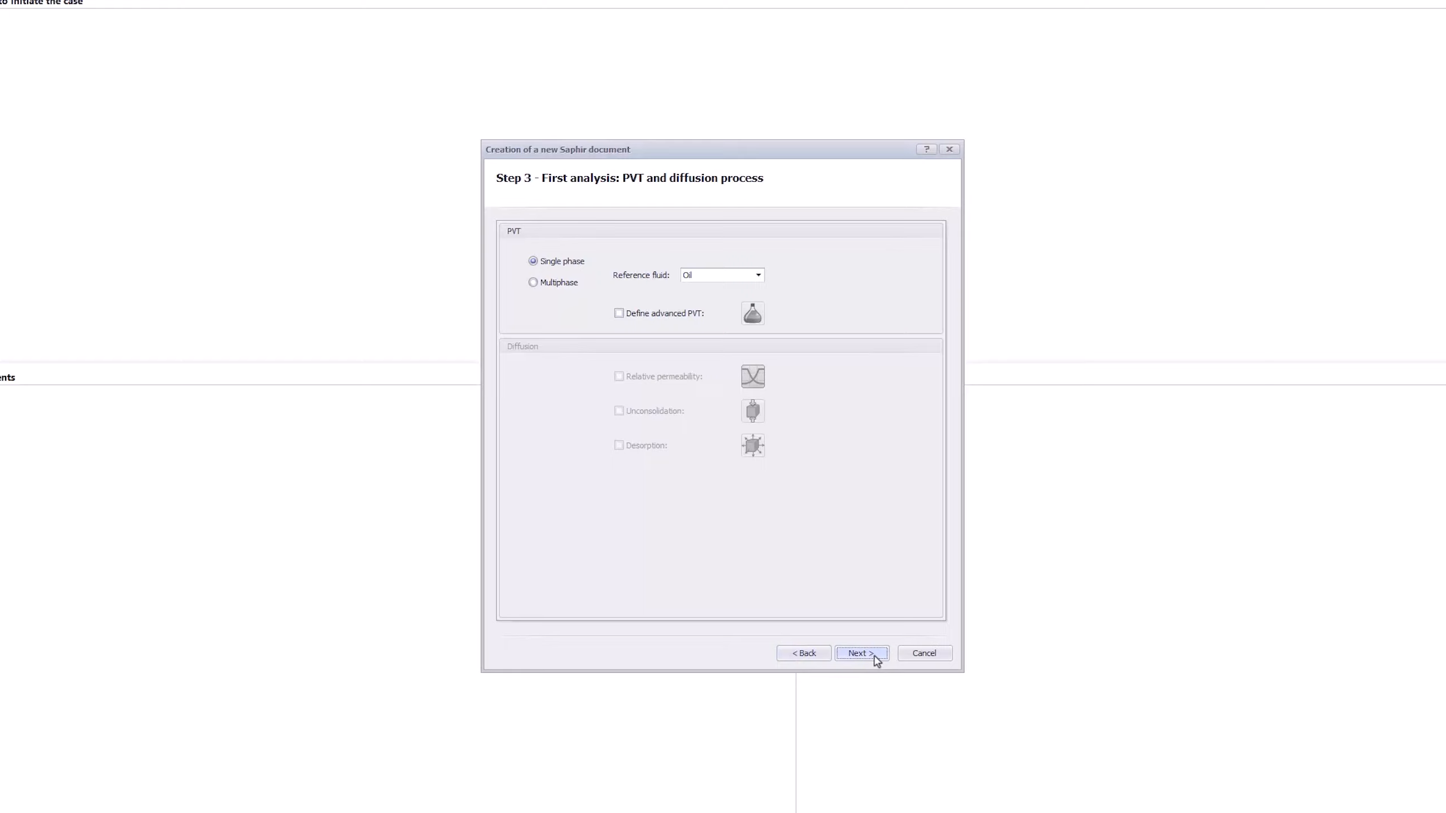
- Choose a Multiphase fluid description and start defining the advanced PVT
click(533, 283)
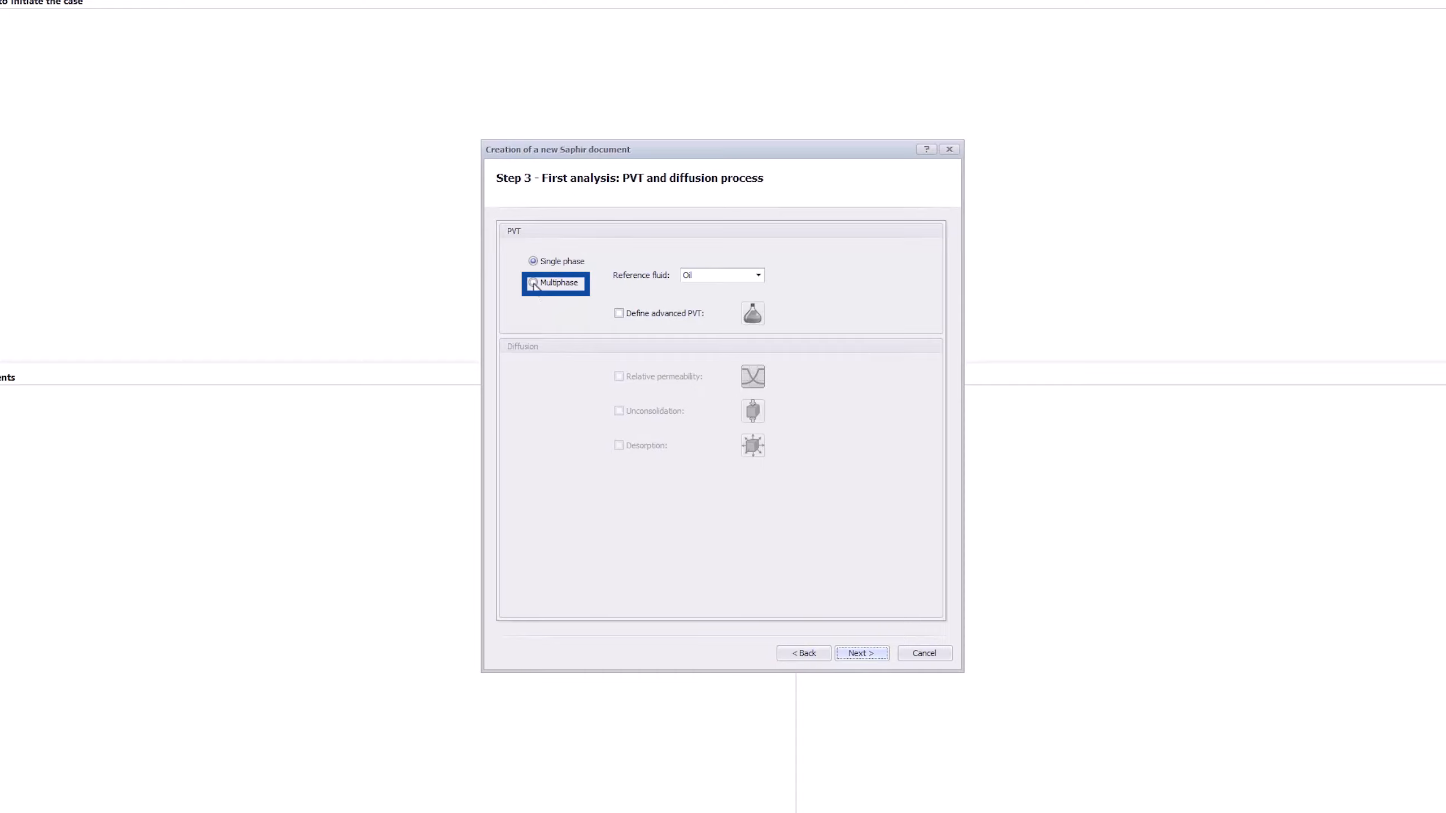
click(533, 282)
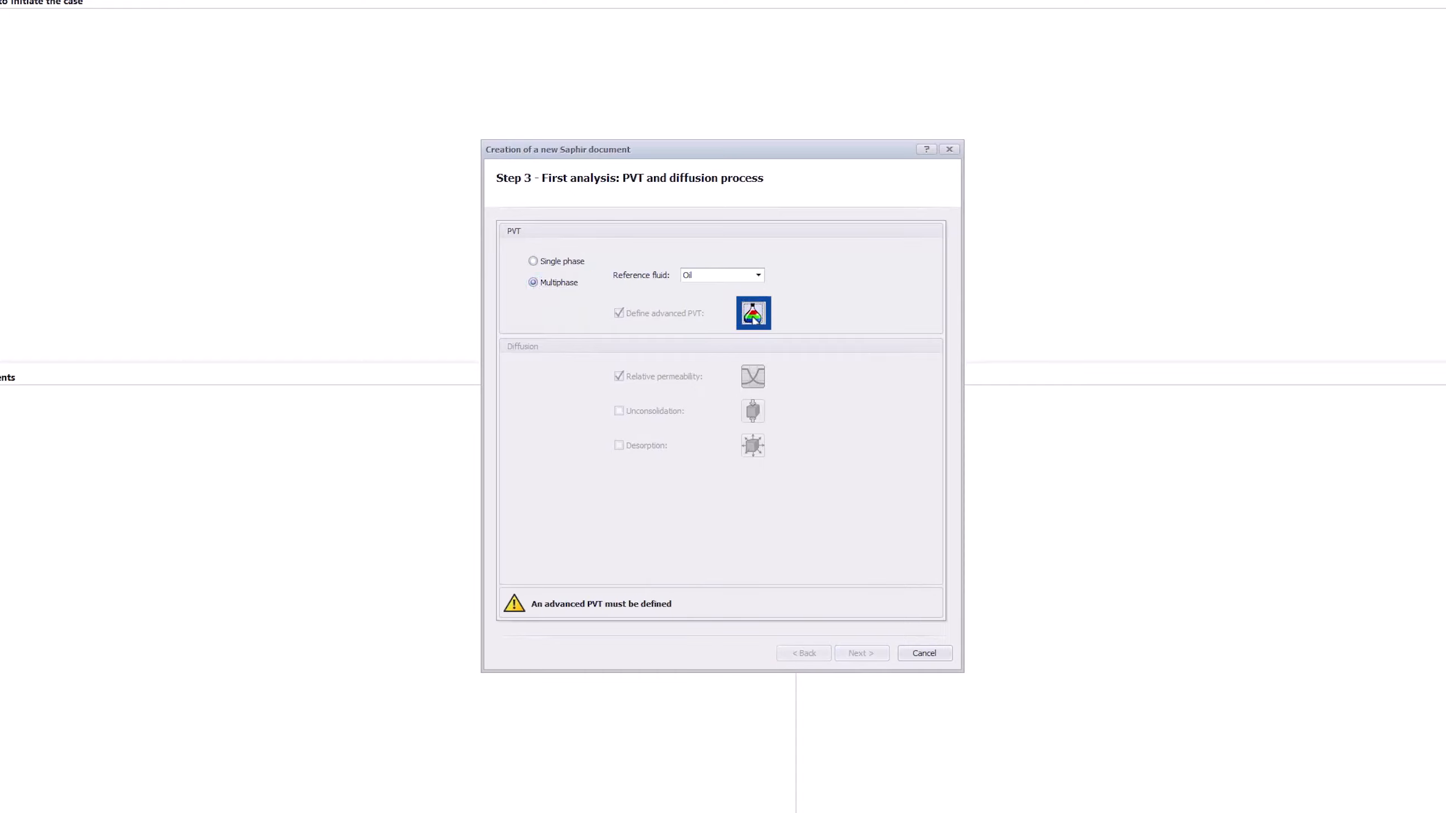
click(752, 312)
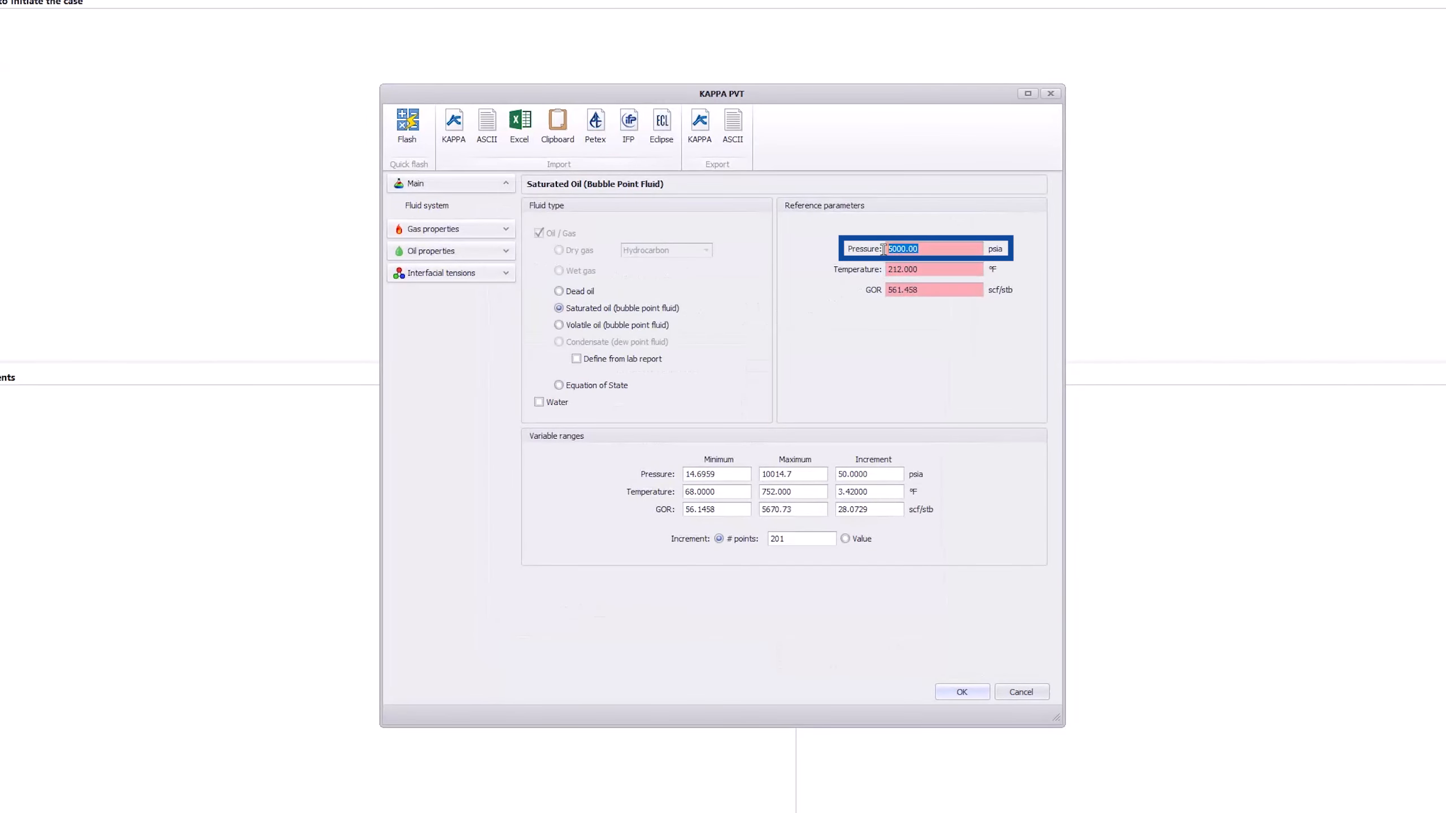
- Define saturated oil at 3500 psia, 200 °F with GOR 500 and accept the PVT
text(3500)
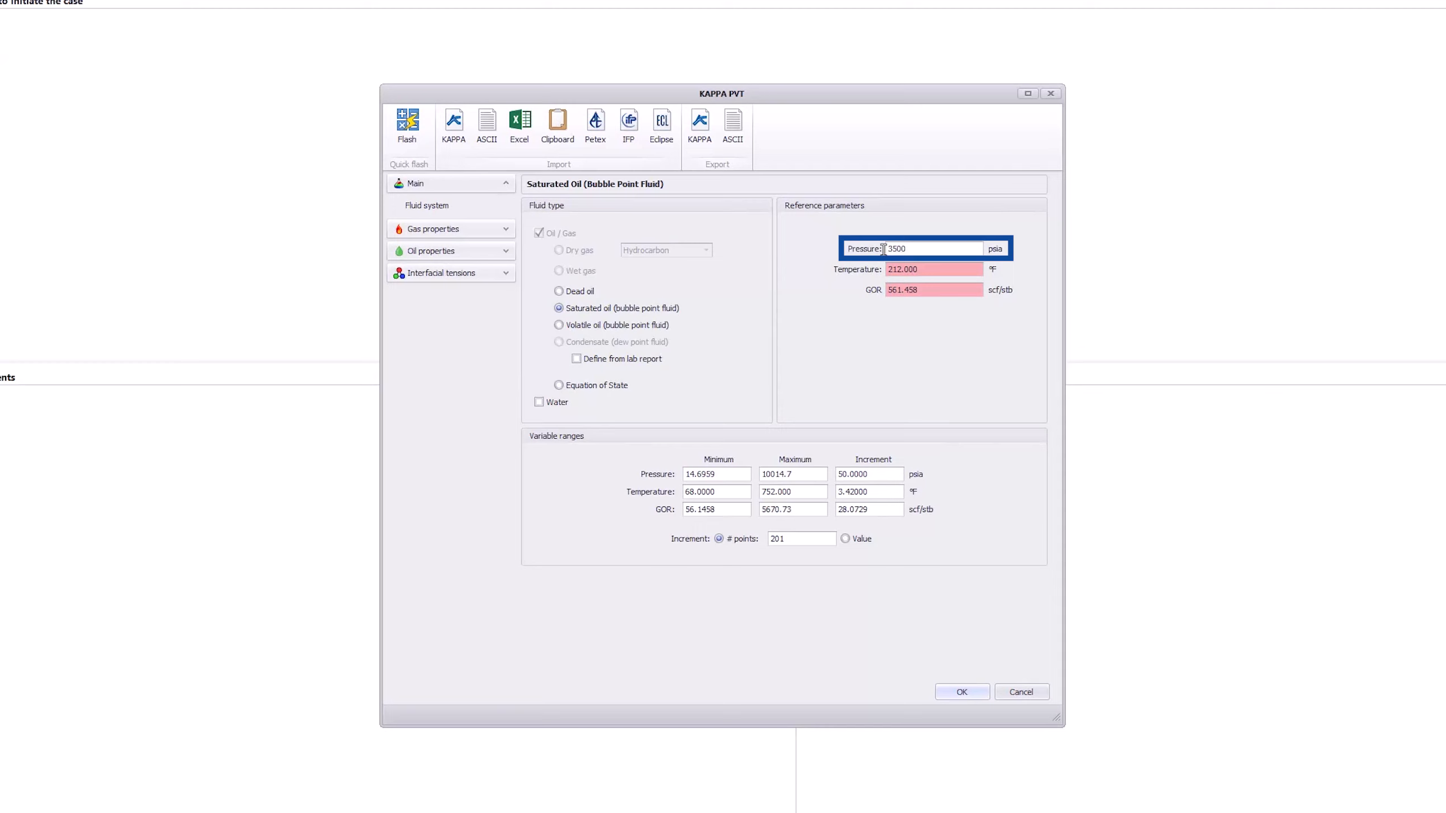
click(930, 269)
text(200)
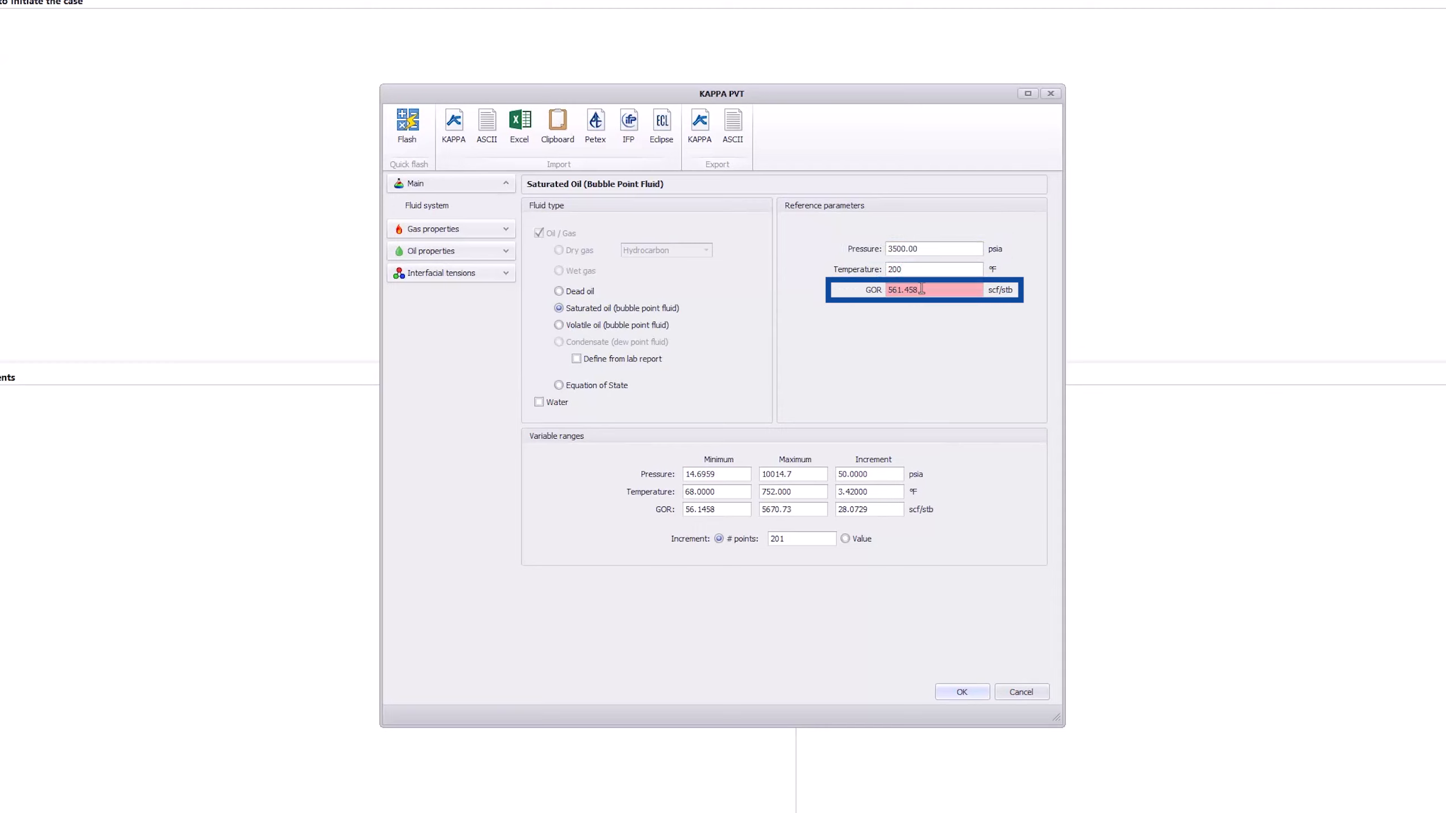
text(500)
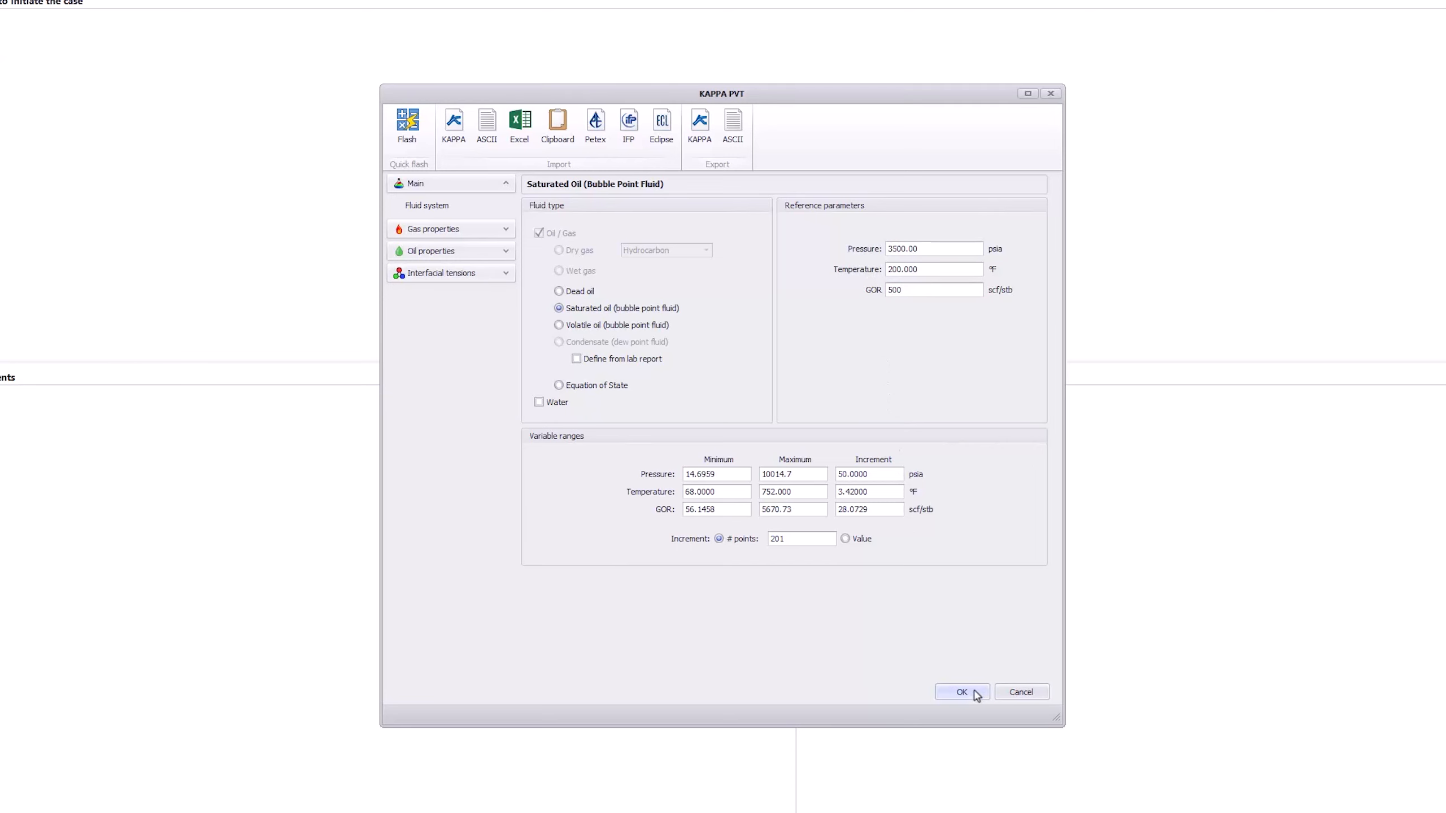
click(961, 691)
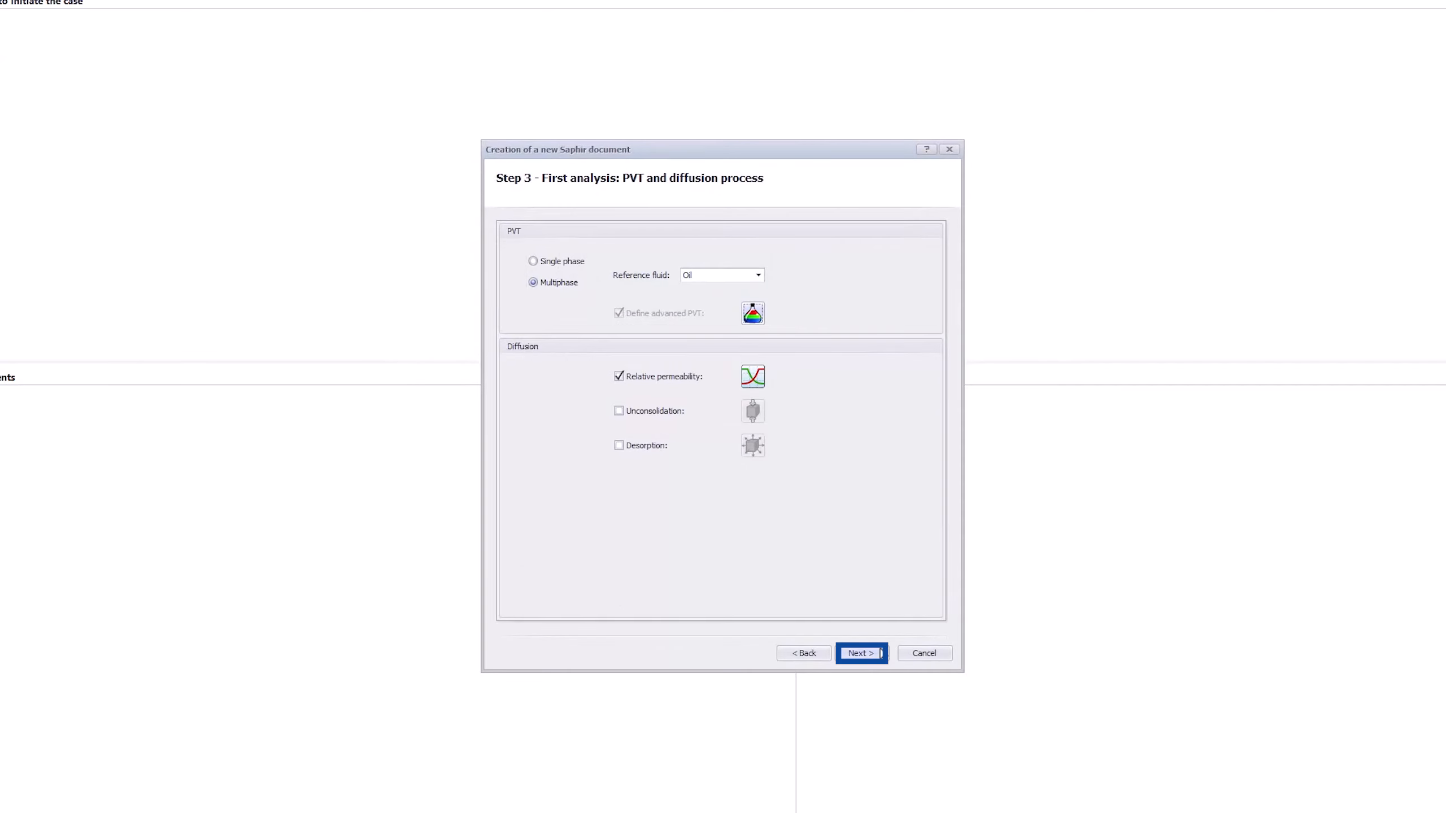
- Finish the wizard to create the empty Saphir analysis
click(861, 652)
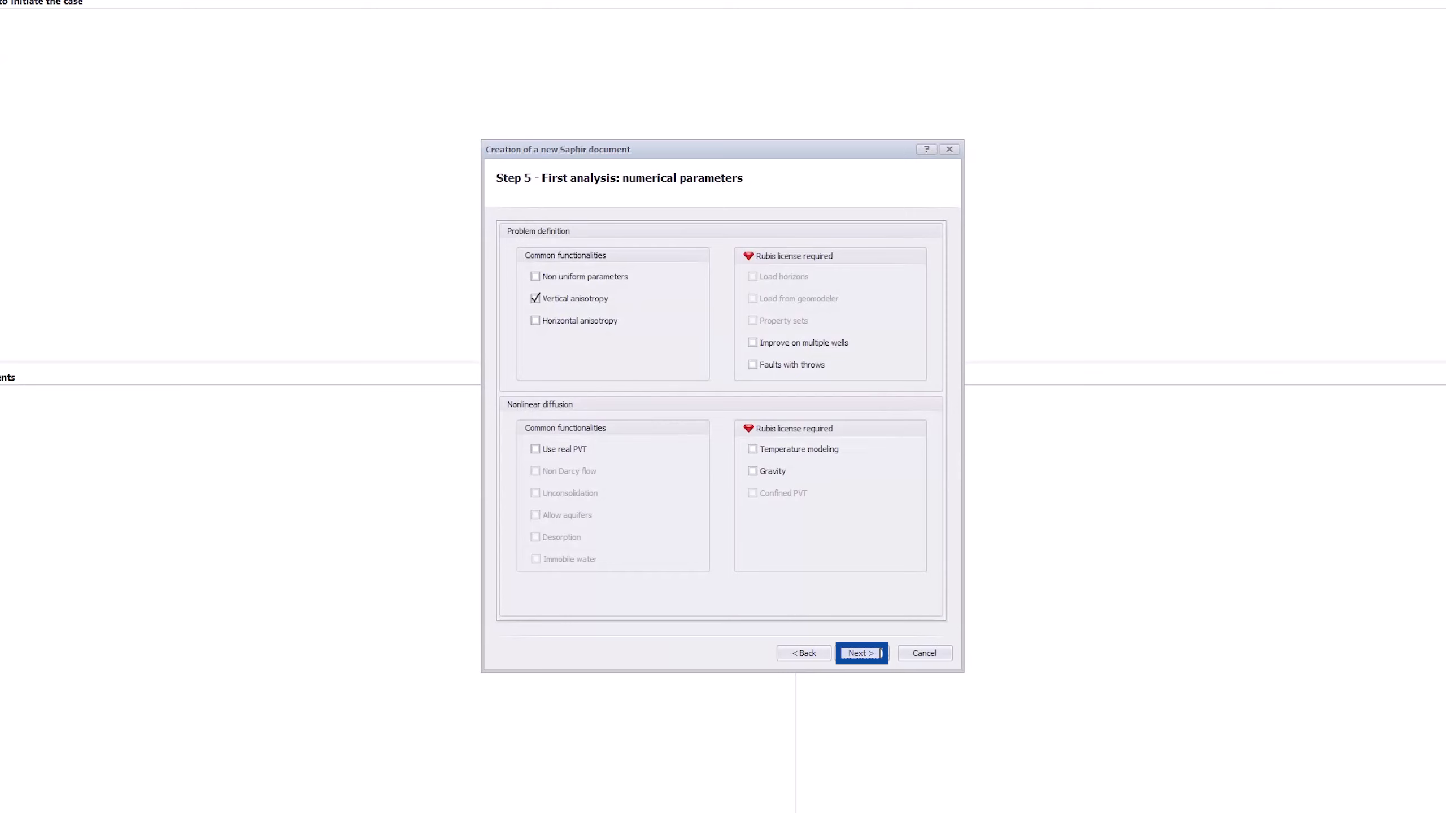
click(861, 652)
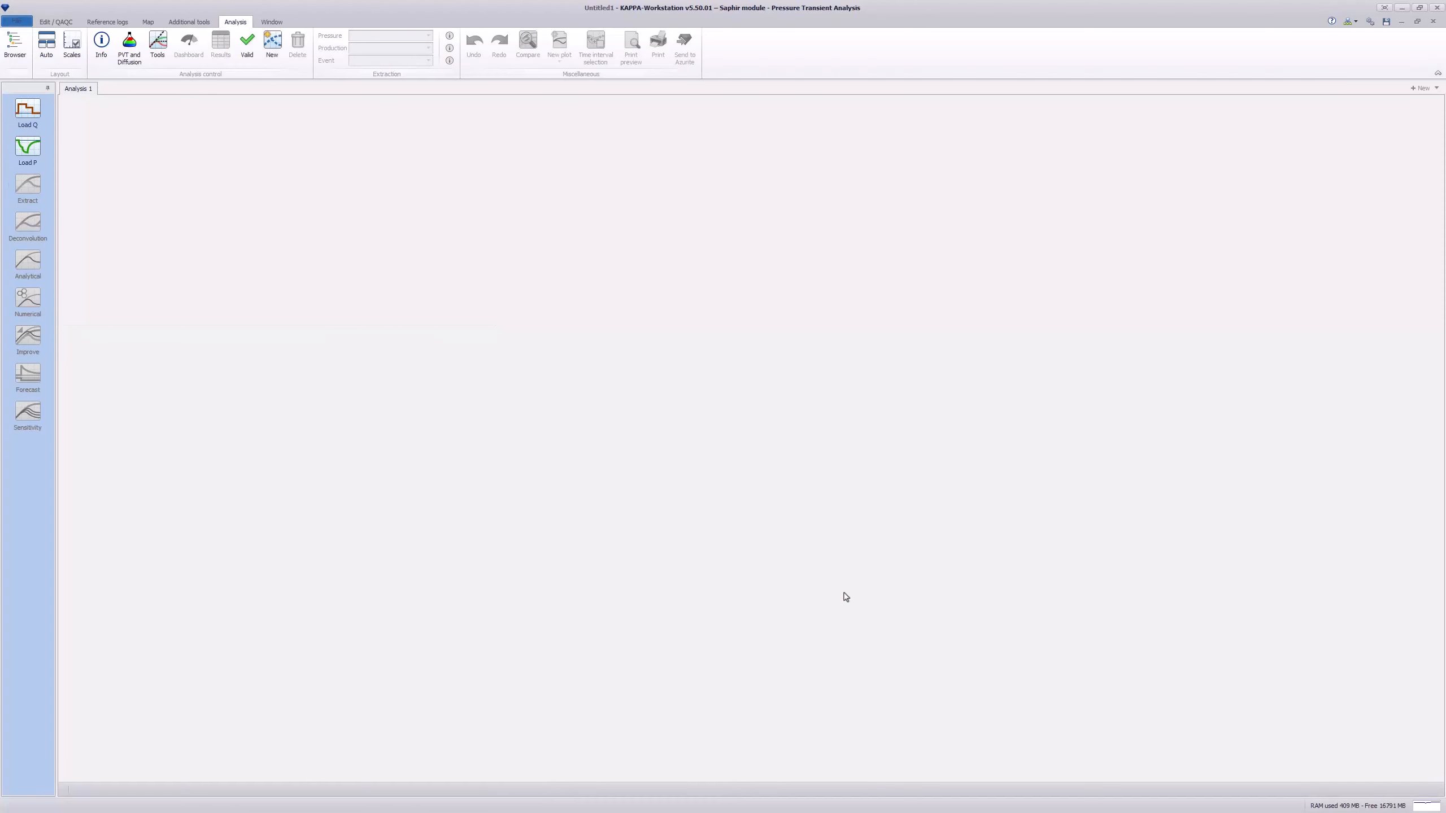
- Start Load Q from Excel using the Rates_Pressures.xlsx workbook
click(27, 111)
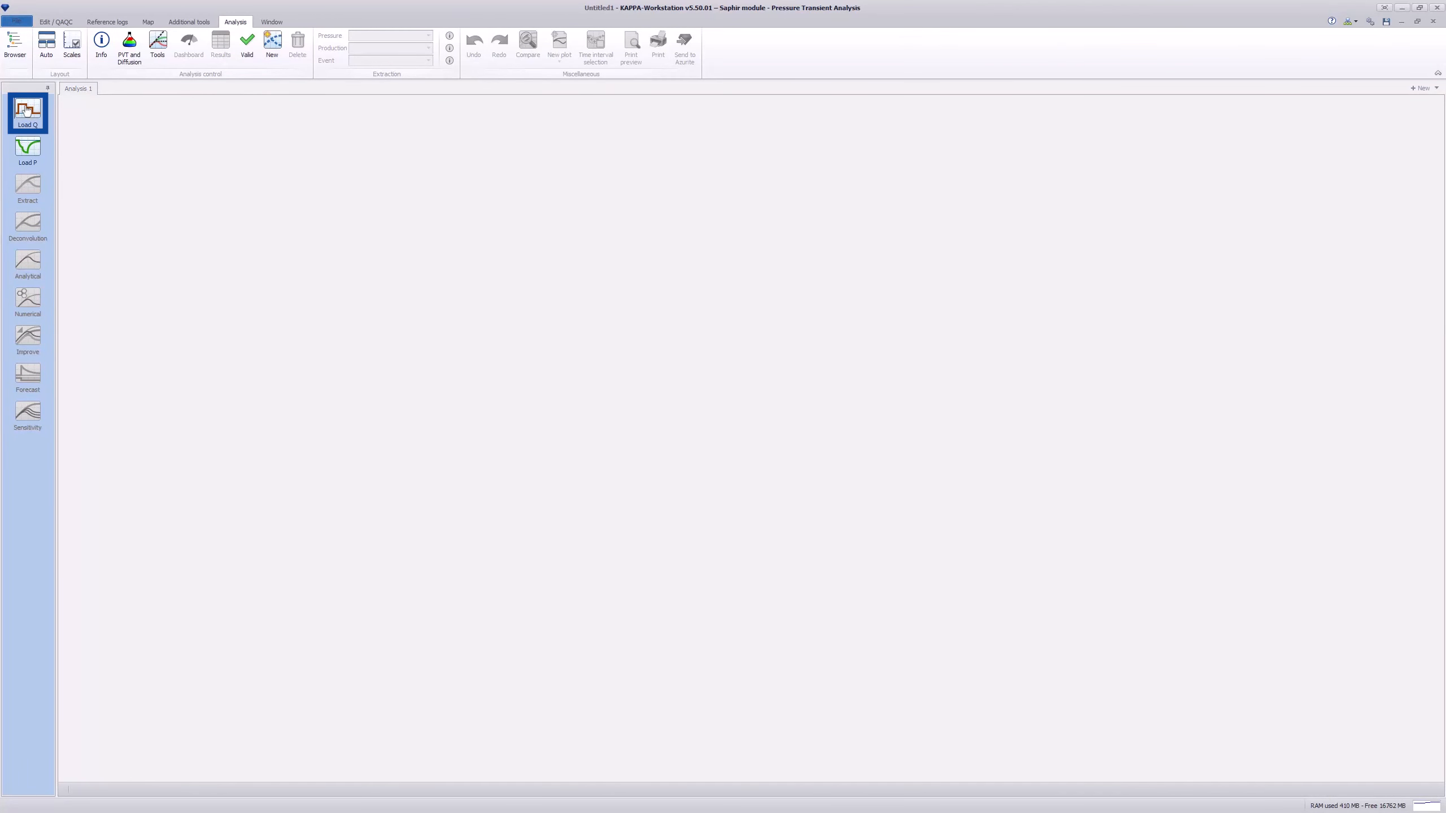
click(27, 113)
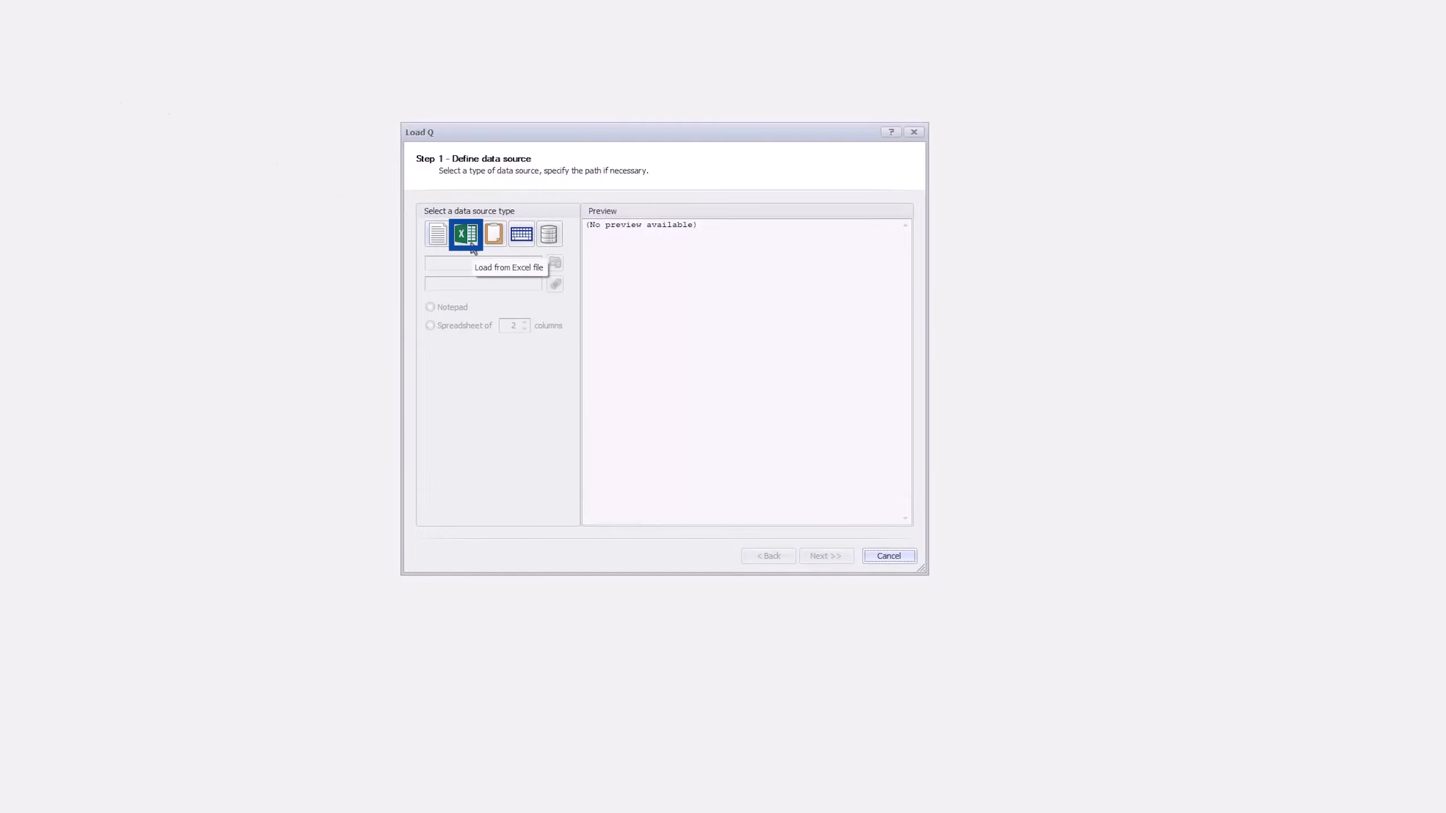
click(555, 263)
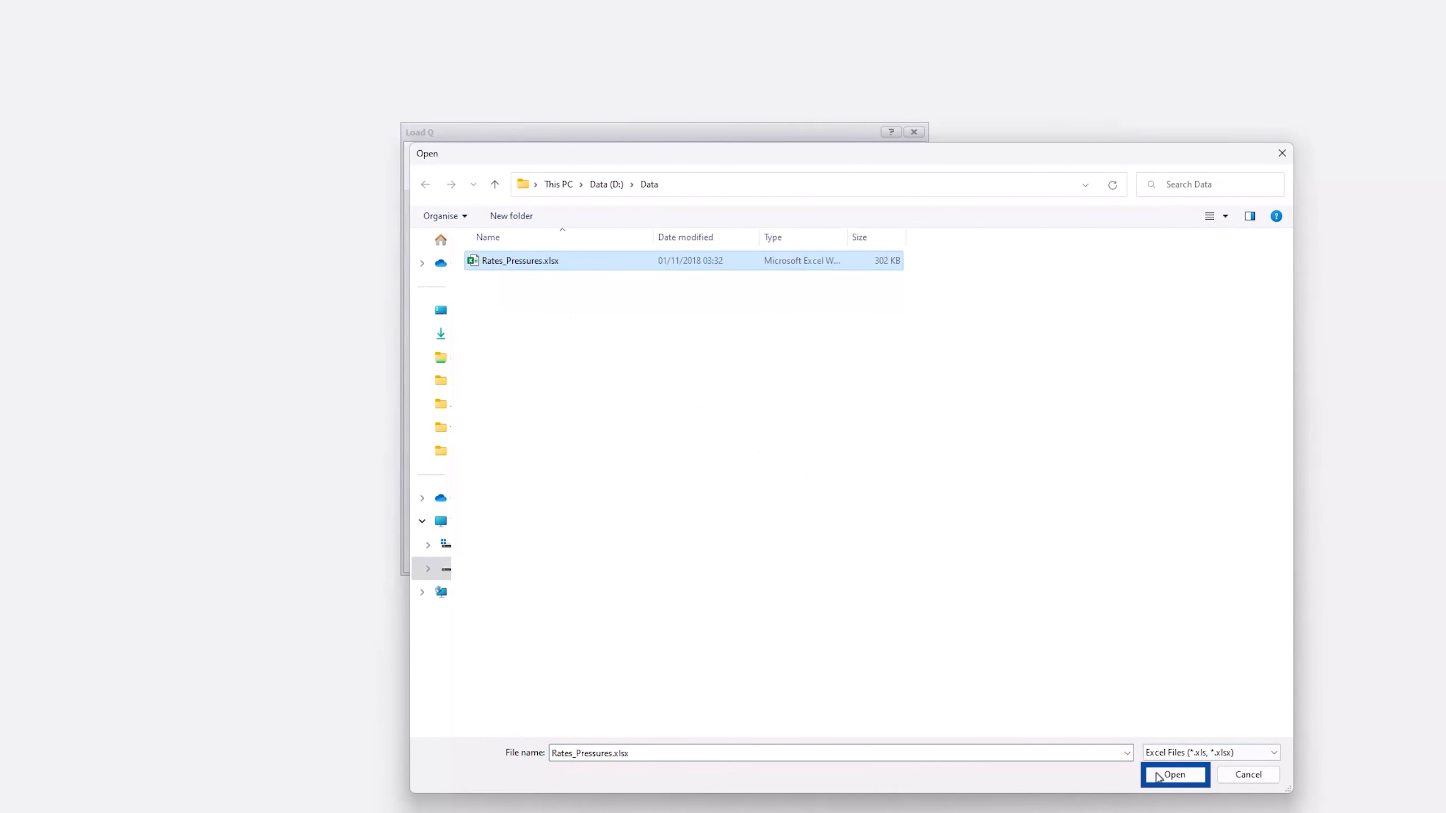
click(1175, 774)
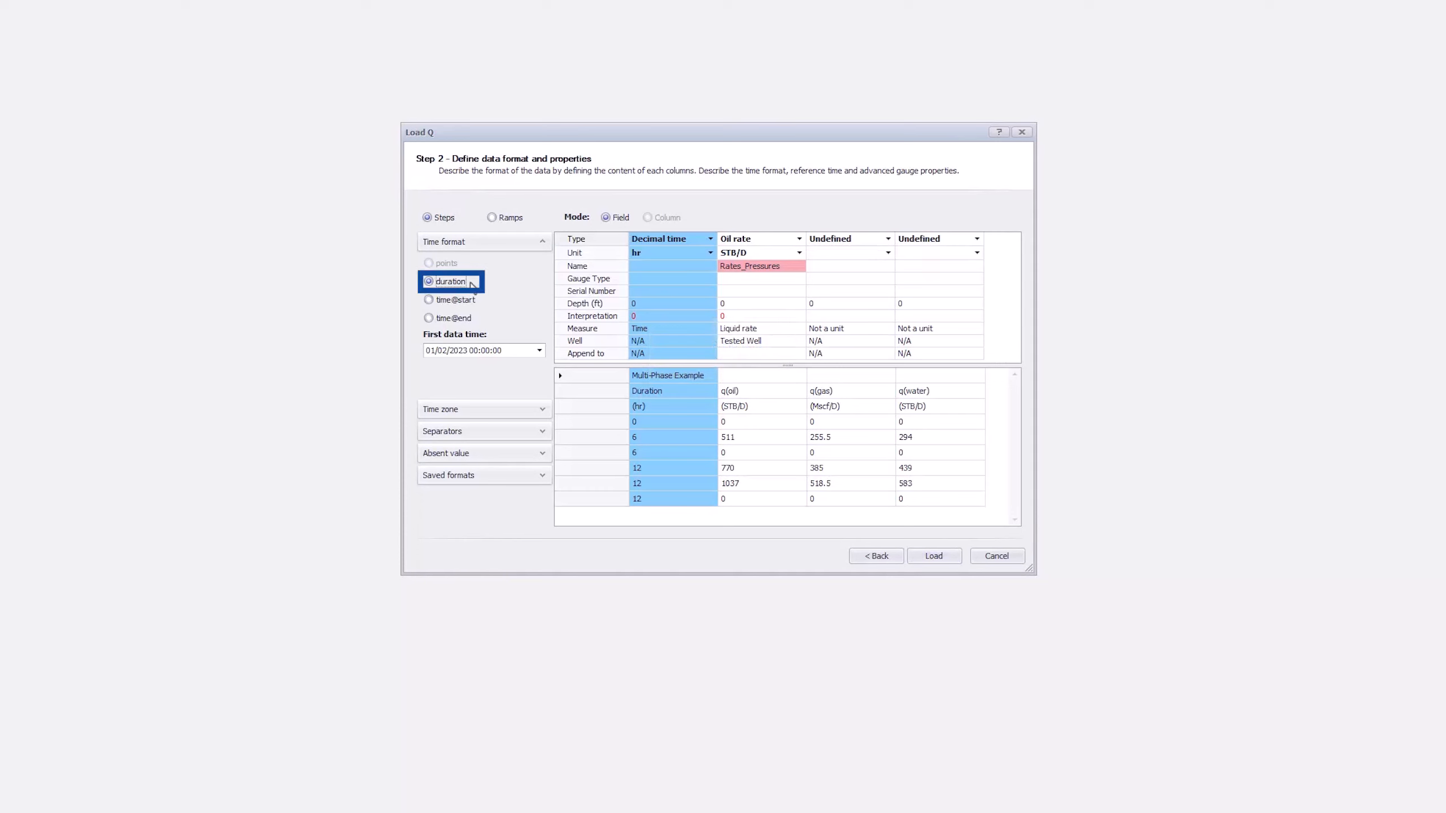
- Load duration-based oil, gas and water rate columns named Oil, Gas and Water
click(671, 238)
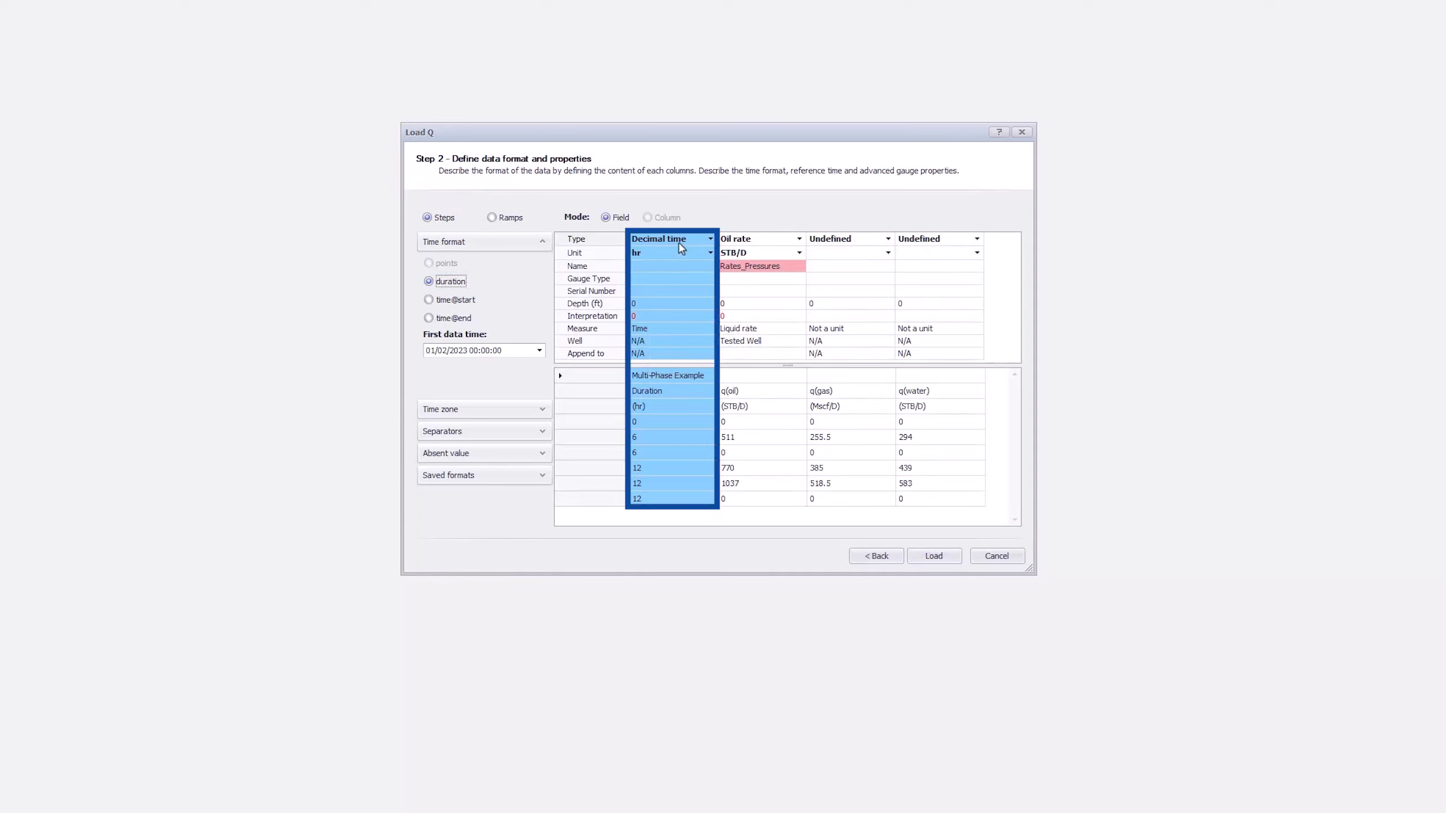
click(883, 238)
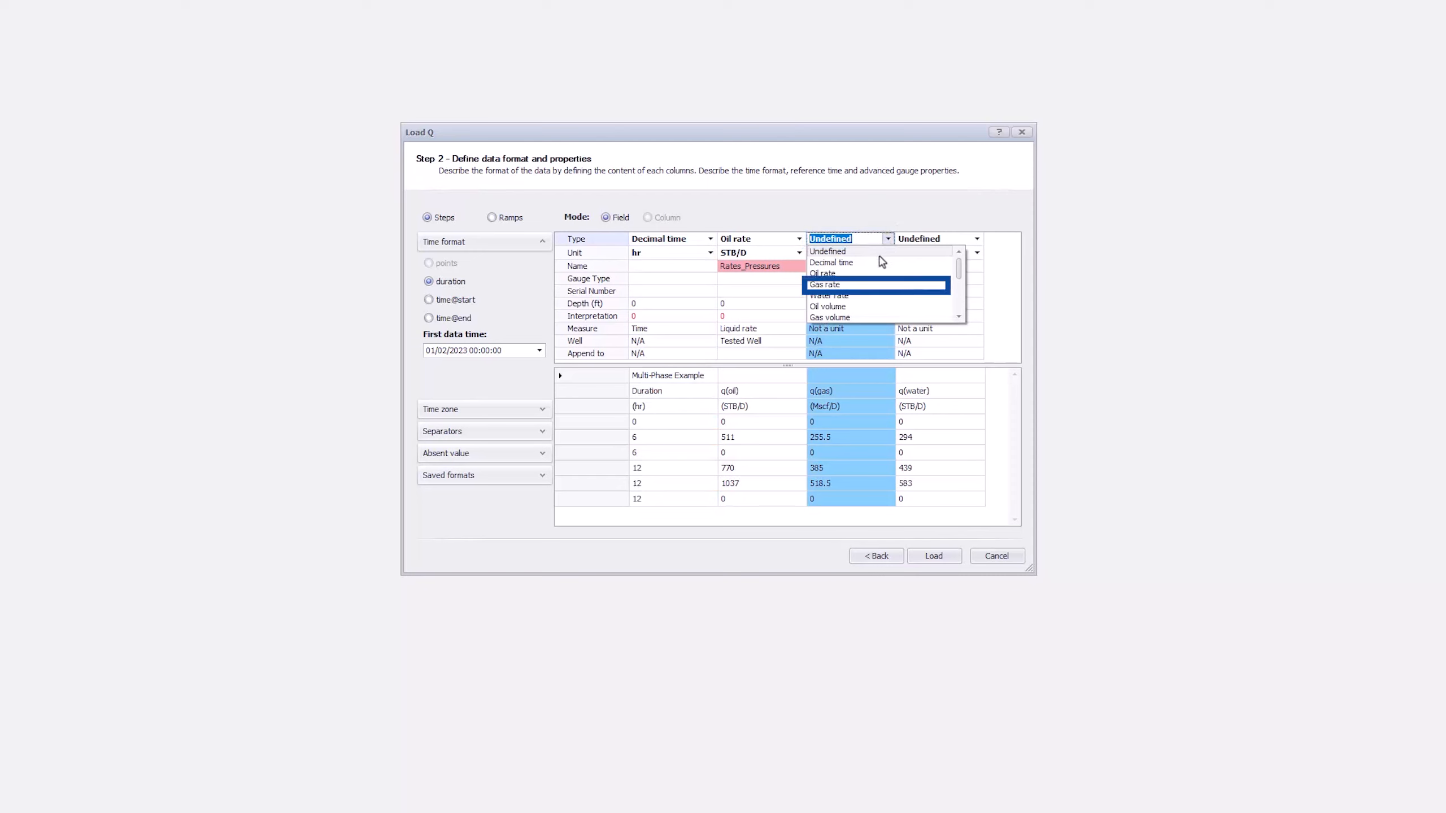
click(823, 283)
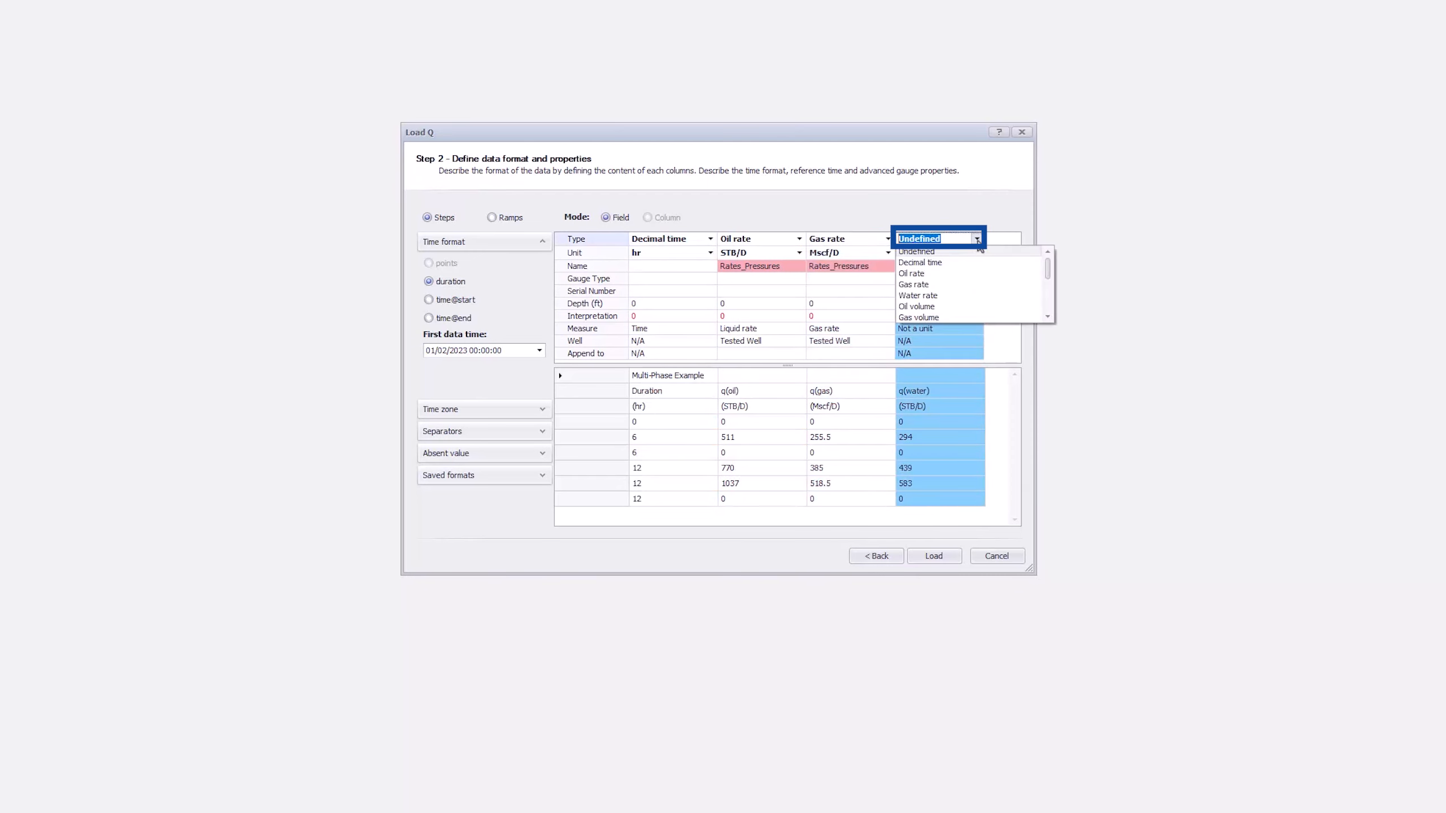
click(916, 294)
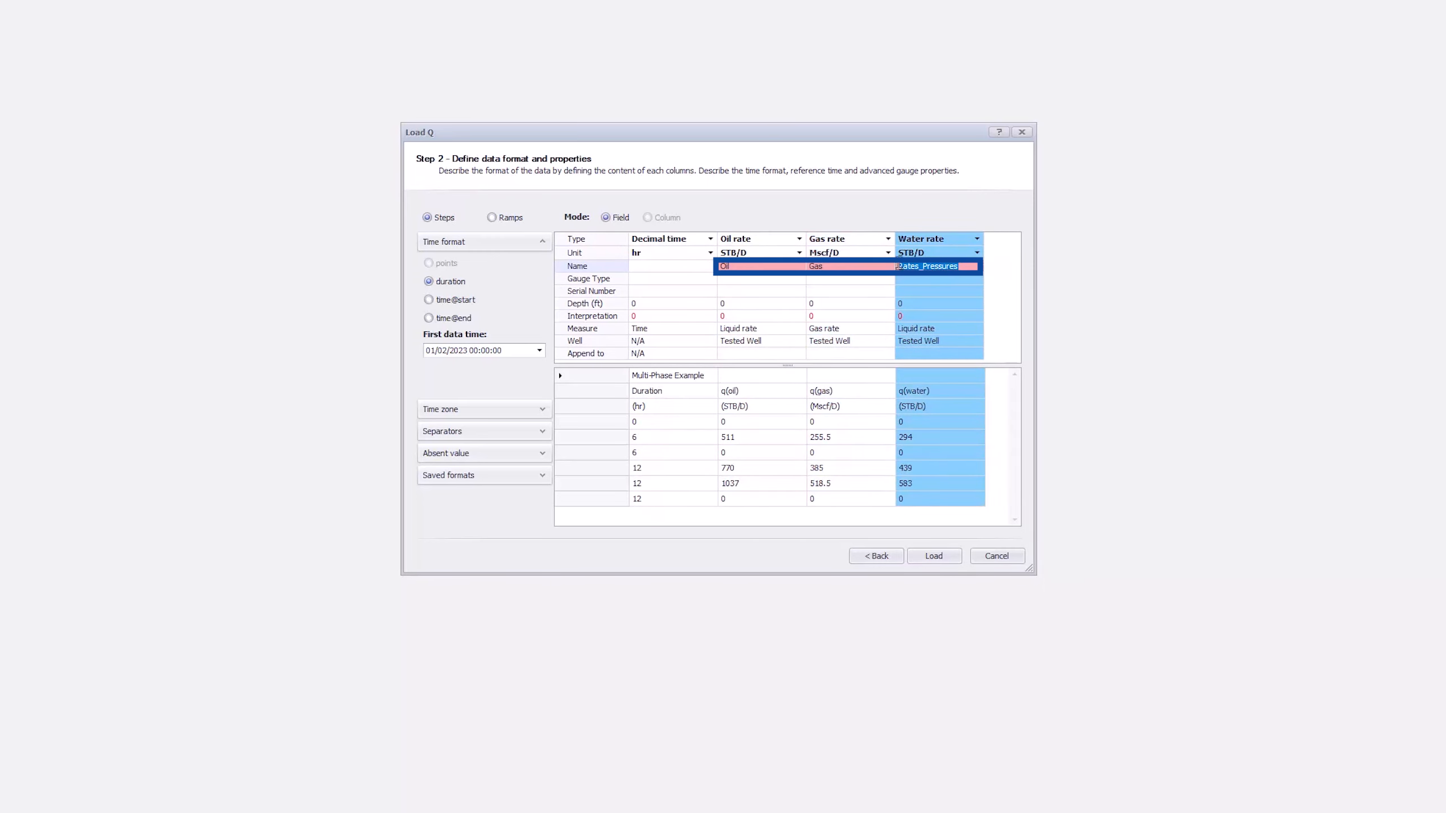
text(Water)
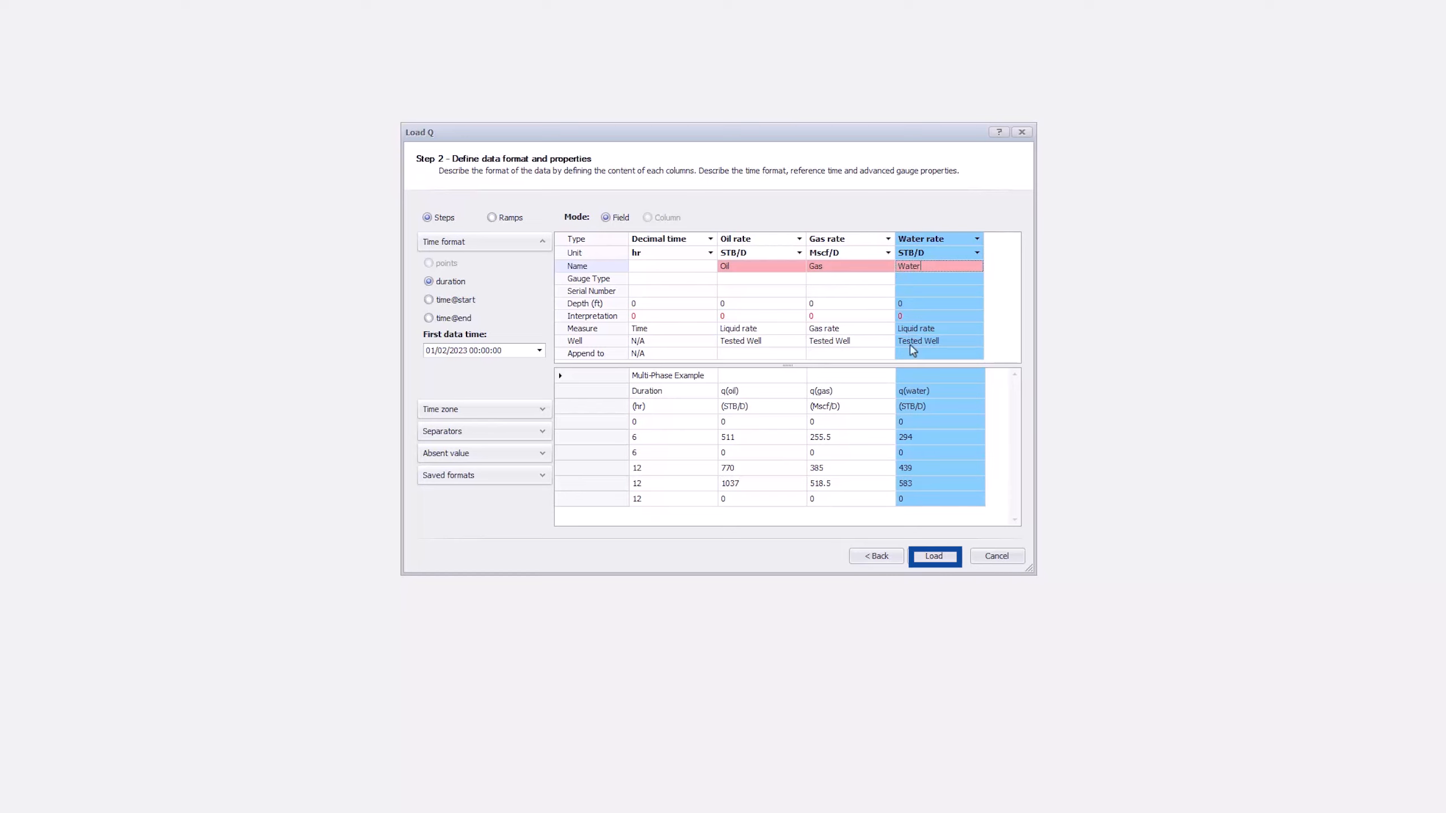
click(933, 556)
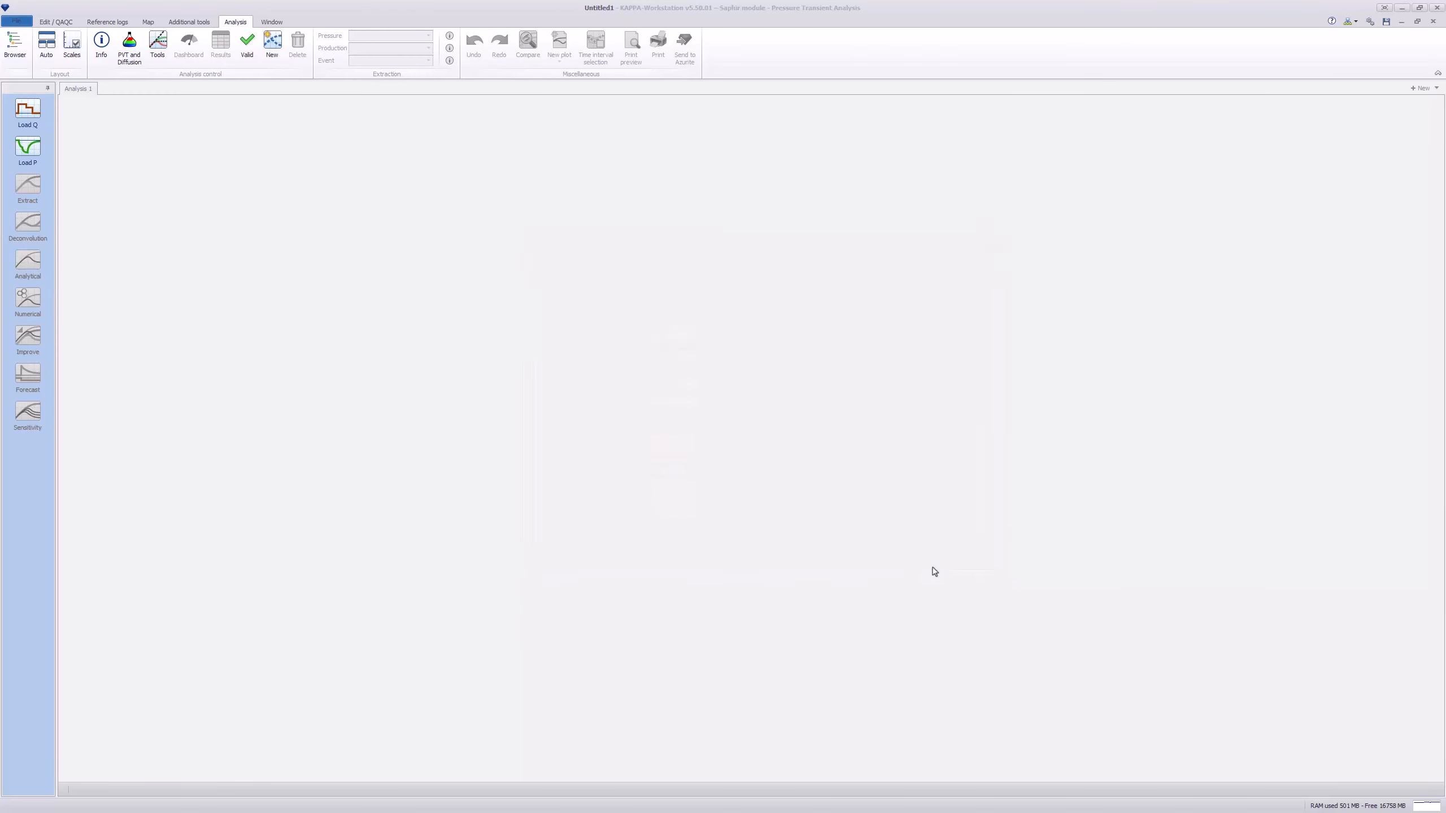
- Start Load P from Excel, choosing the Pressures sheet of Rates_Pressures.xlsx
click(27, 148)
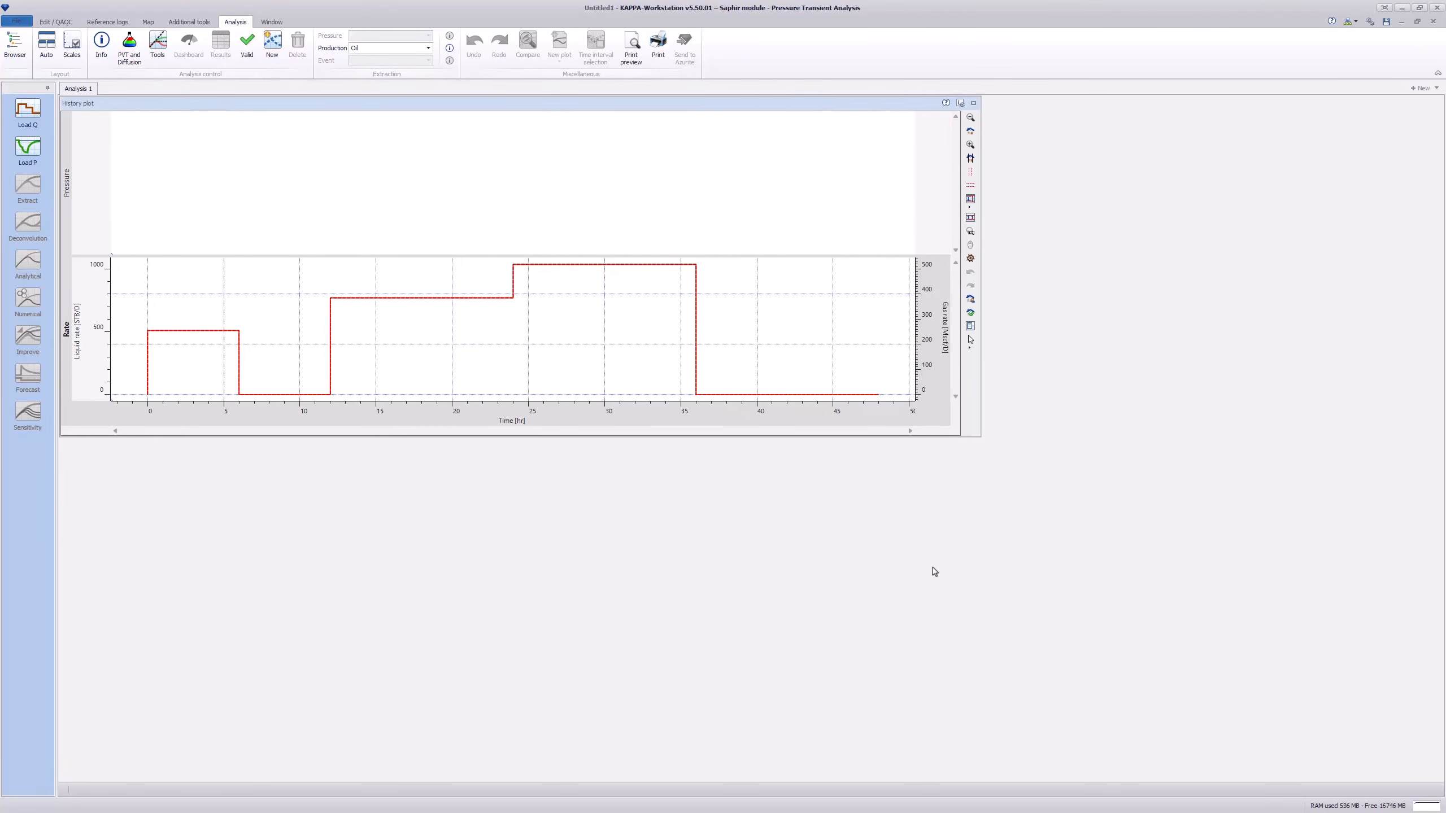
right_click(571, 355)
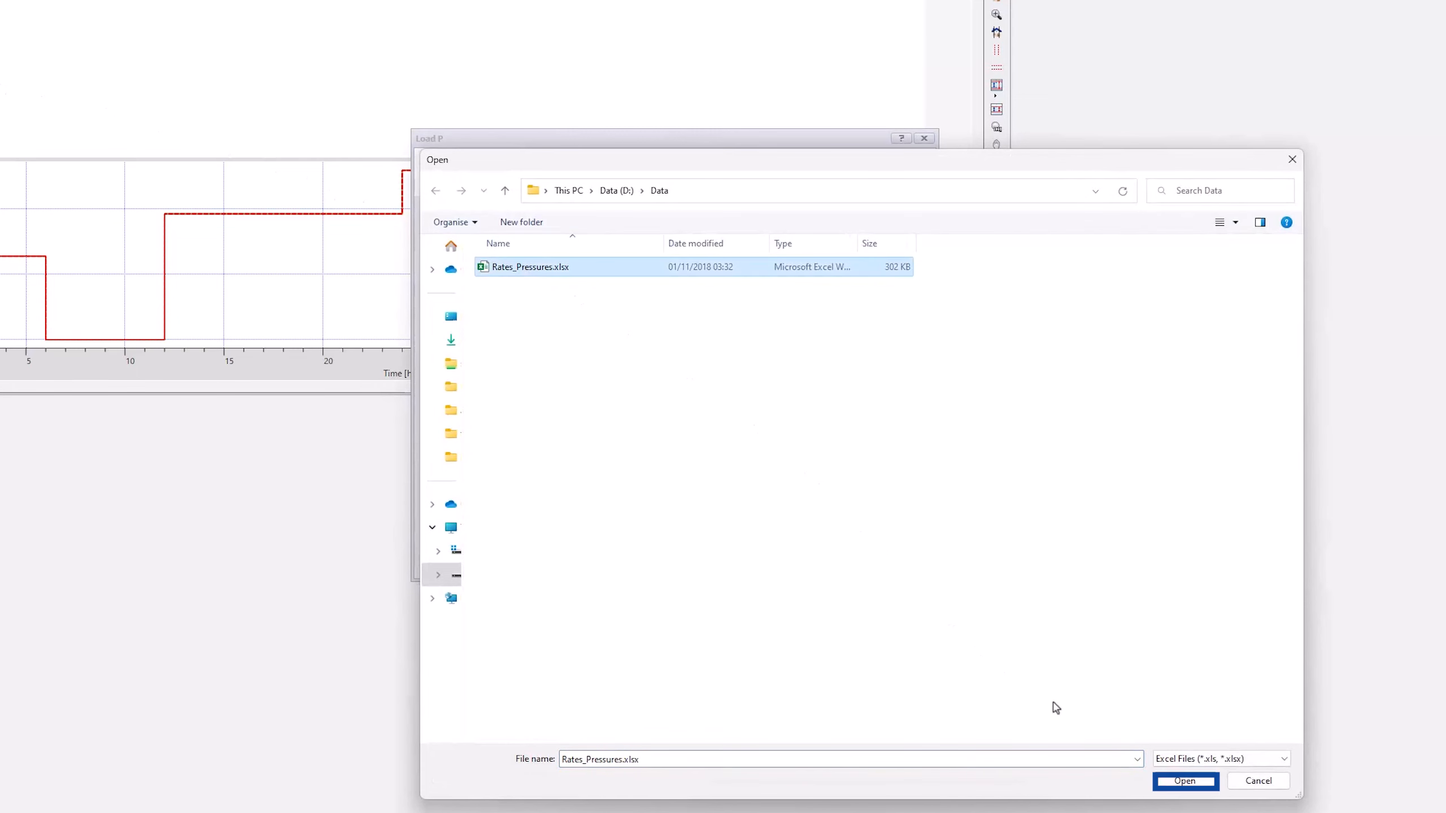
click(1184, 780)
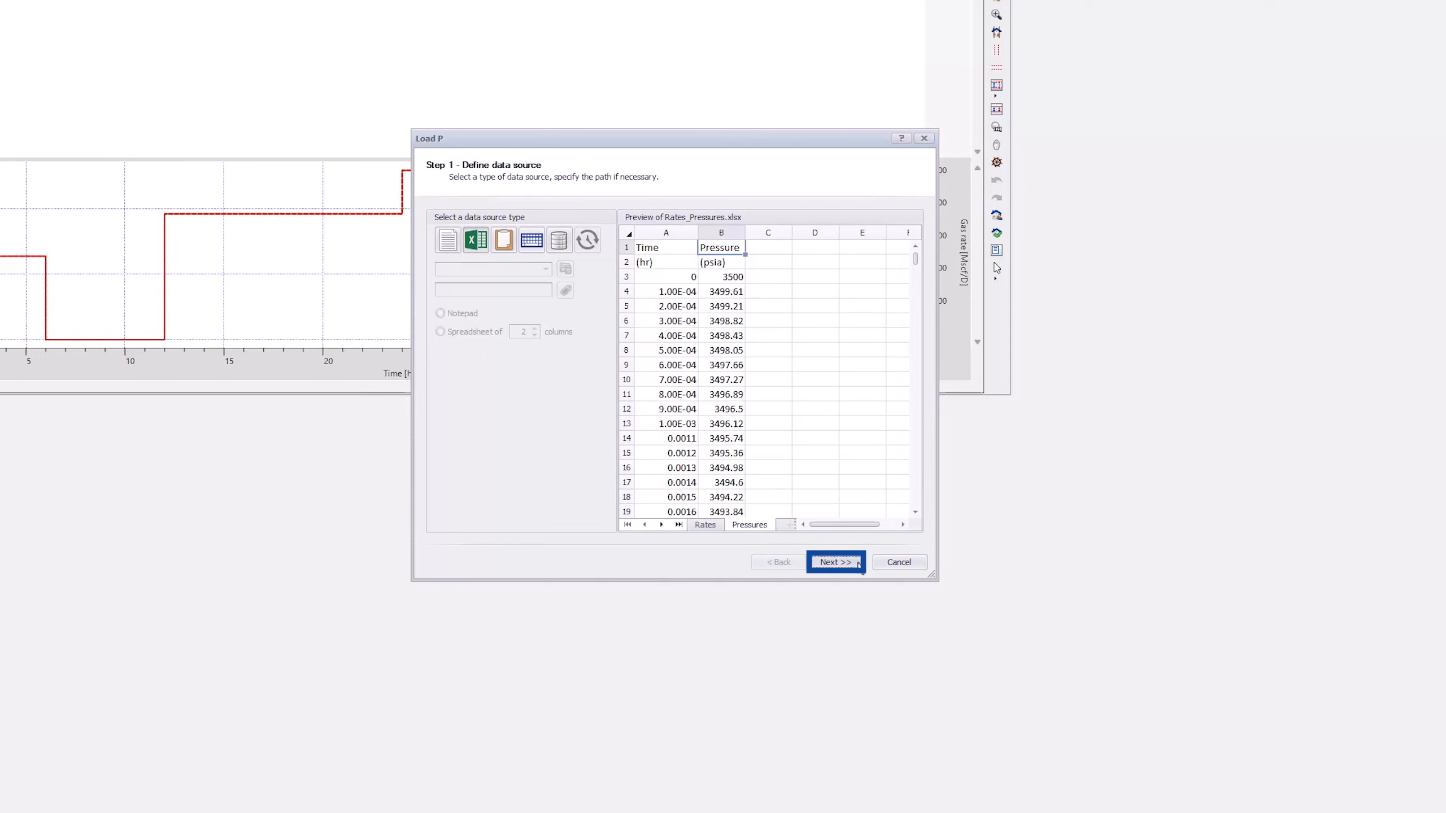
- Load the pressure gauge data, skipping overlapping new times for all conflicts
click(834, 562)
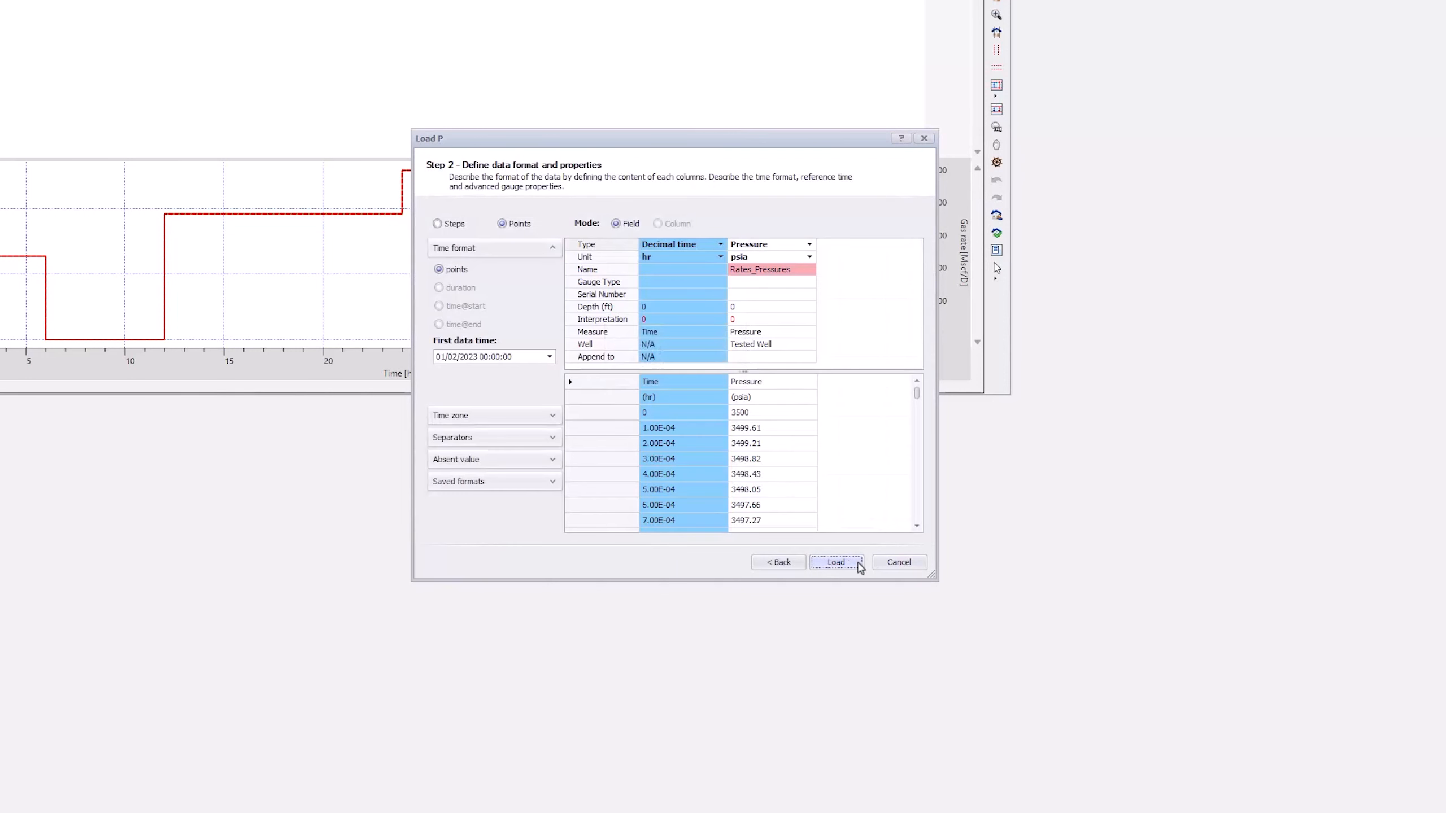
click(835, 561)
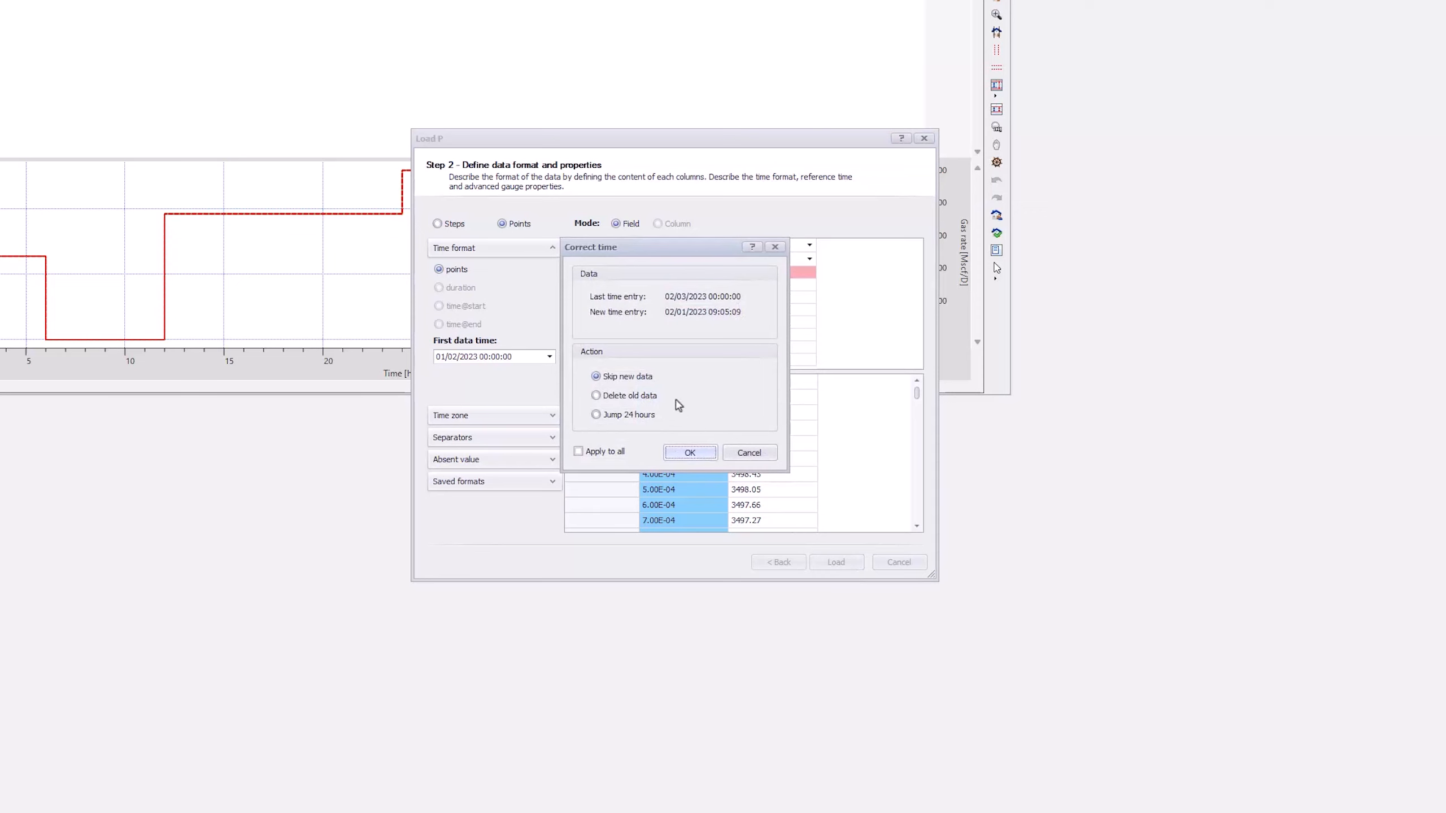
click(624, 375)
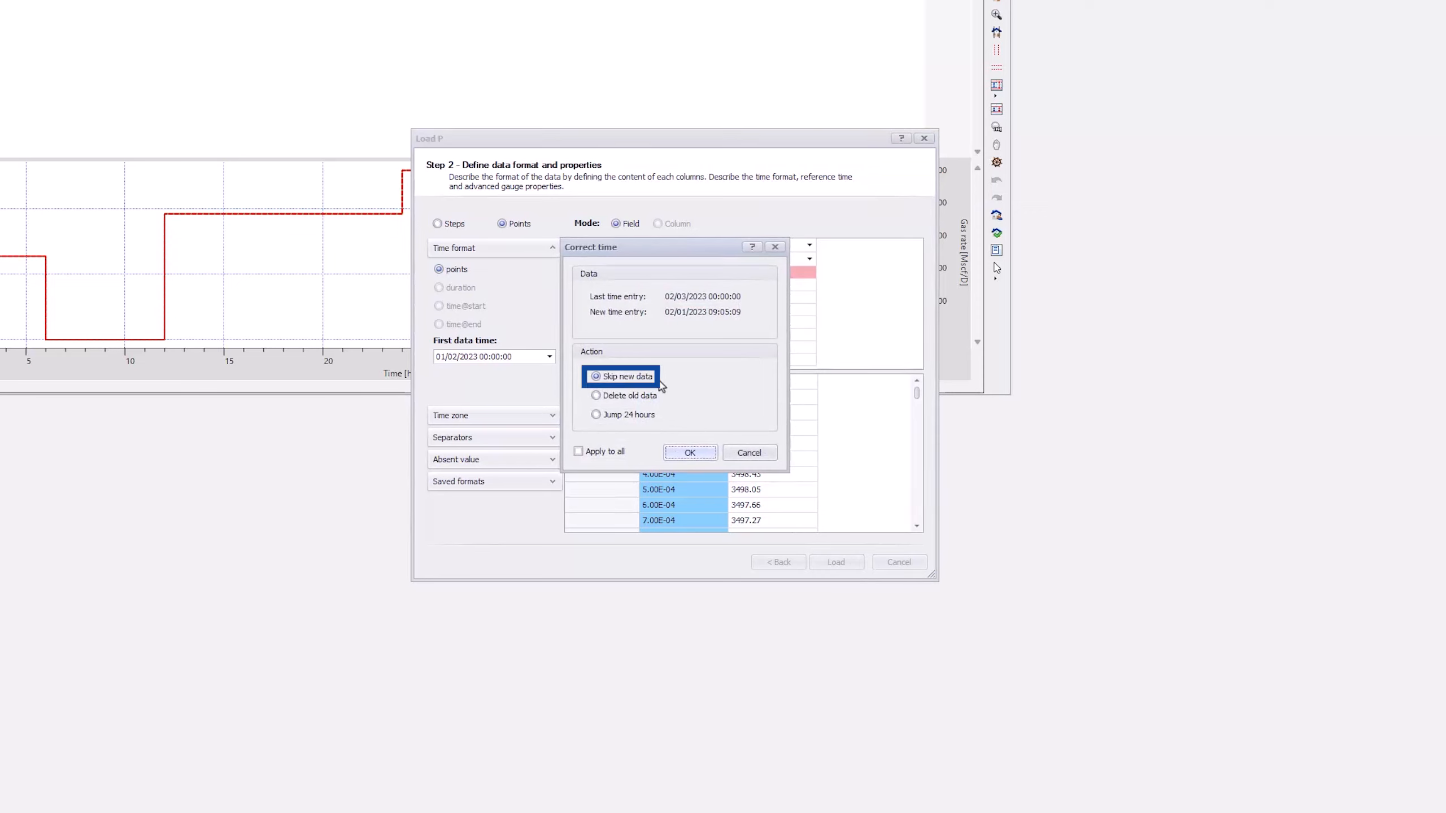
click(579, 450)
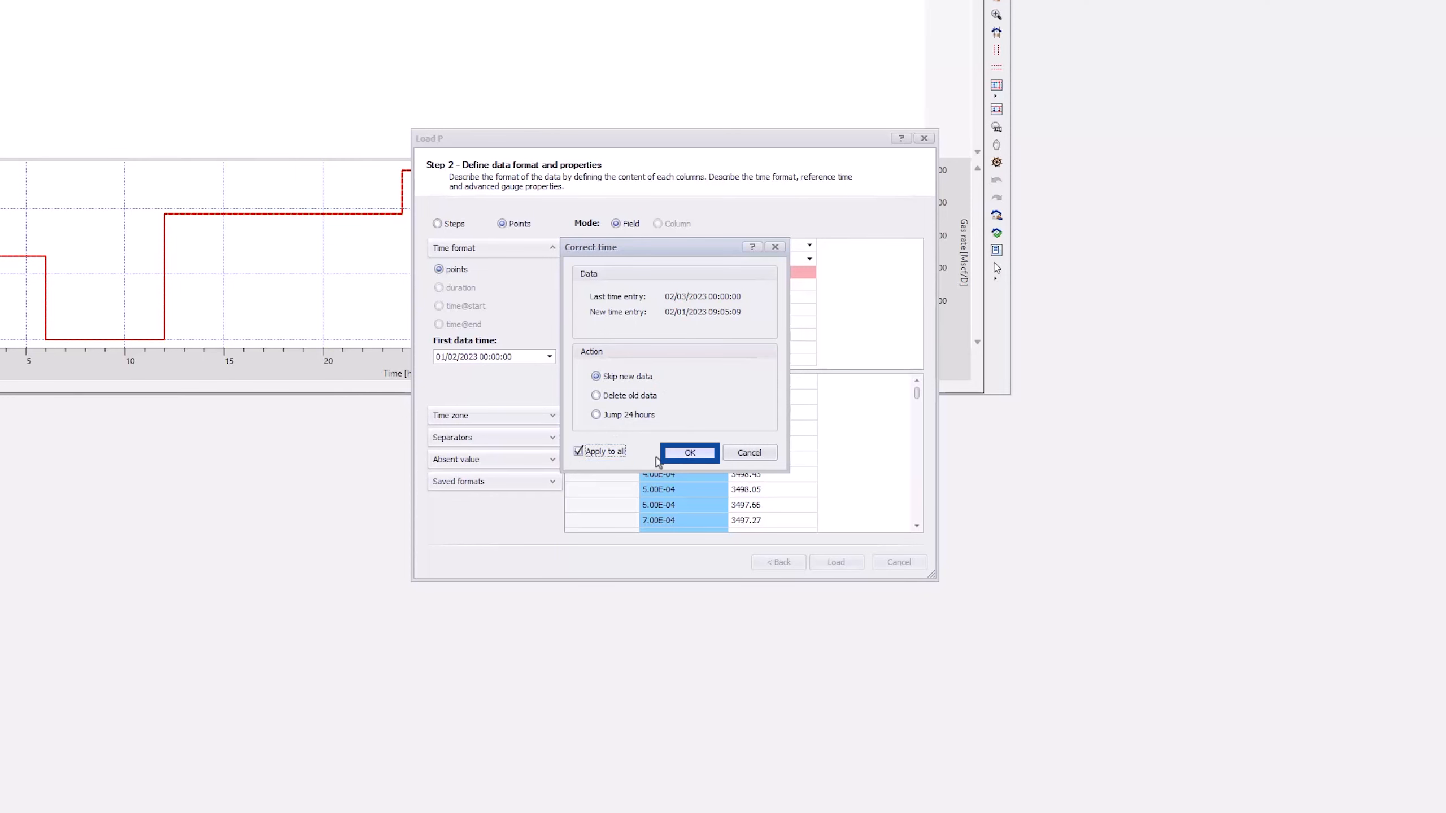
click(690, 453)
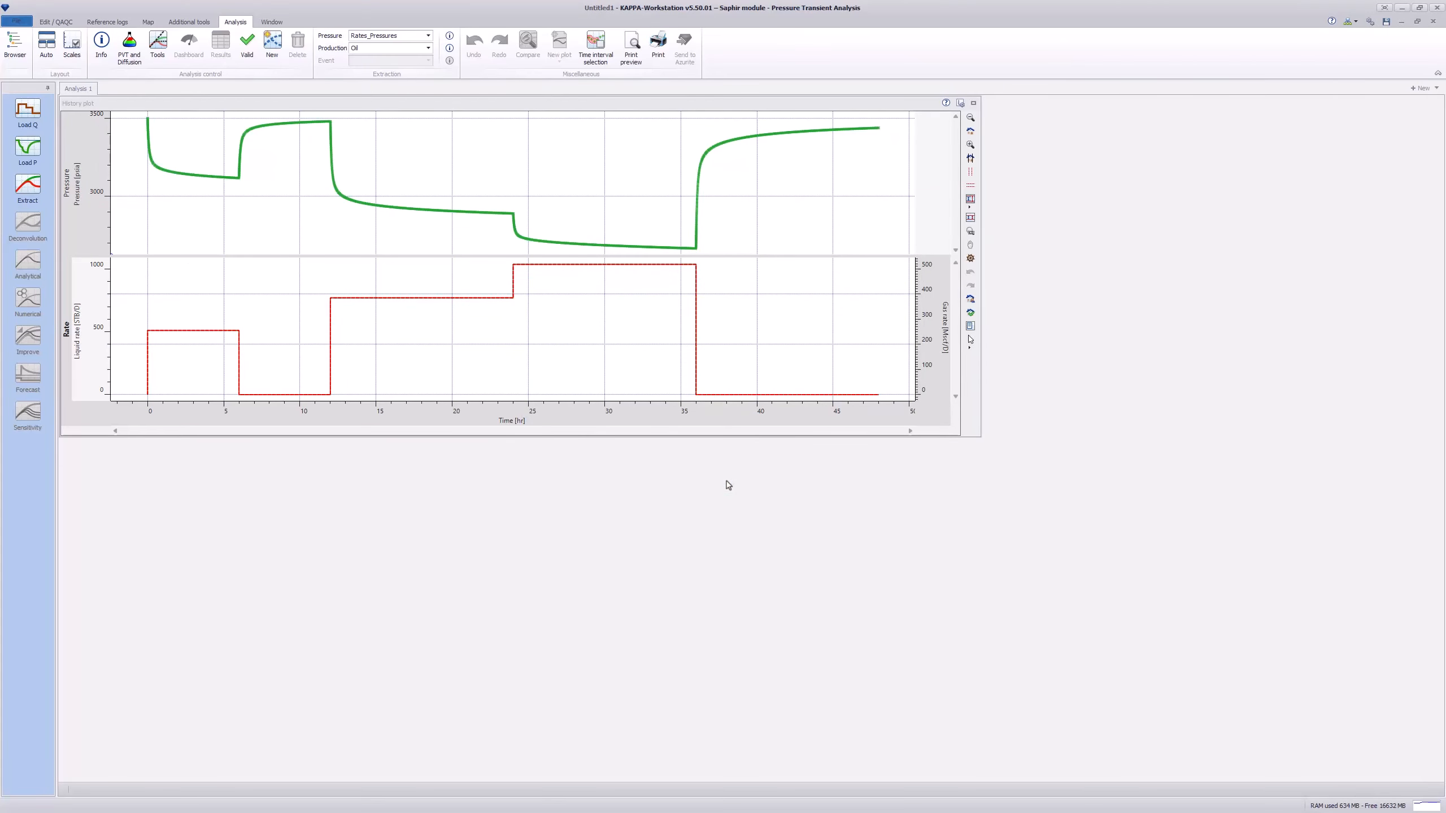
- Rename the analysis to Start, create an 'Oil only' analysis from it and switch to it
double_click(77, 88)
text(Start)
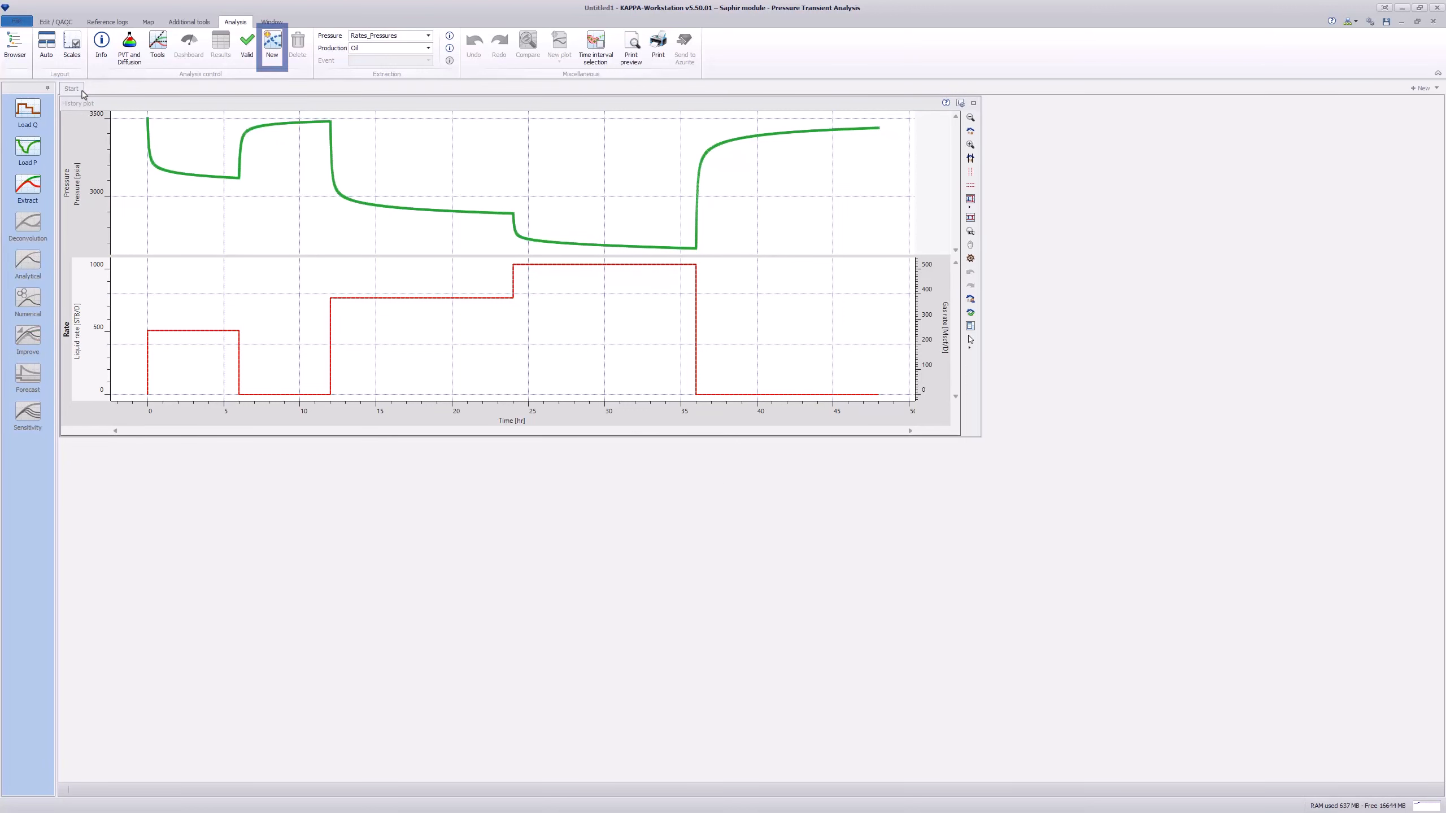
click(271, 43)
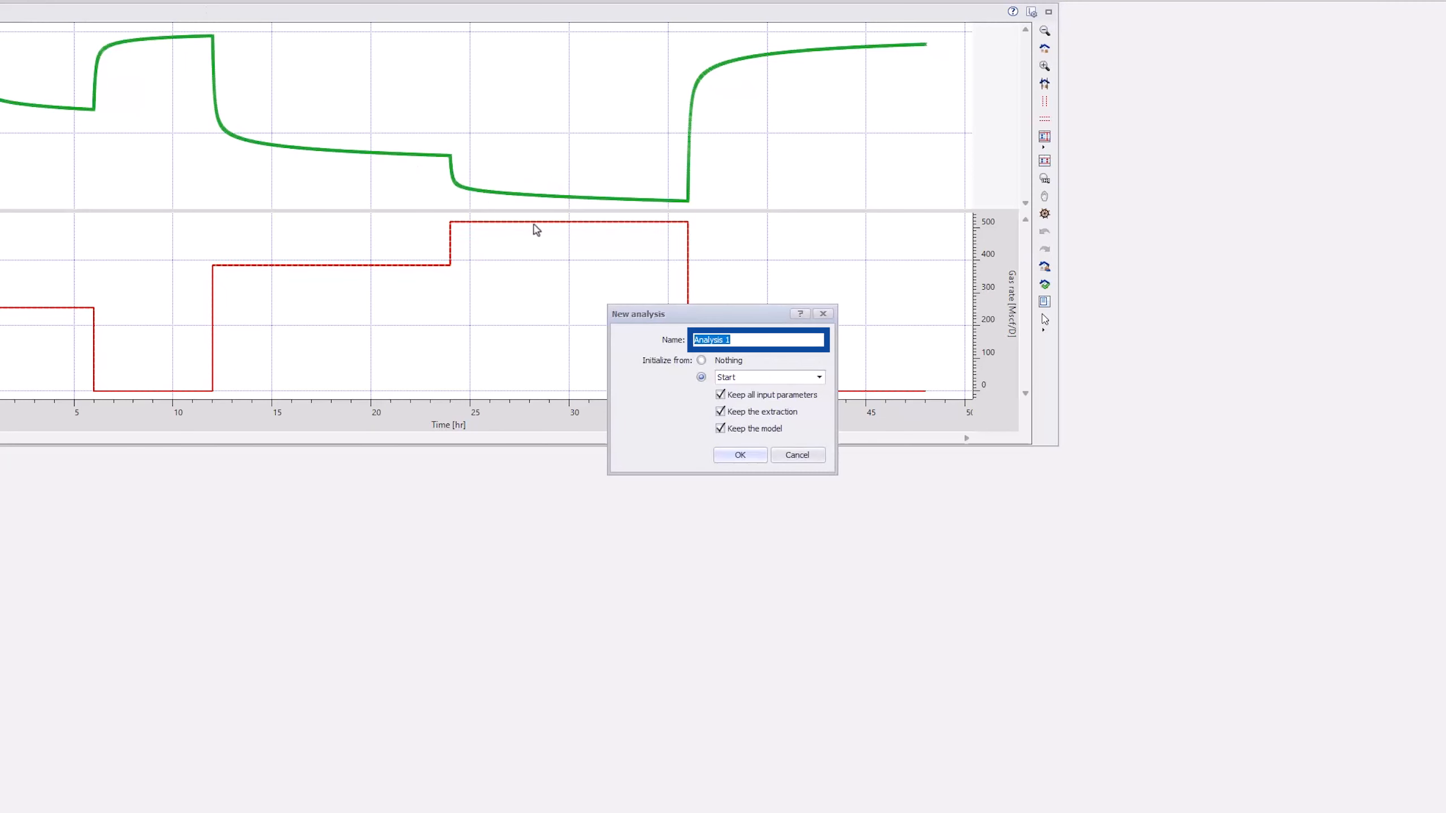
text(Oil onl)
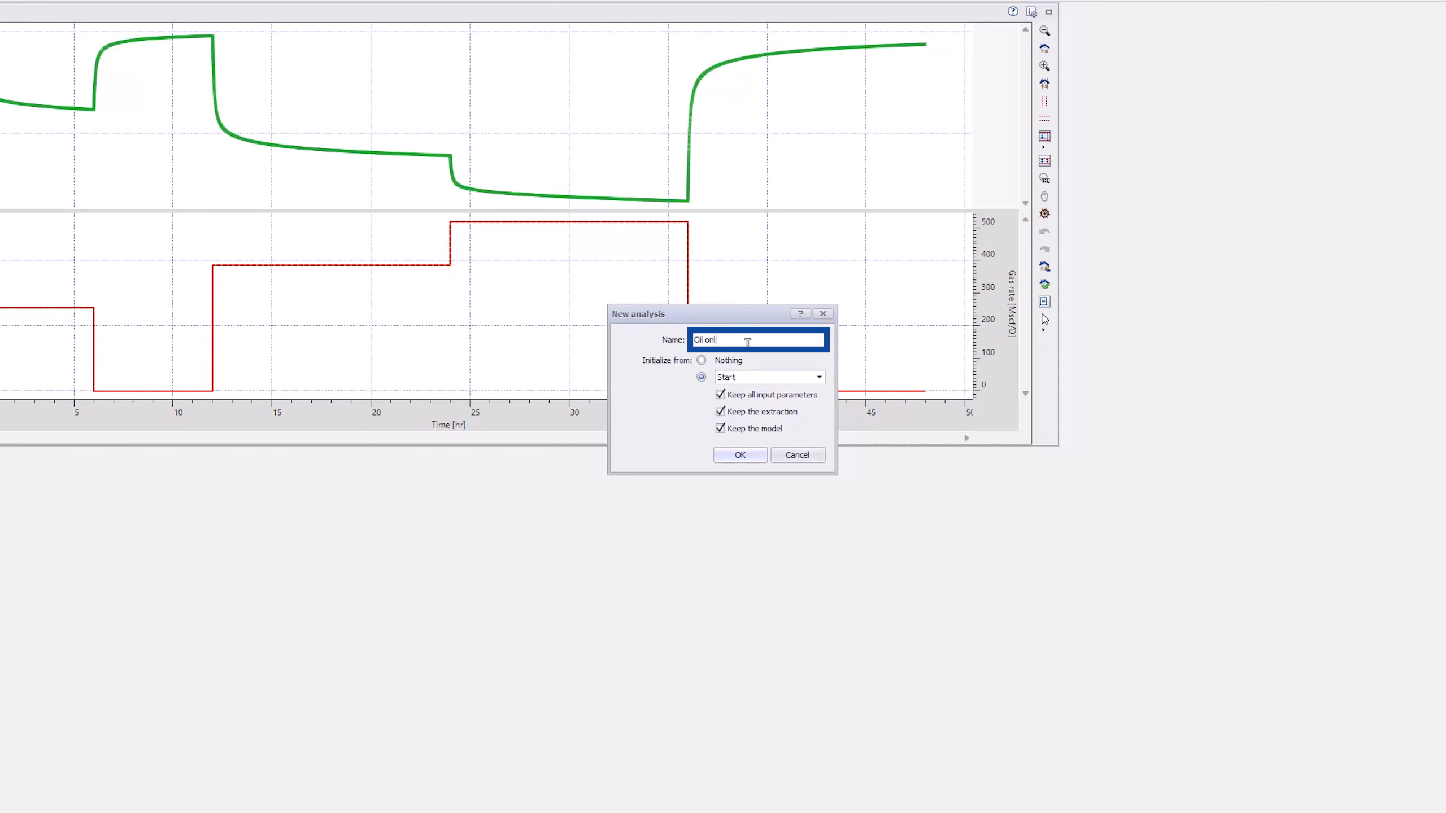
click(738, 454)
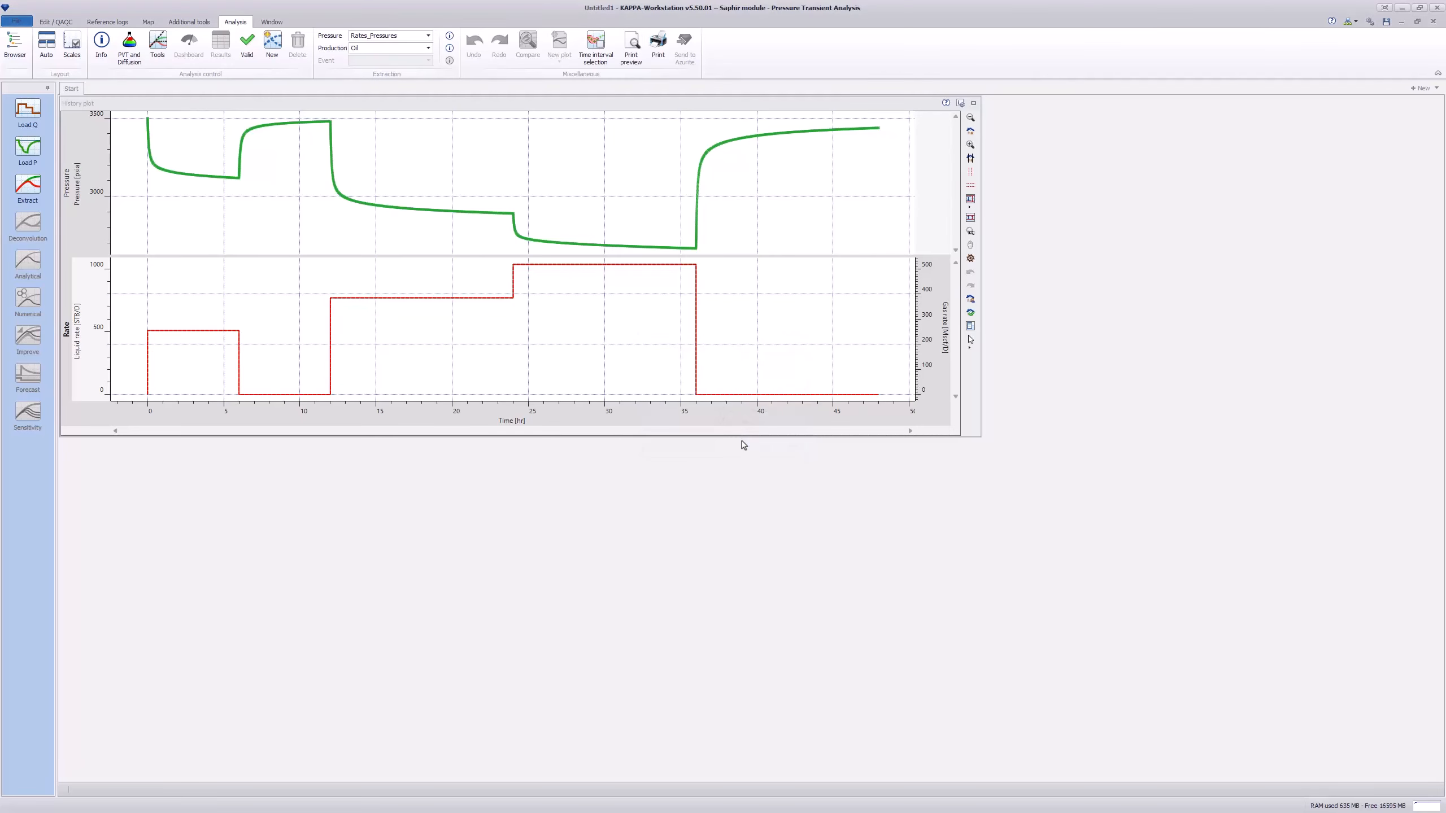
click(27, 188)
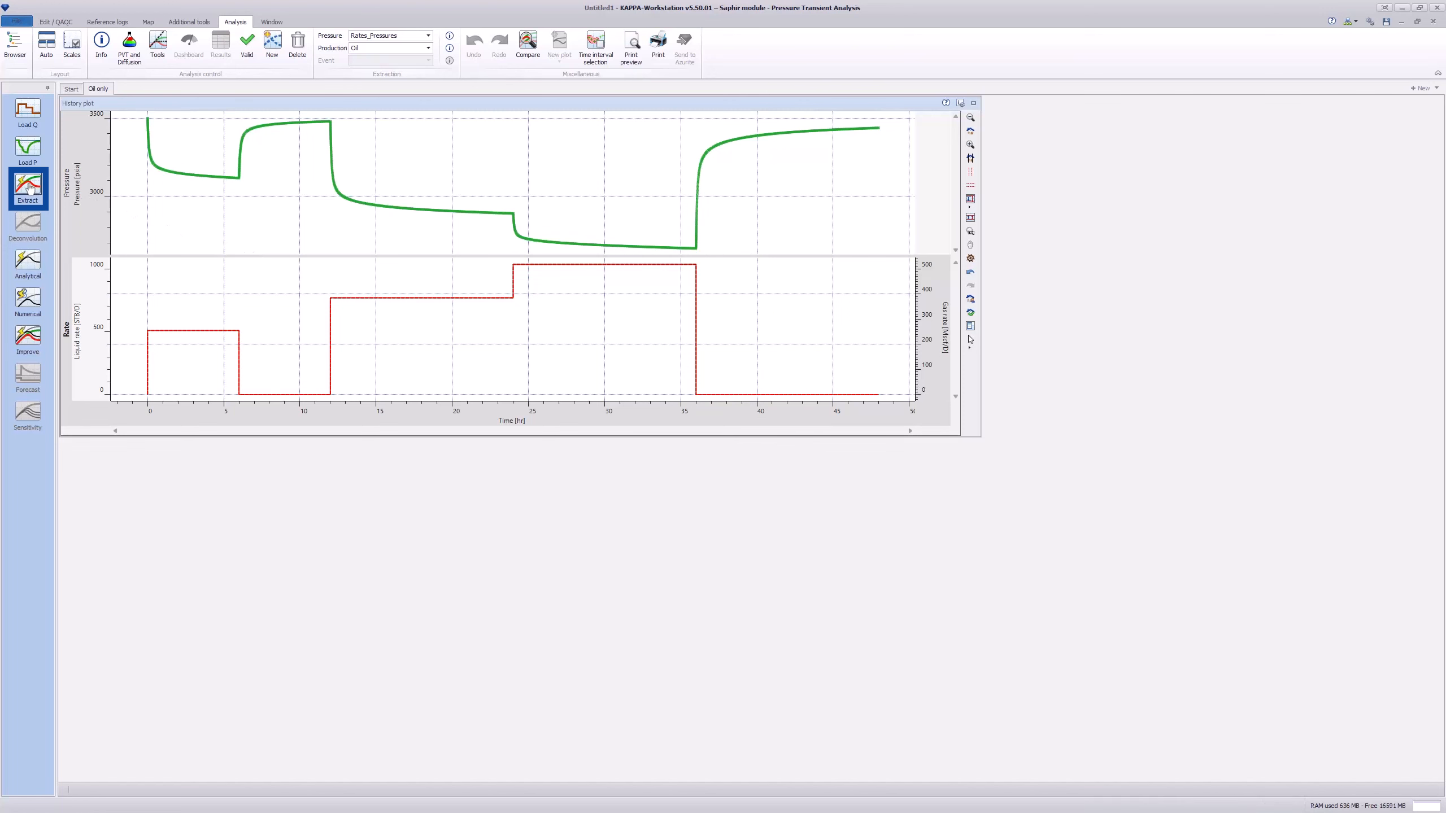
- Extract the last build-up and generate an analytical model giving k ≈ 14.27 md, skin ≈ -0.08
click(27, 265)
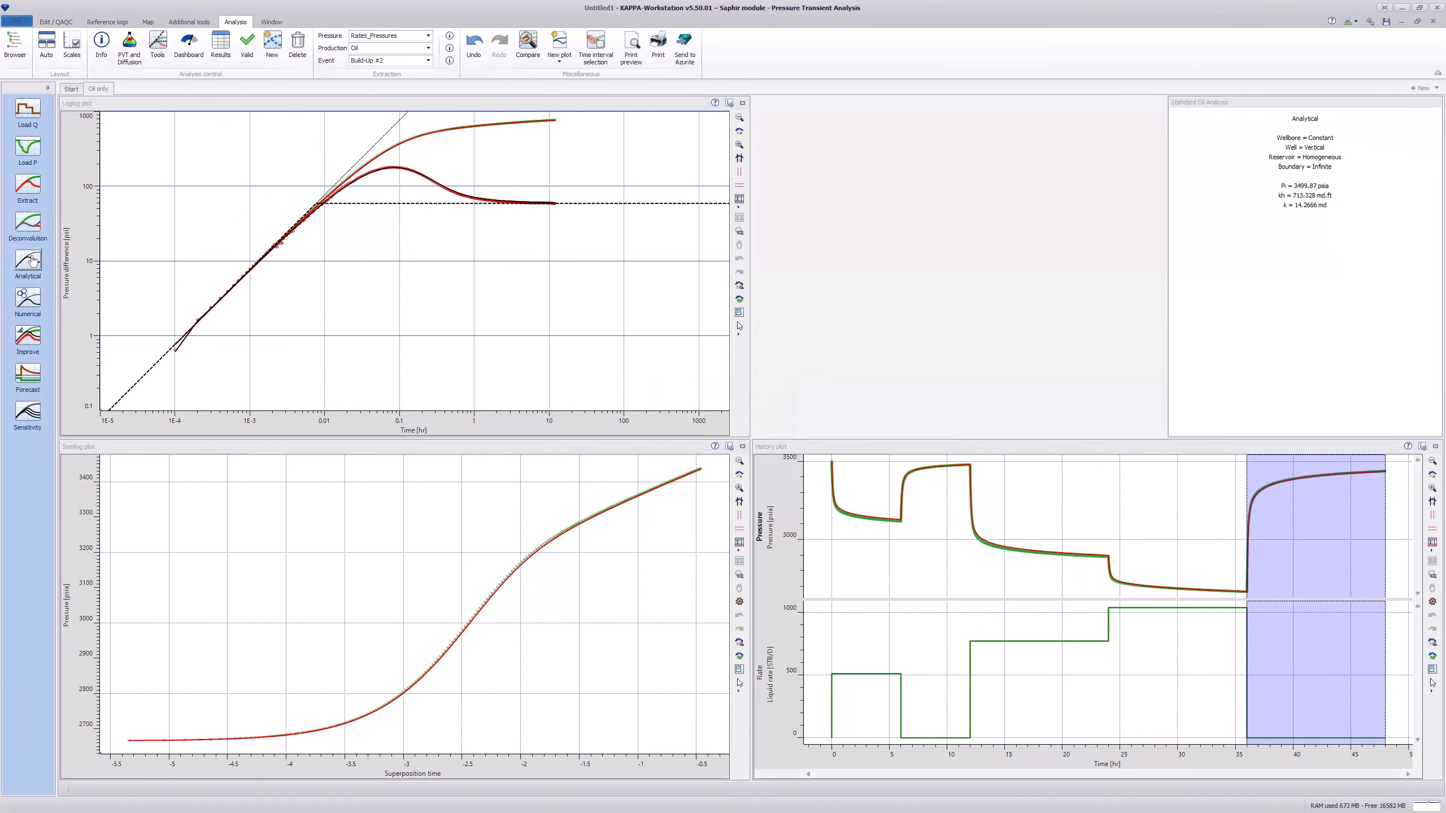
click(427, 48)
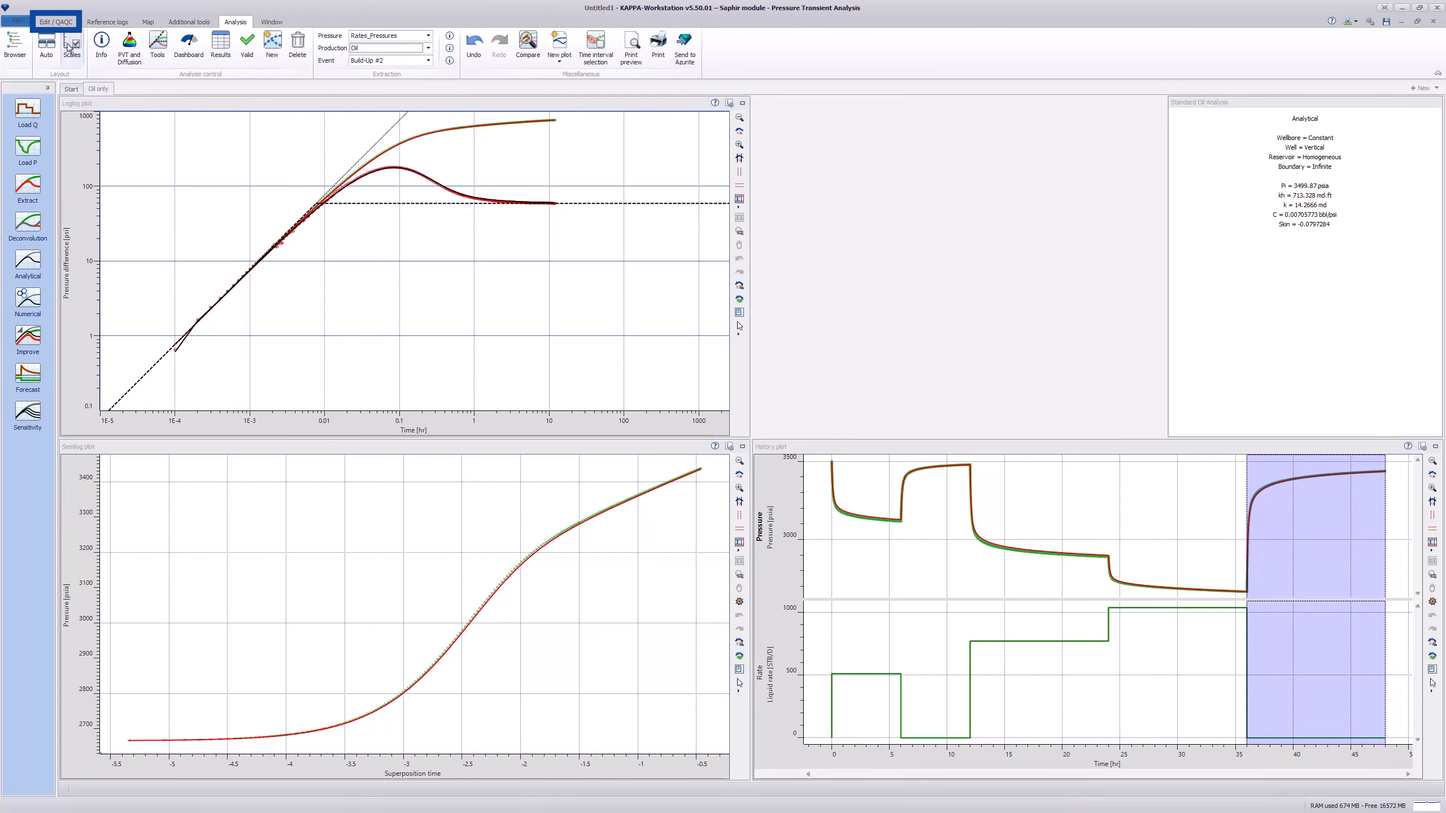
- Show the QAQC pressure, liquid rate and gas rate panes and recolour the oil curve teal
click(55, 22)
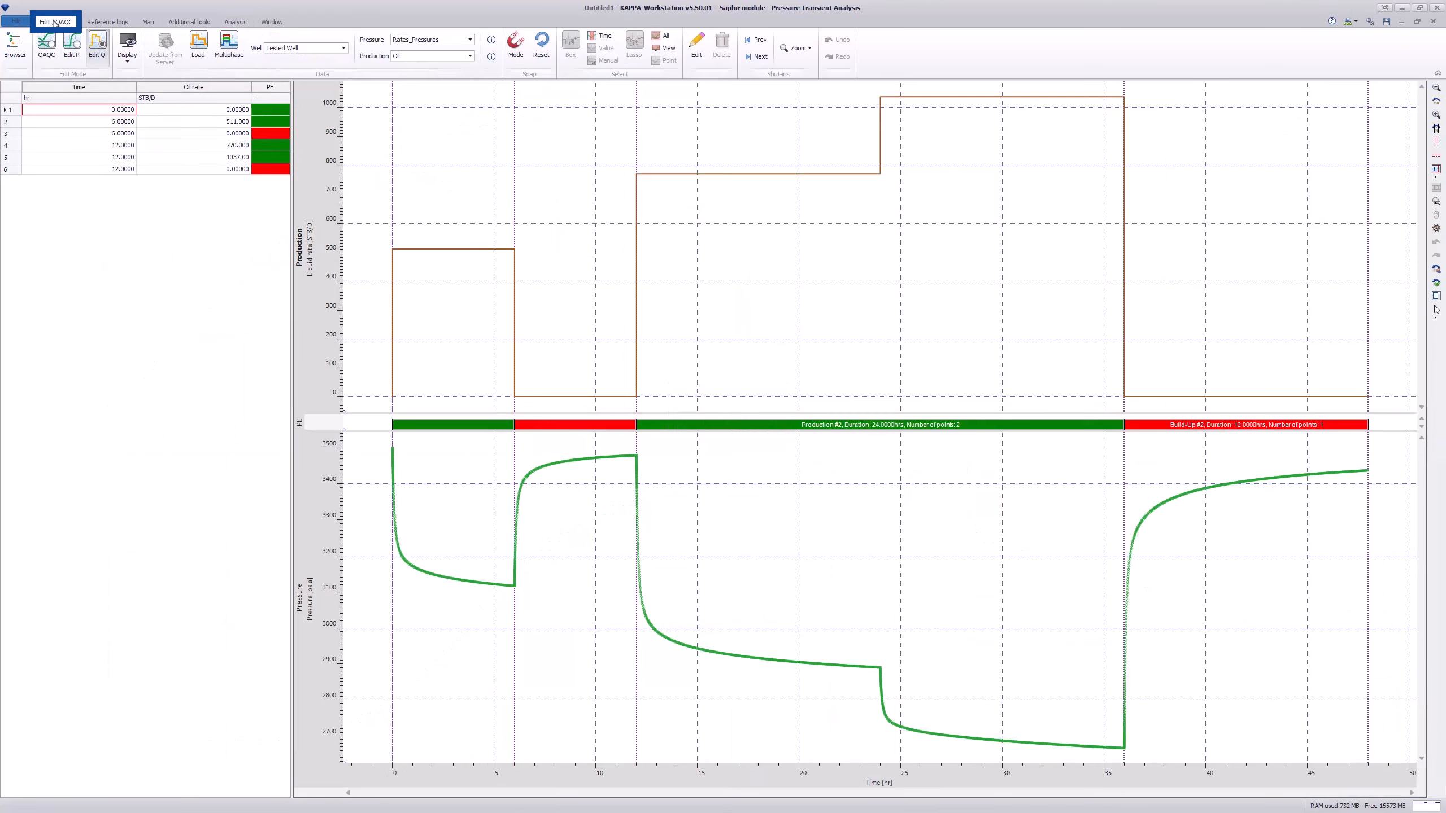
click(47, 42)
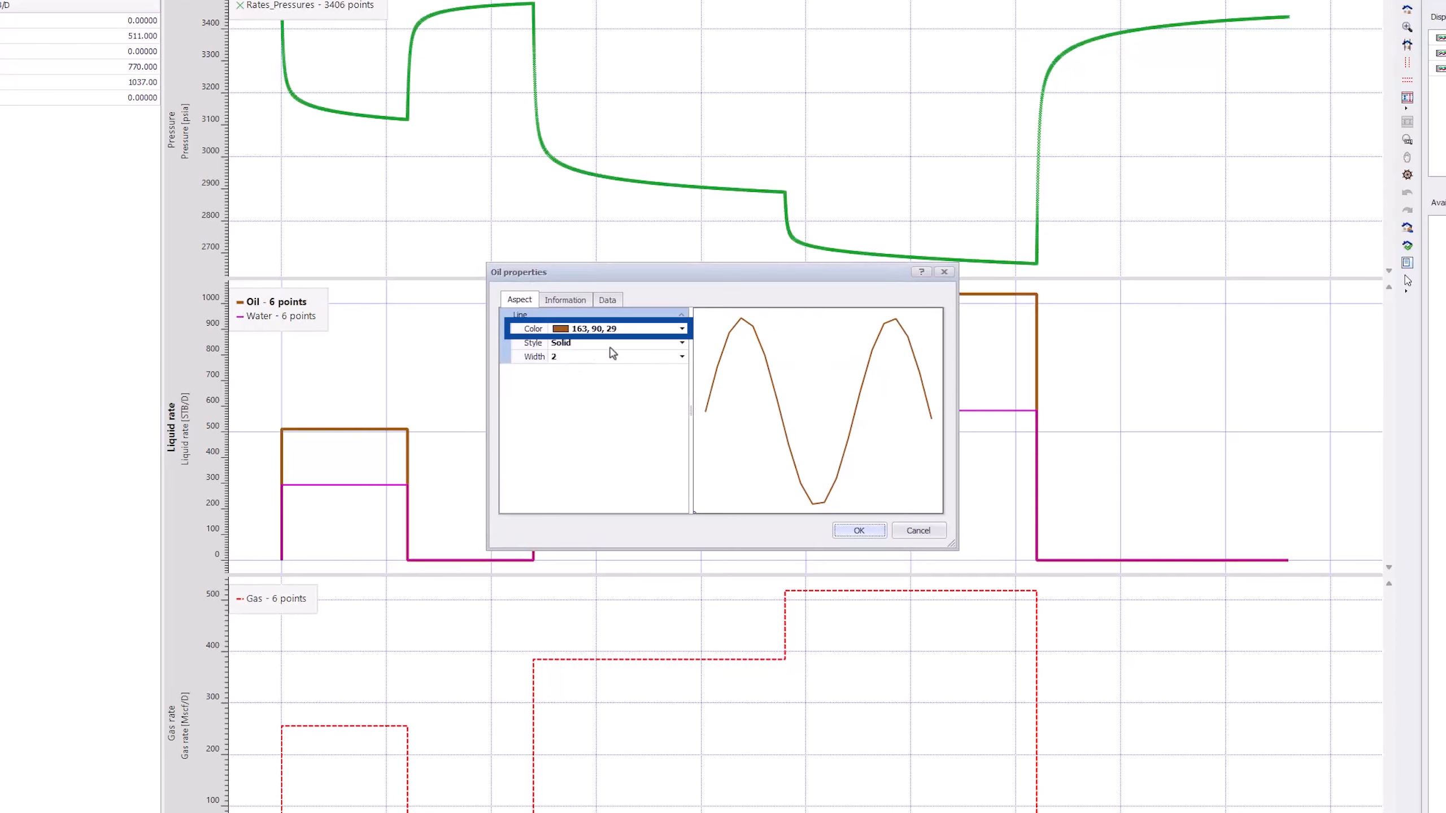
click(856, 530)
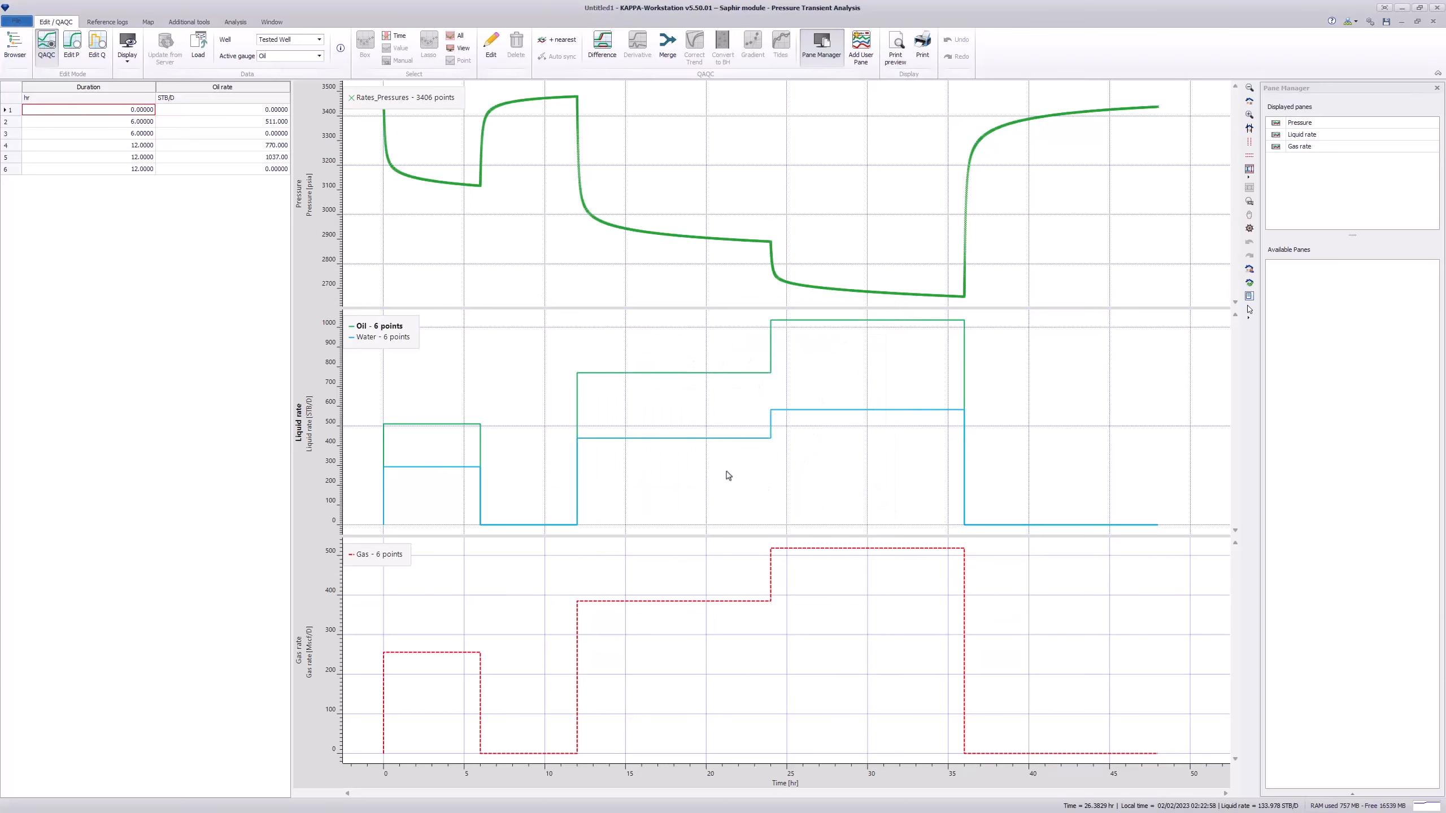
- Start a new analysis named 'Oil and Water' without inheriting parameters, extraction or model
click(234, 21)
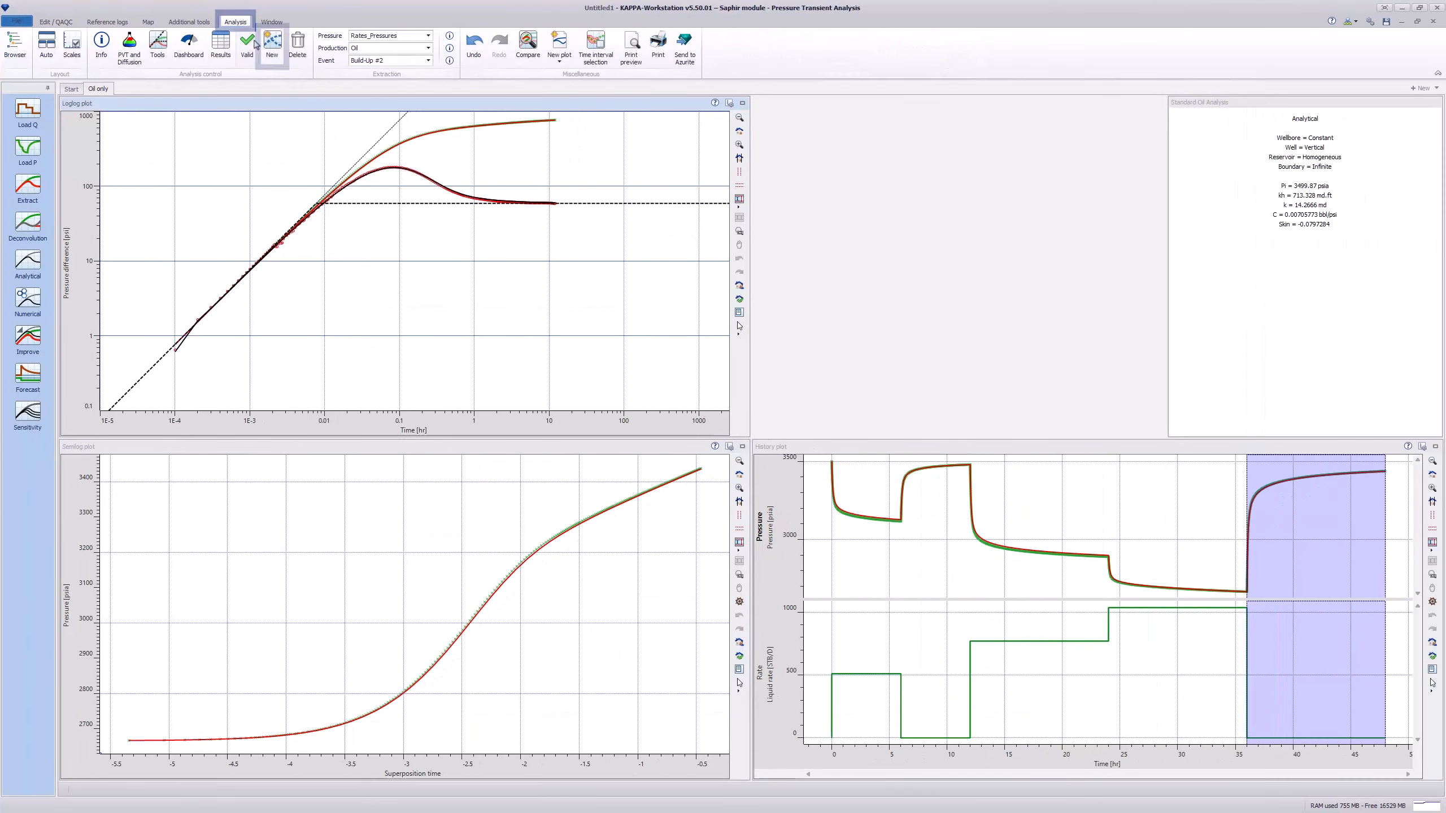
click(271, 41)
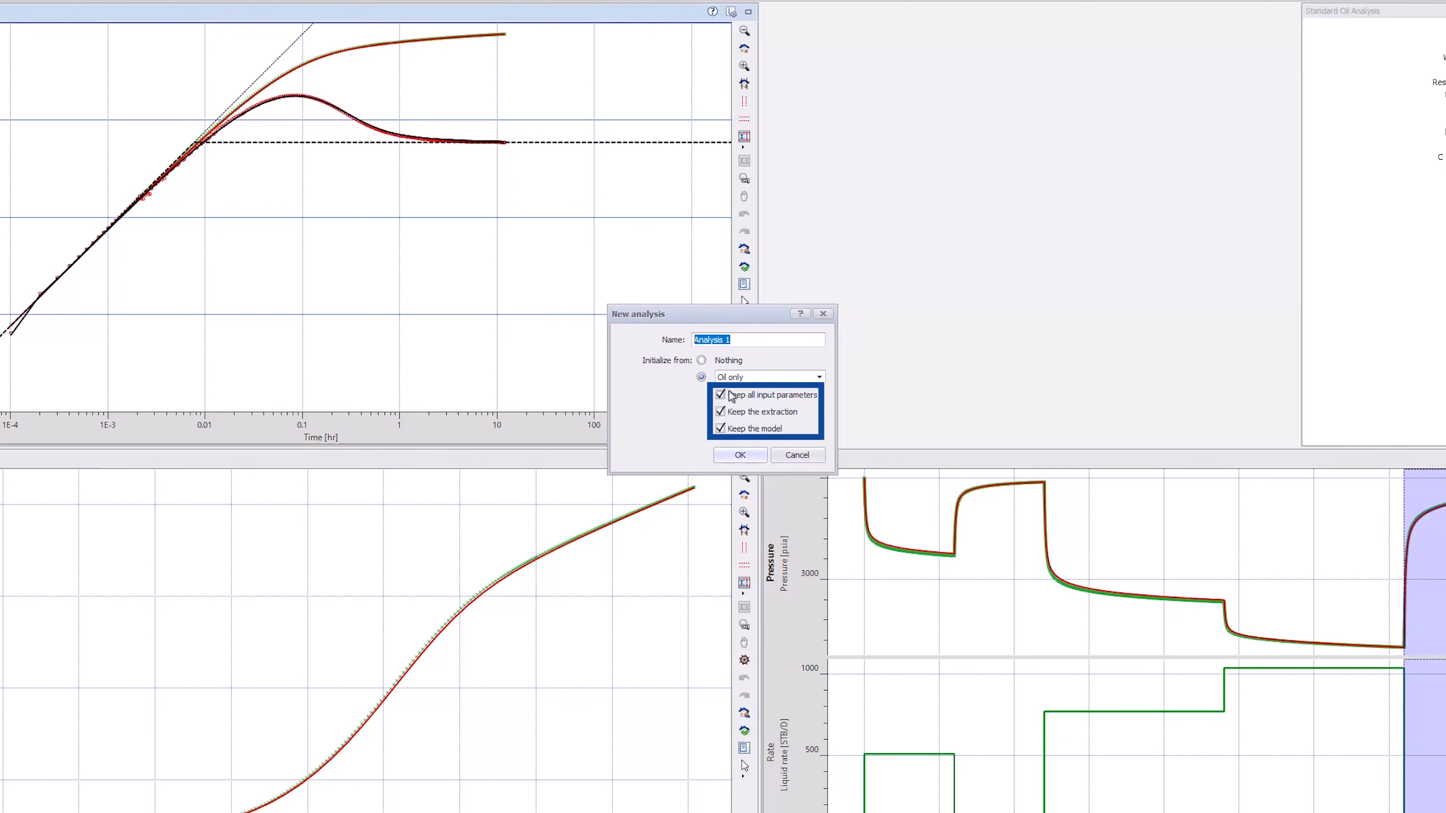
click(721, 394)
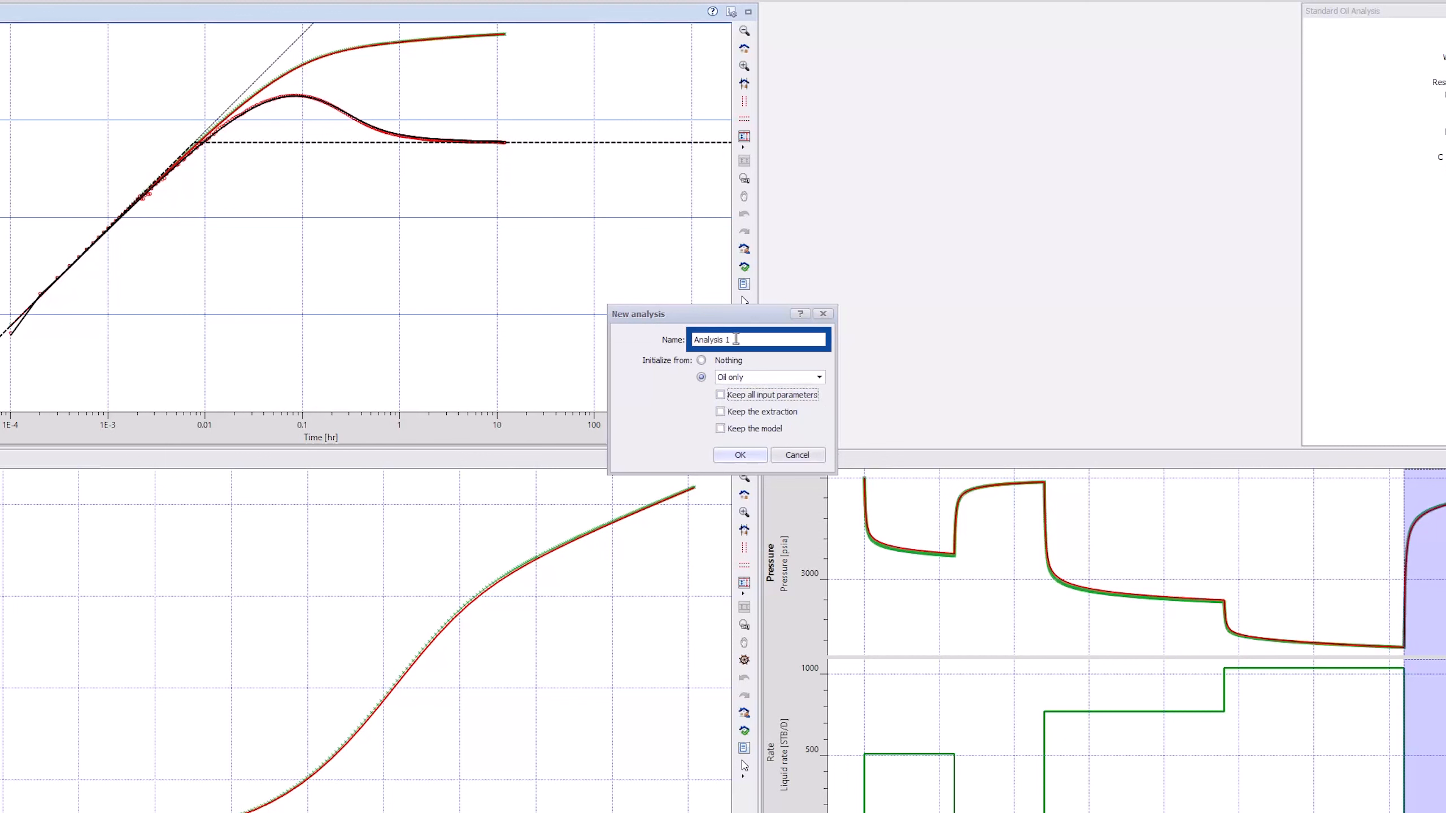
text(Oil and Water)
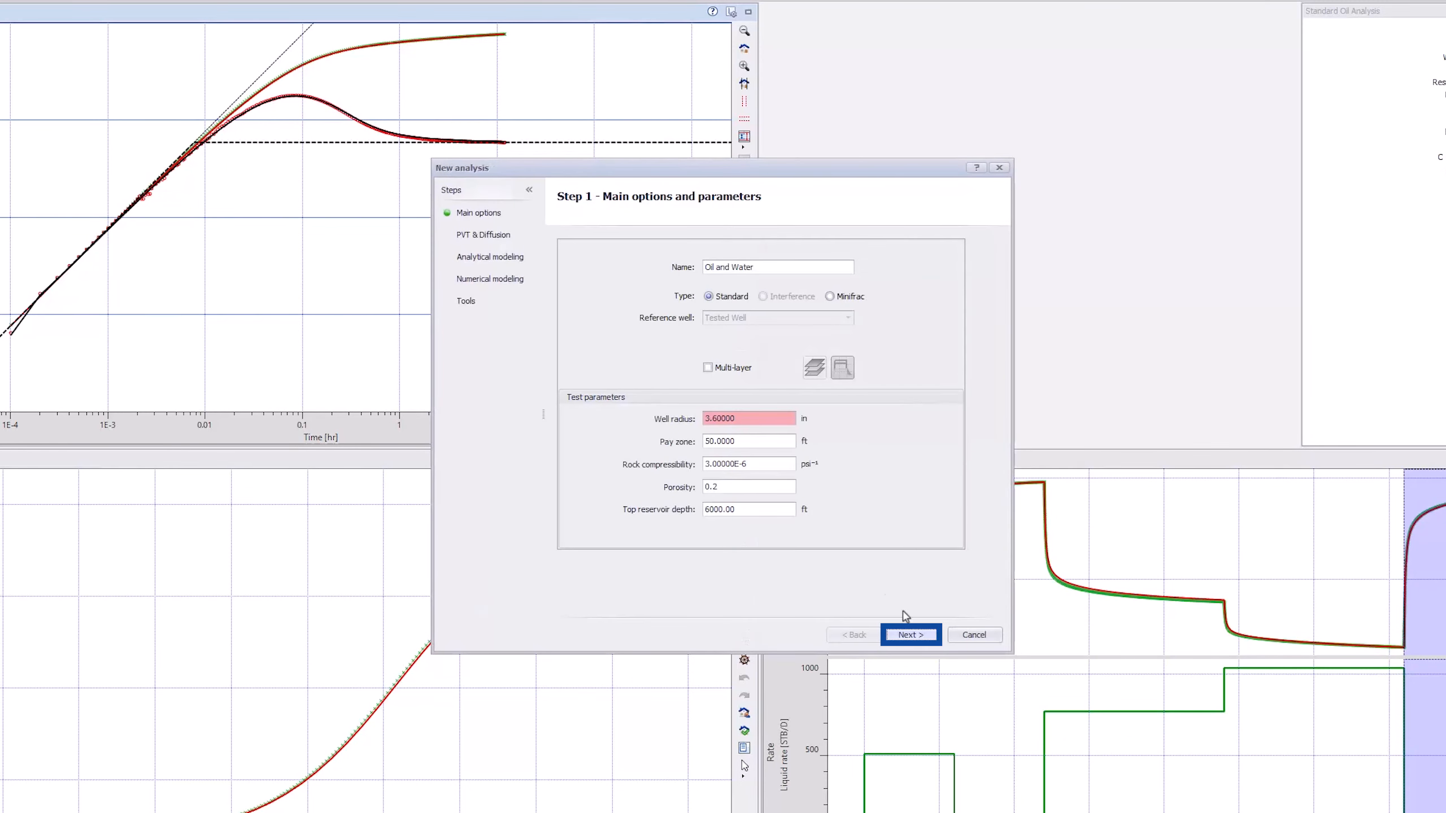
- Define a saturated oil and water fluid in the PVT step and accept the analytical parameters
click(909, 634)
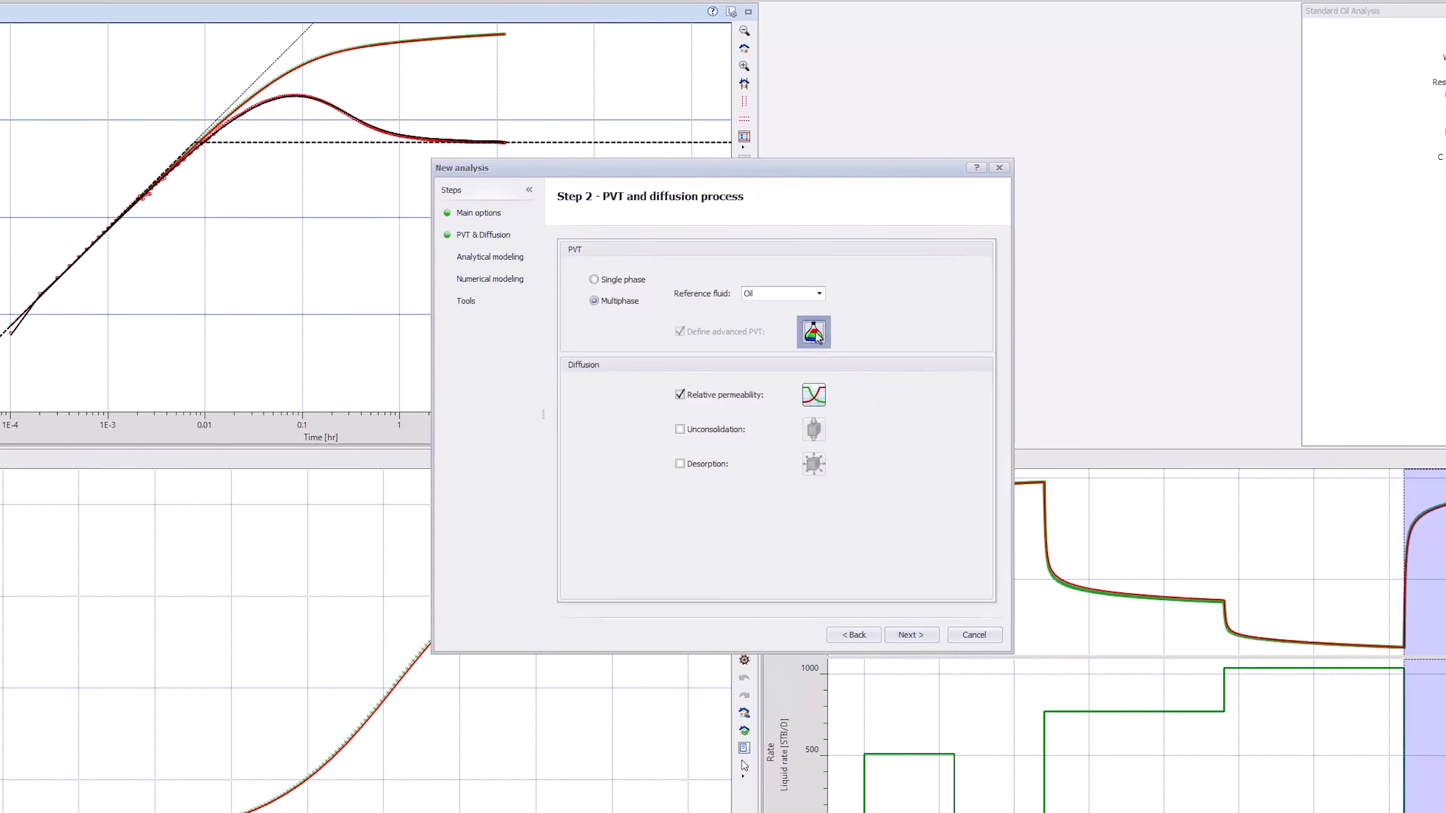
click(813, 332)
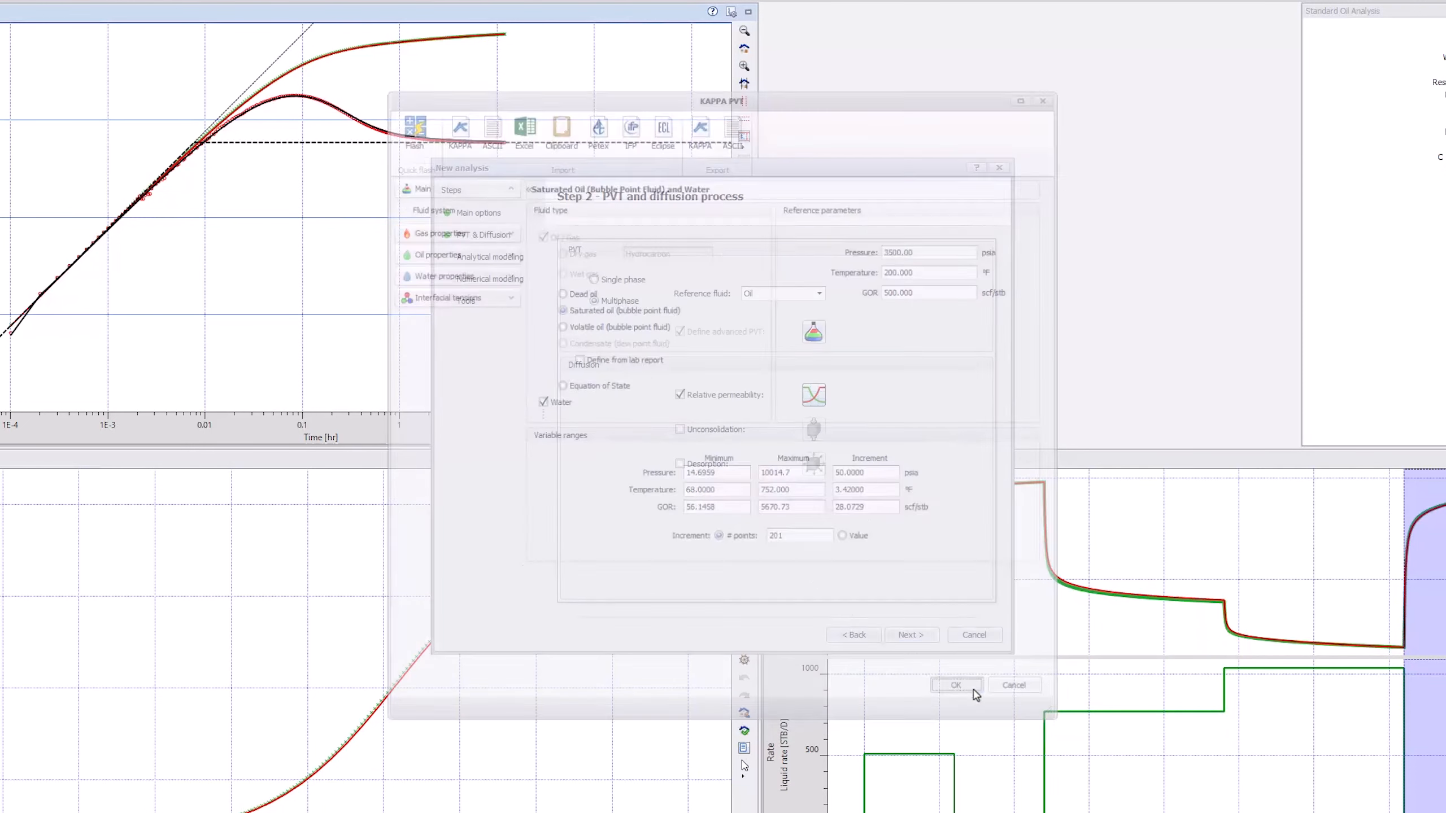
click(909, 635)
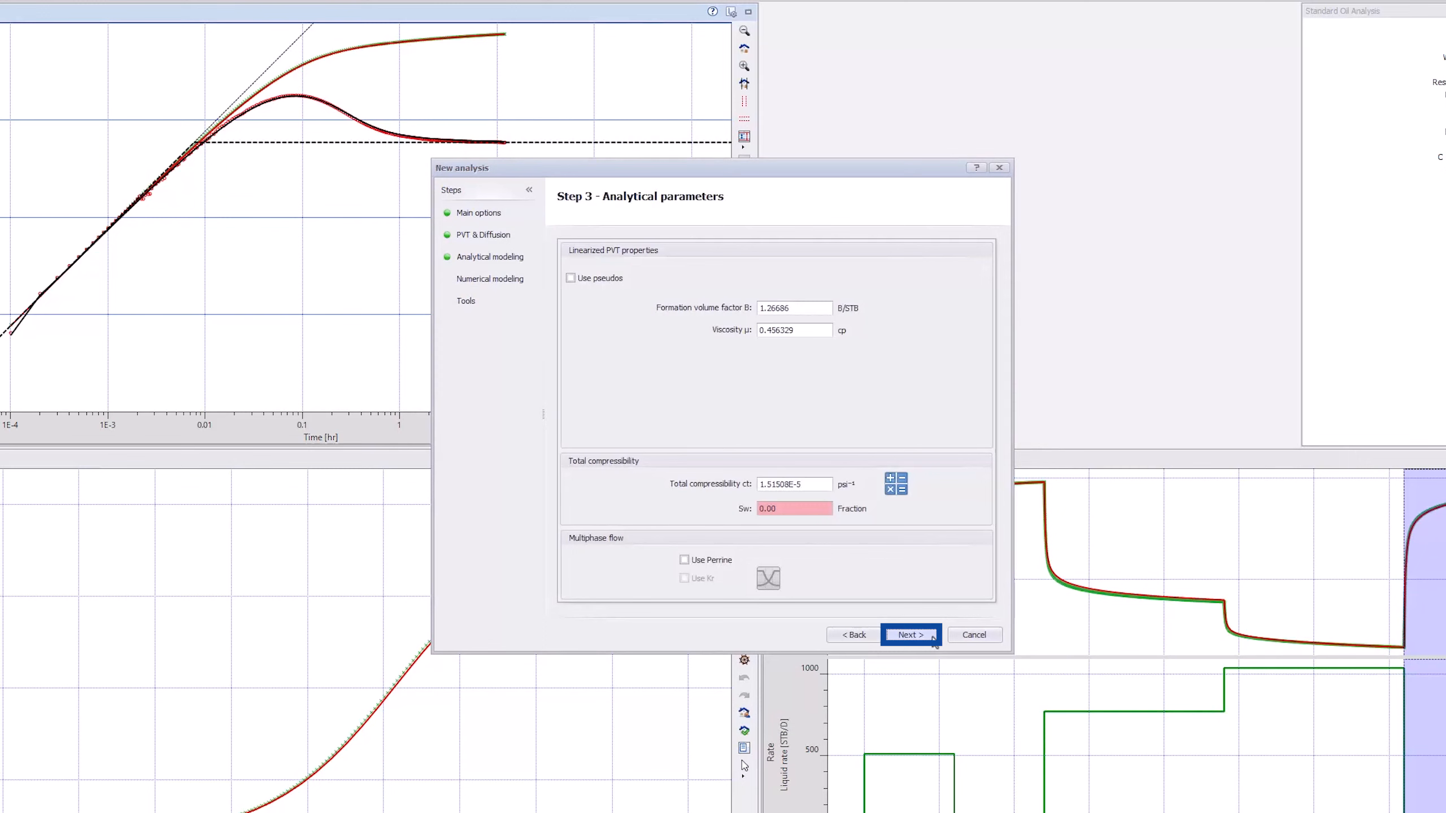
click(908, 635)
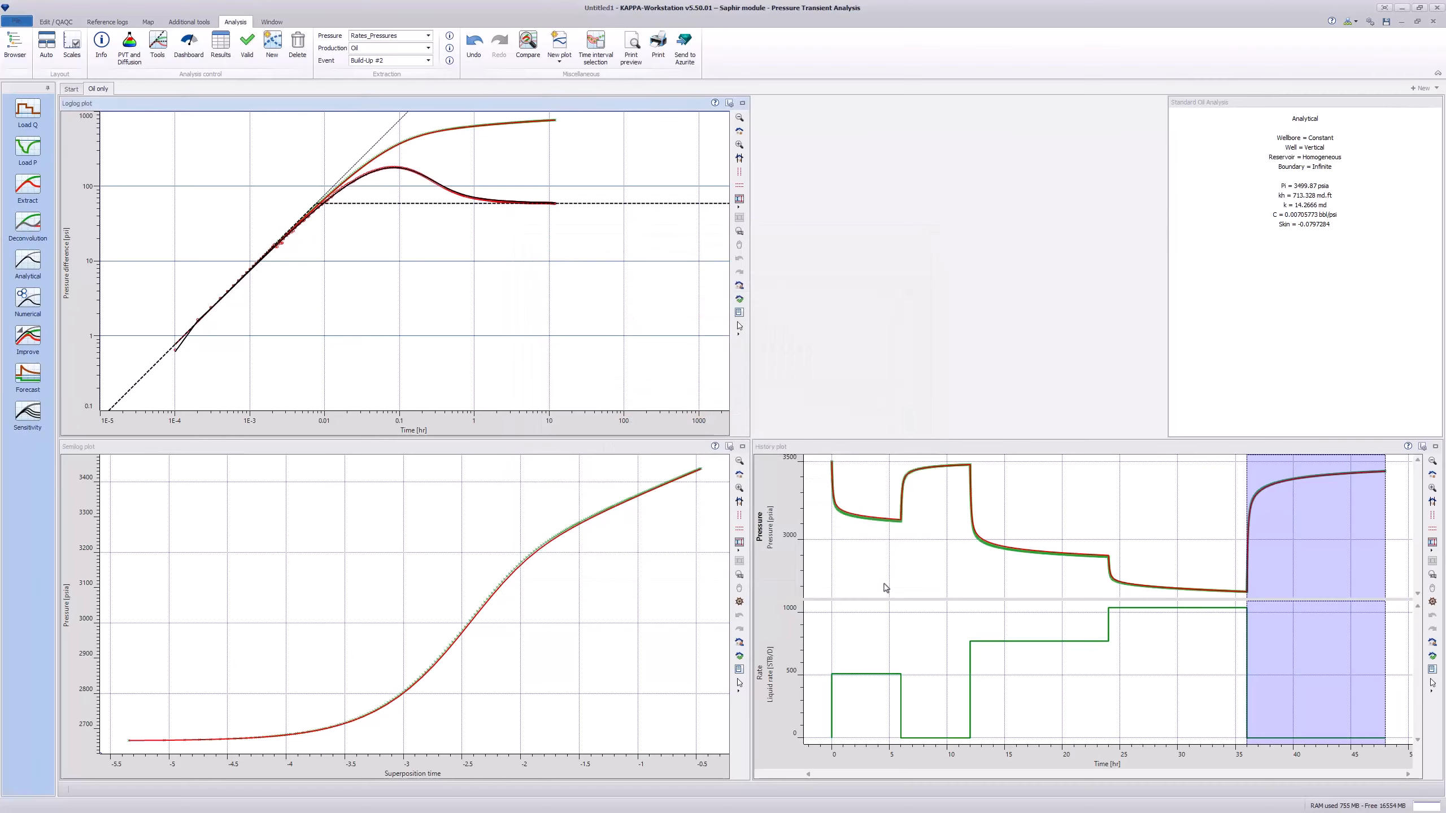
- Extract the build-up with a total rate combining oil plus water production, previewing qt
click(137, 88)
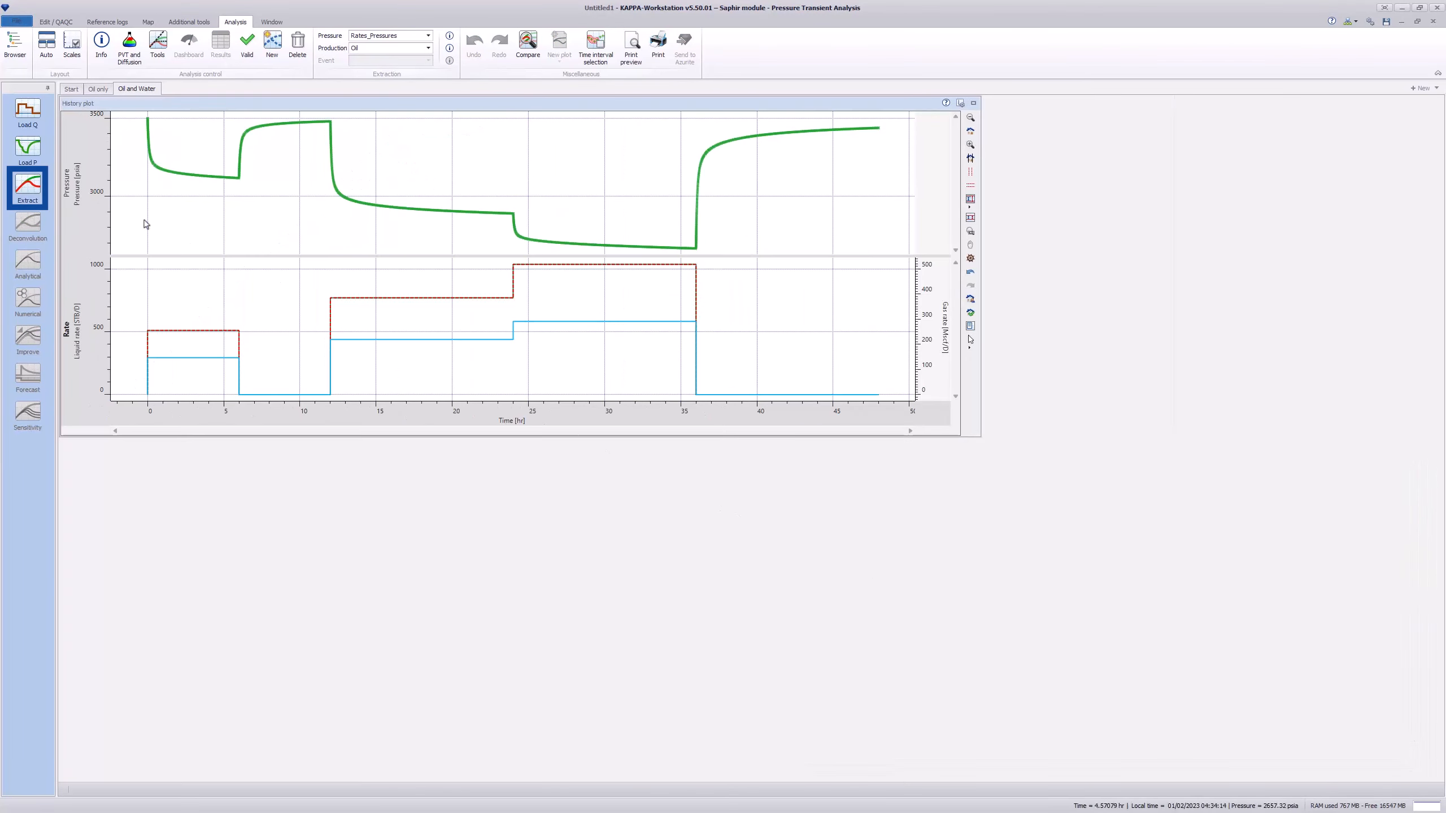
click(27, 188)
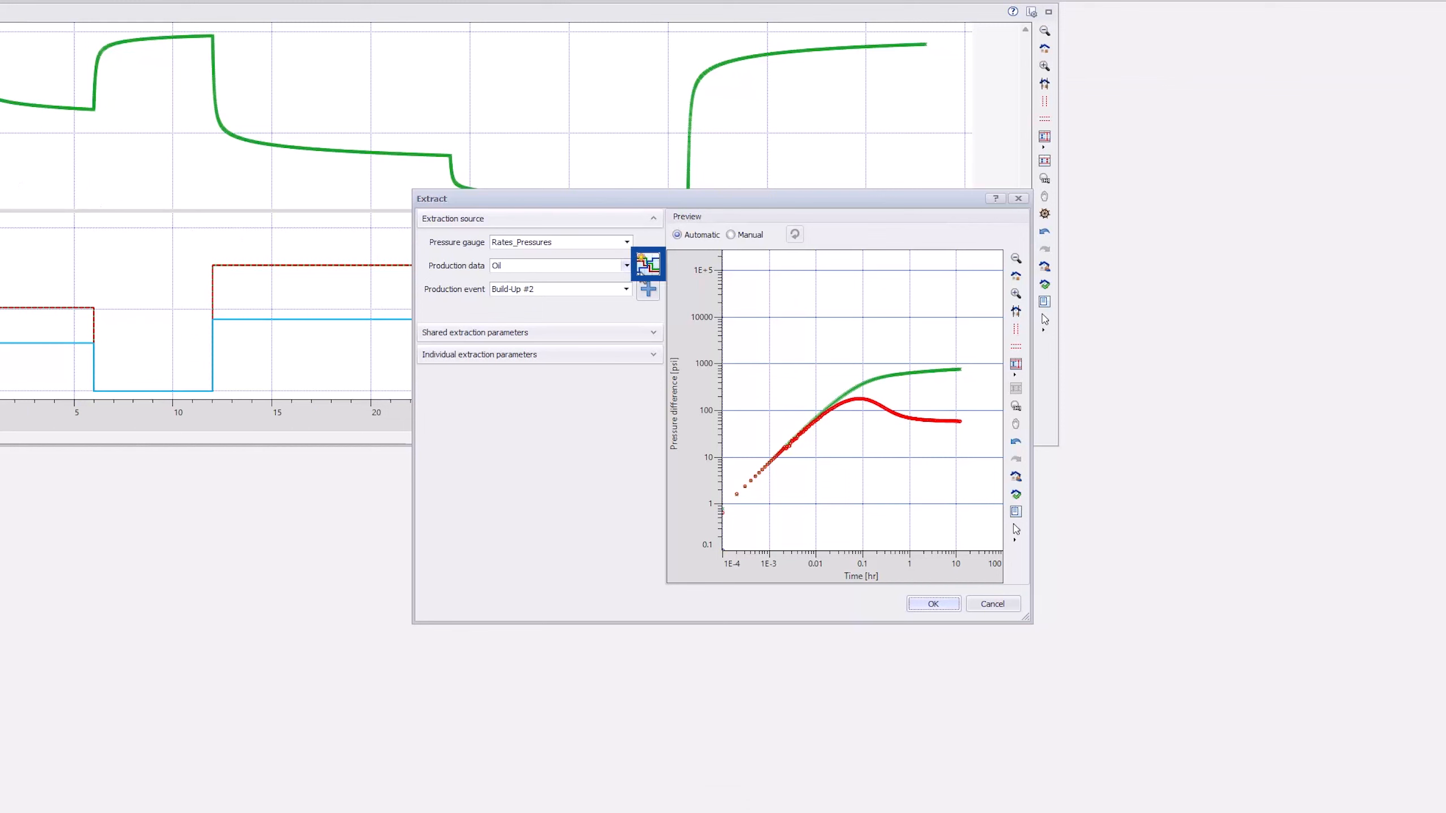
click(647, 263)
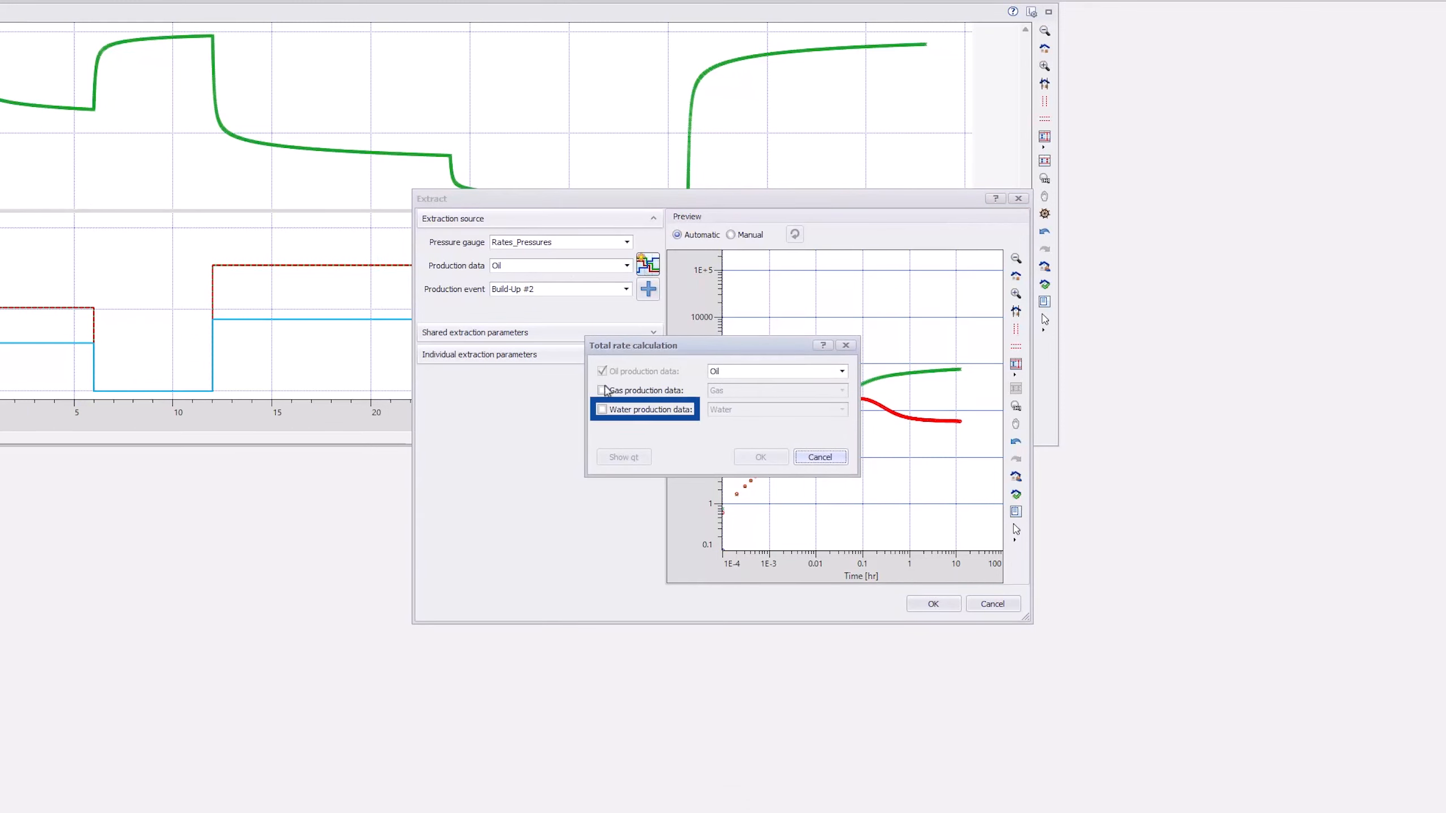
click(604, 408)
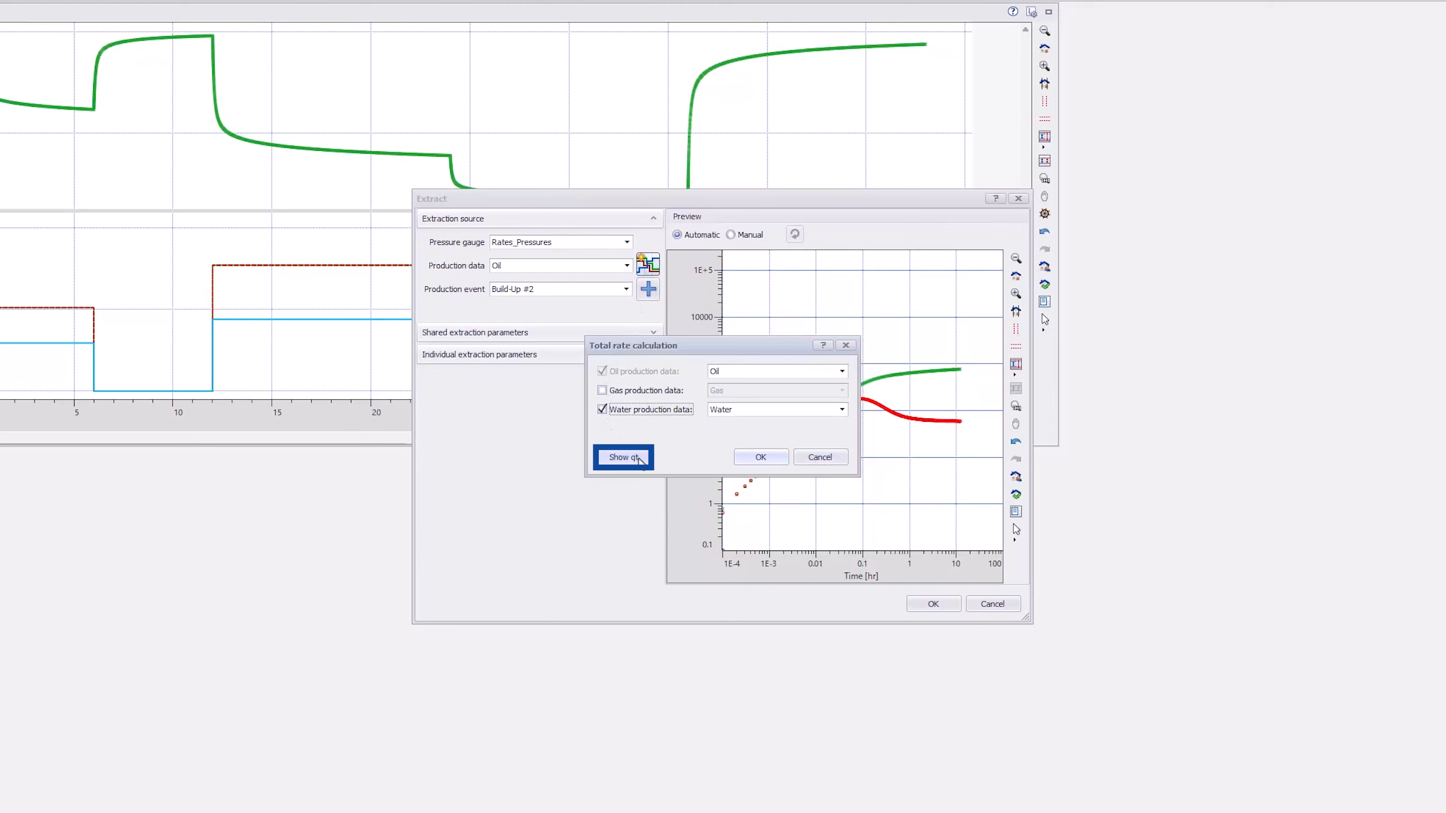
click(624, 456)
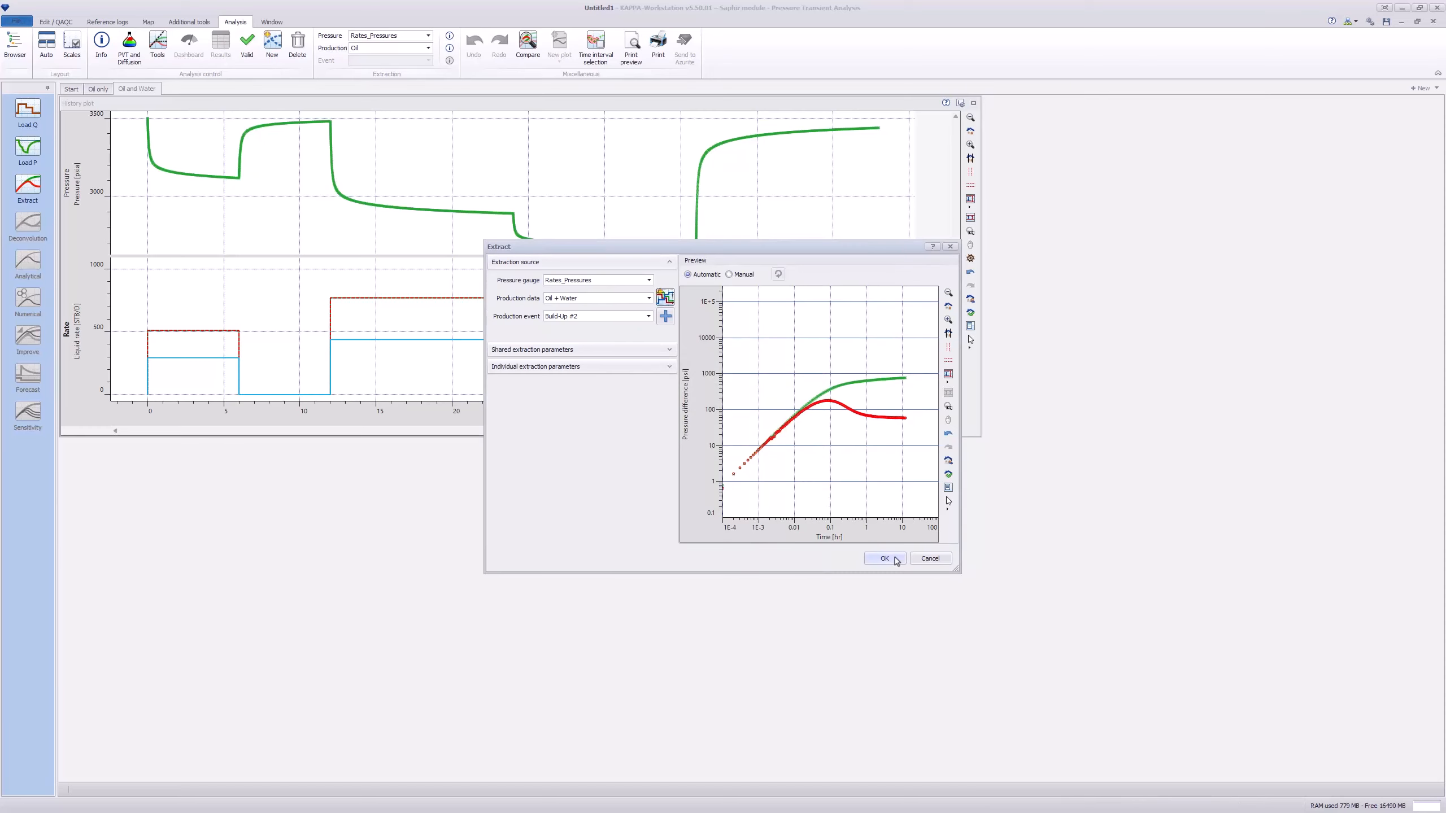
click(883, 558)
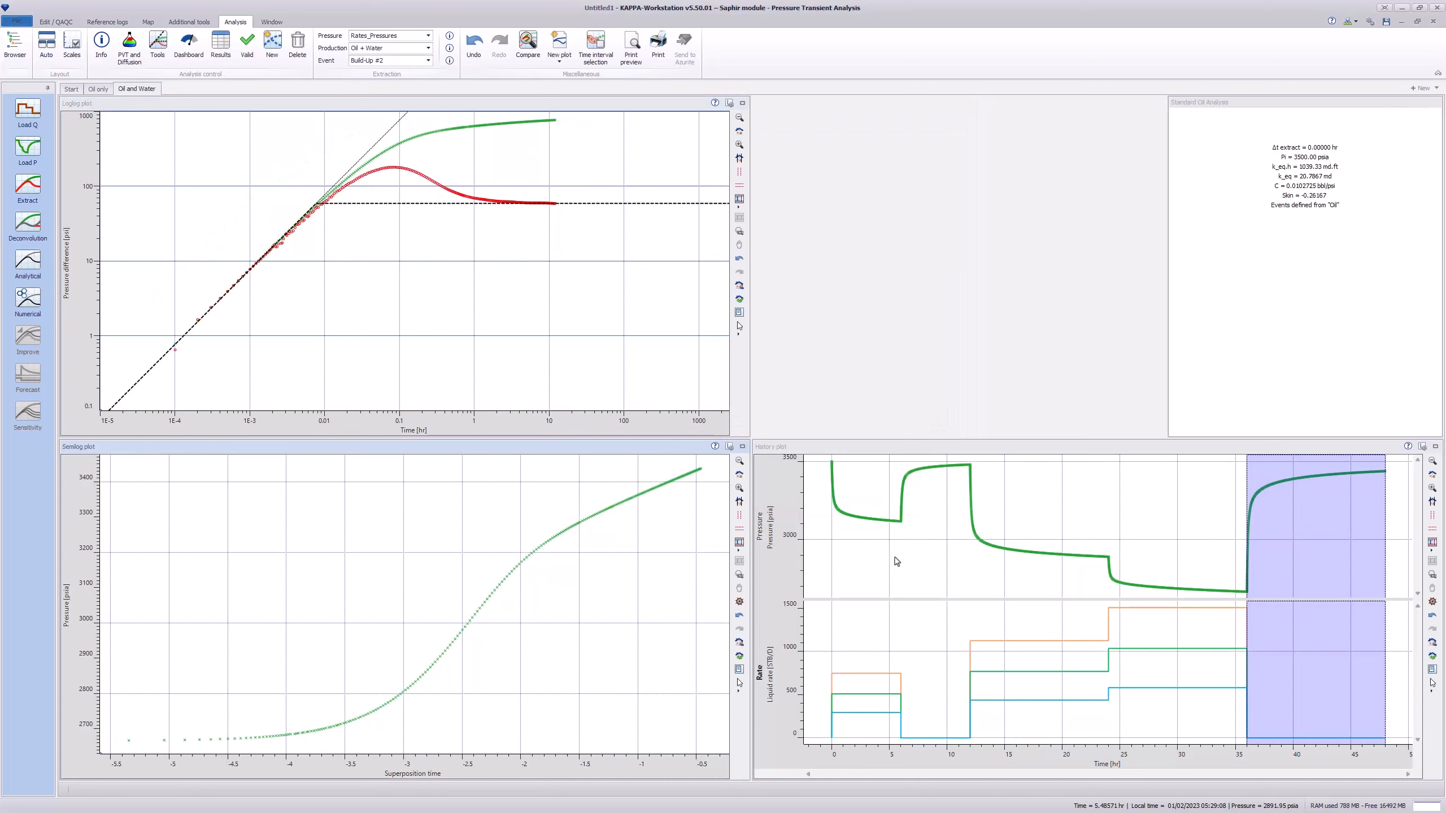
- Generate the analytical model for Oil and Water, matching Pi ≈ 3499.92 psia and skin ≈ -0.26
click(27, 269)
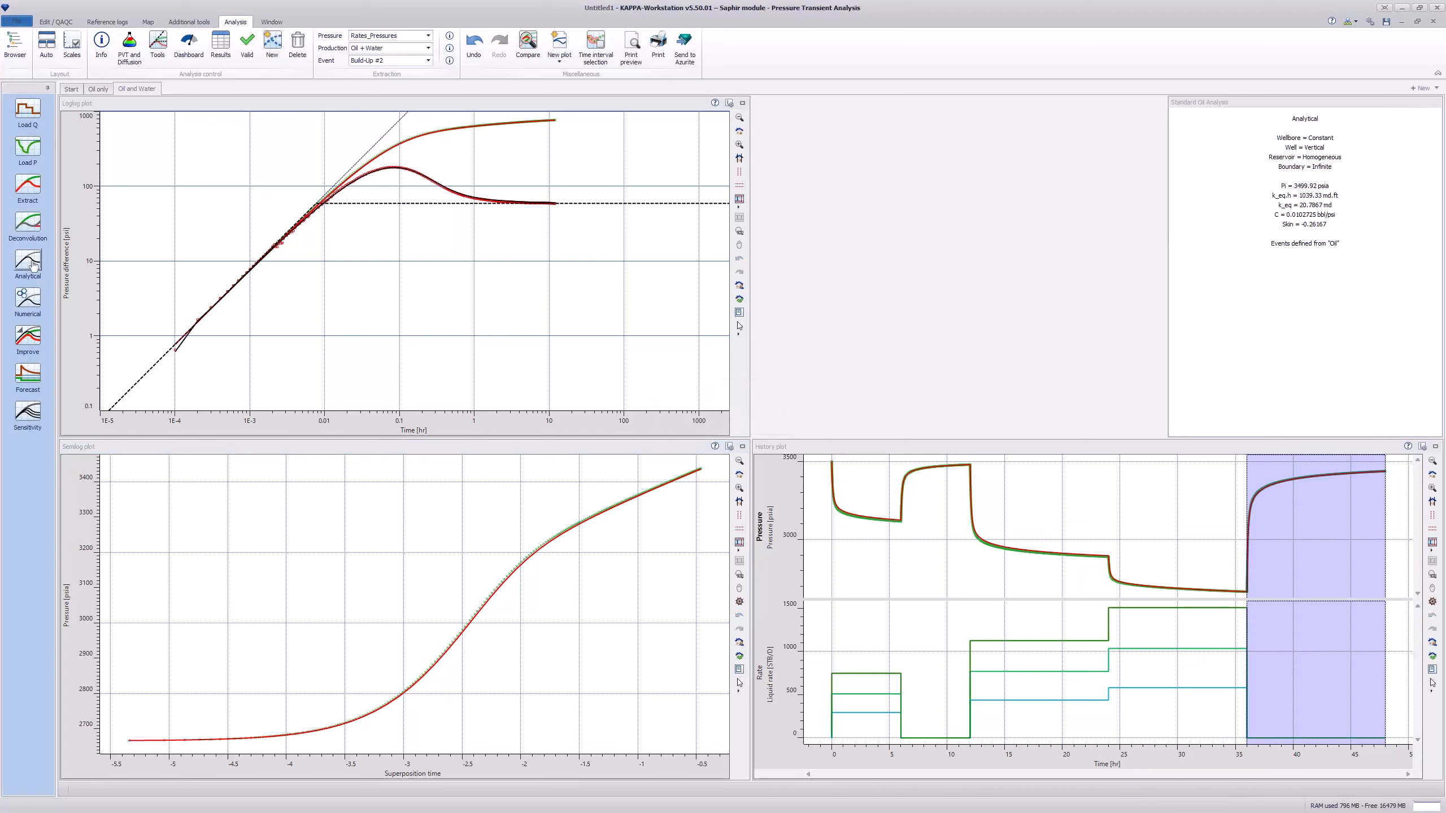
click(527, 44)
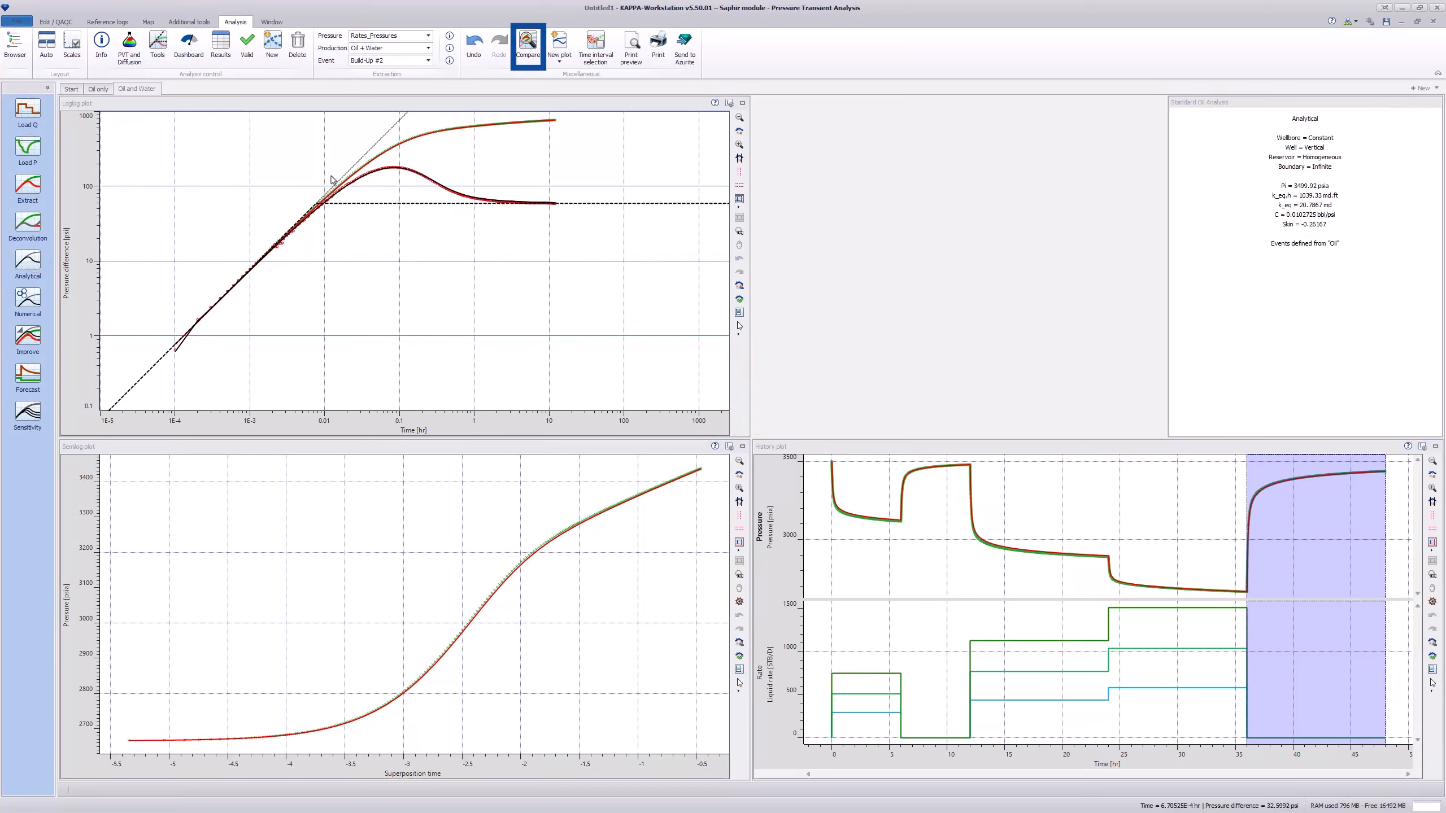
click(527, 43)
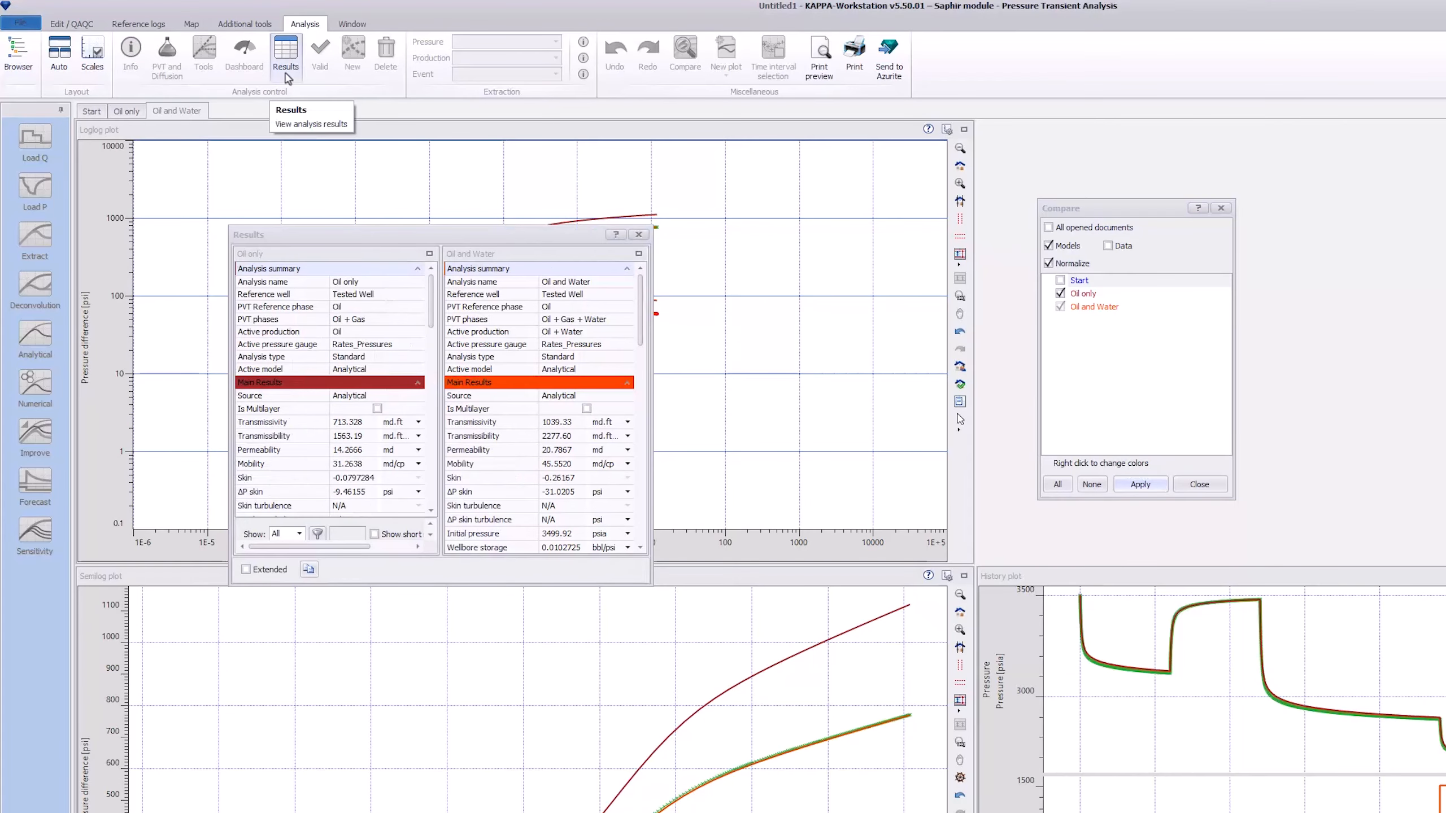
mouse_move(297, 117)
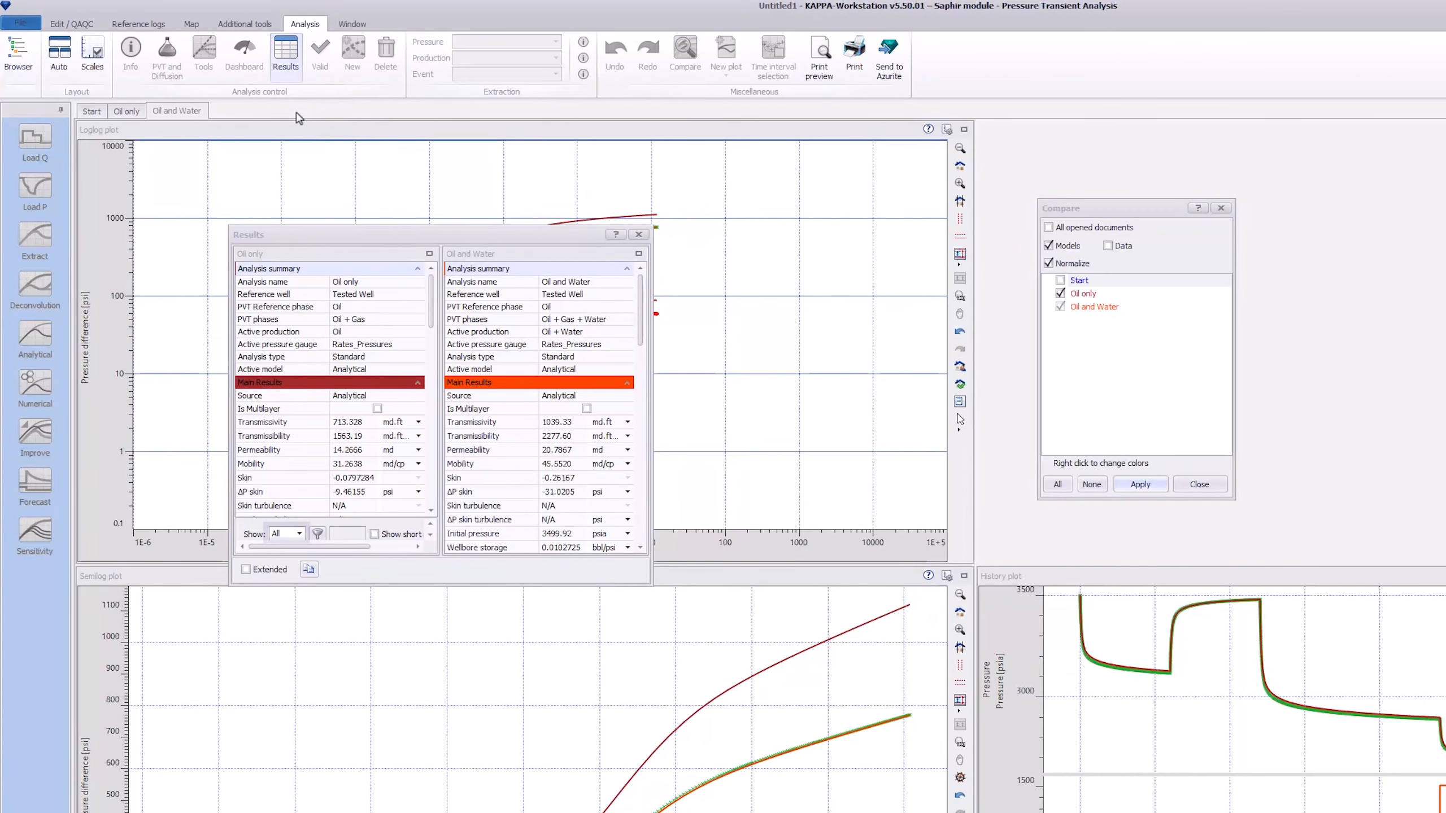
click(299, 533)
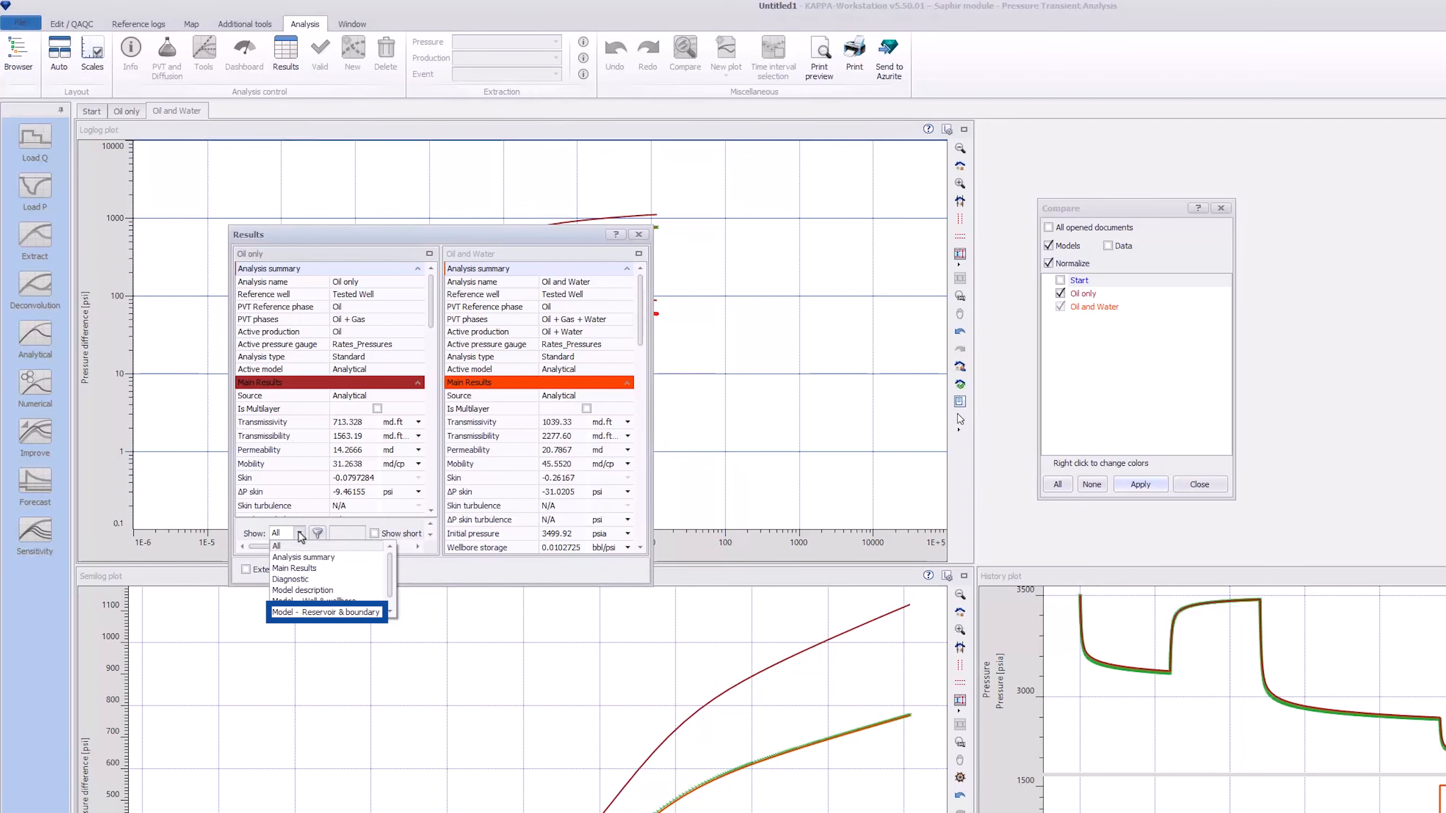
click(324, 611)
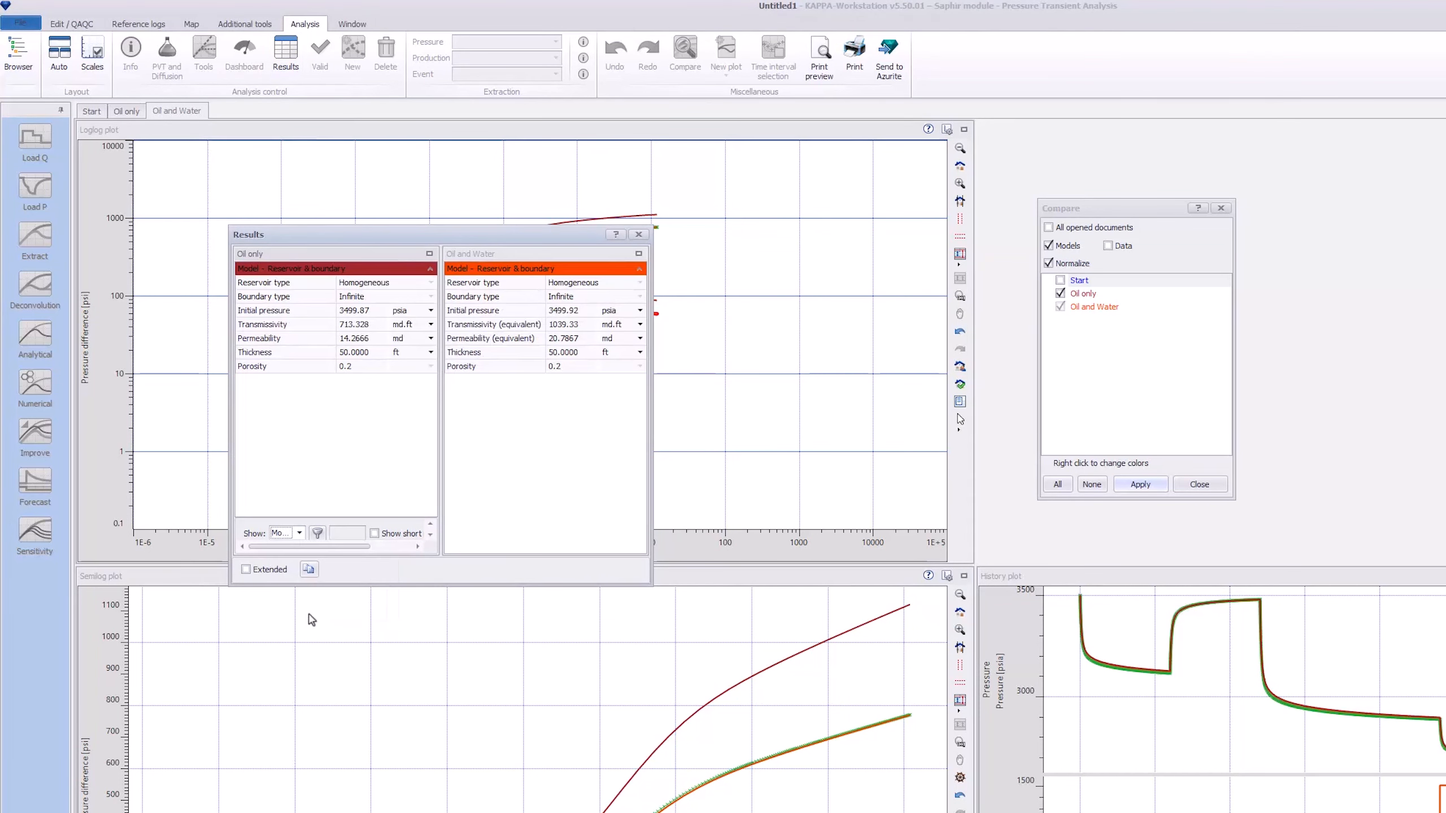
click(286, 309)
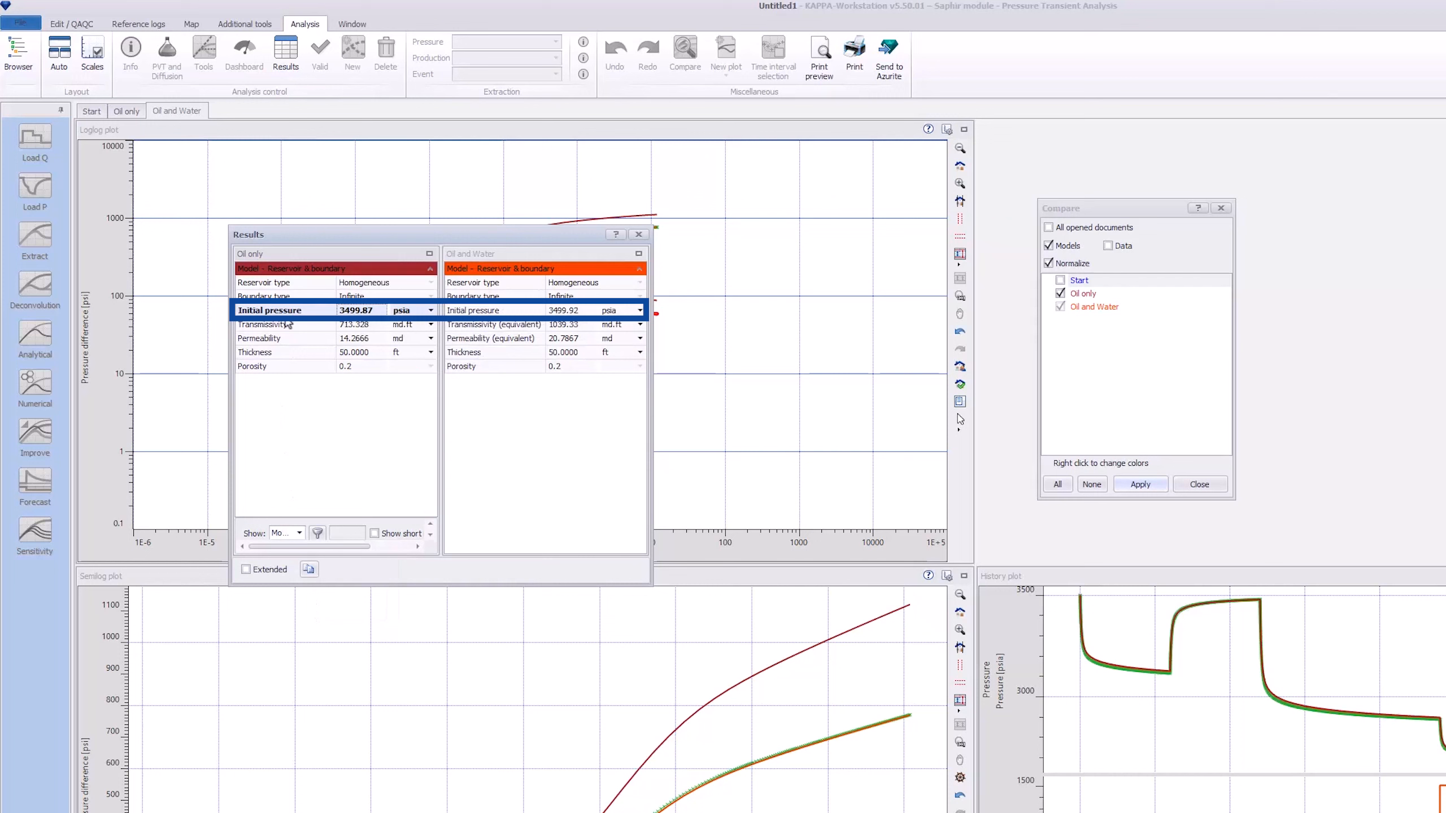
click(264, 338)
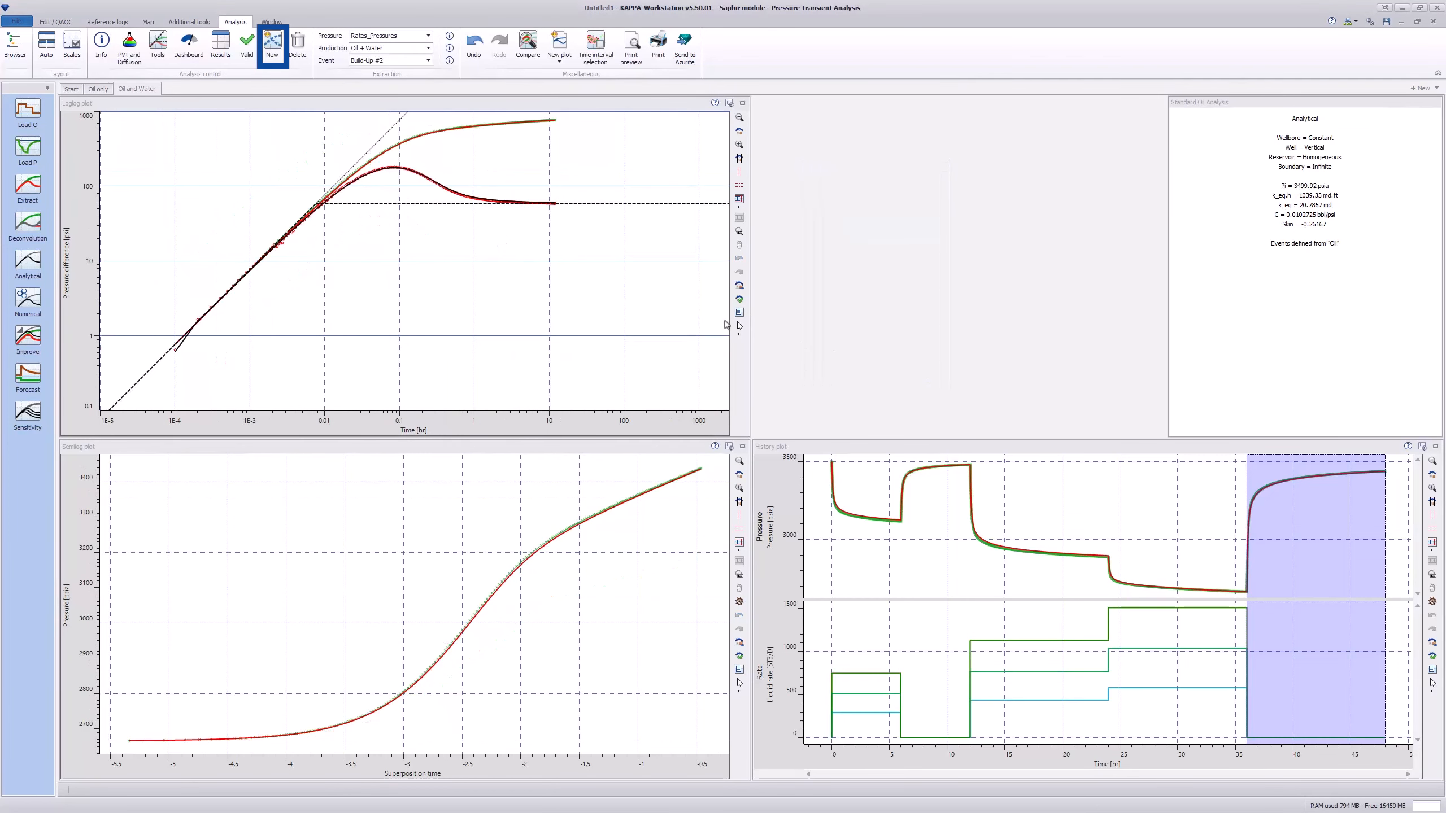
- Create the 'Perrine' analysis from Oil and Water and enable Use Perrine in analytical modeling
click(271, 43)
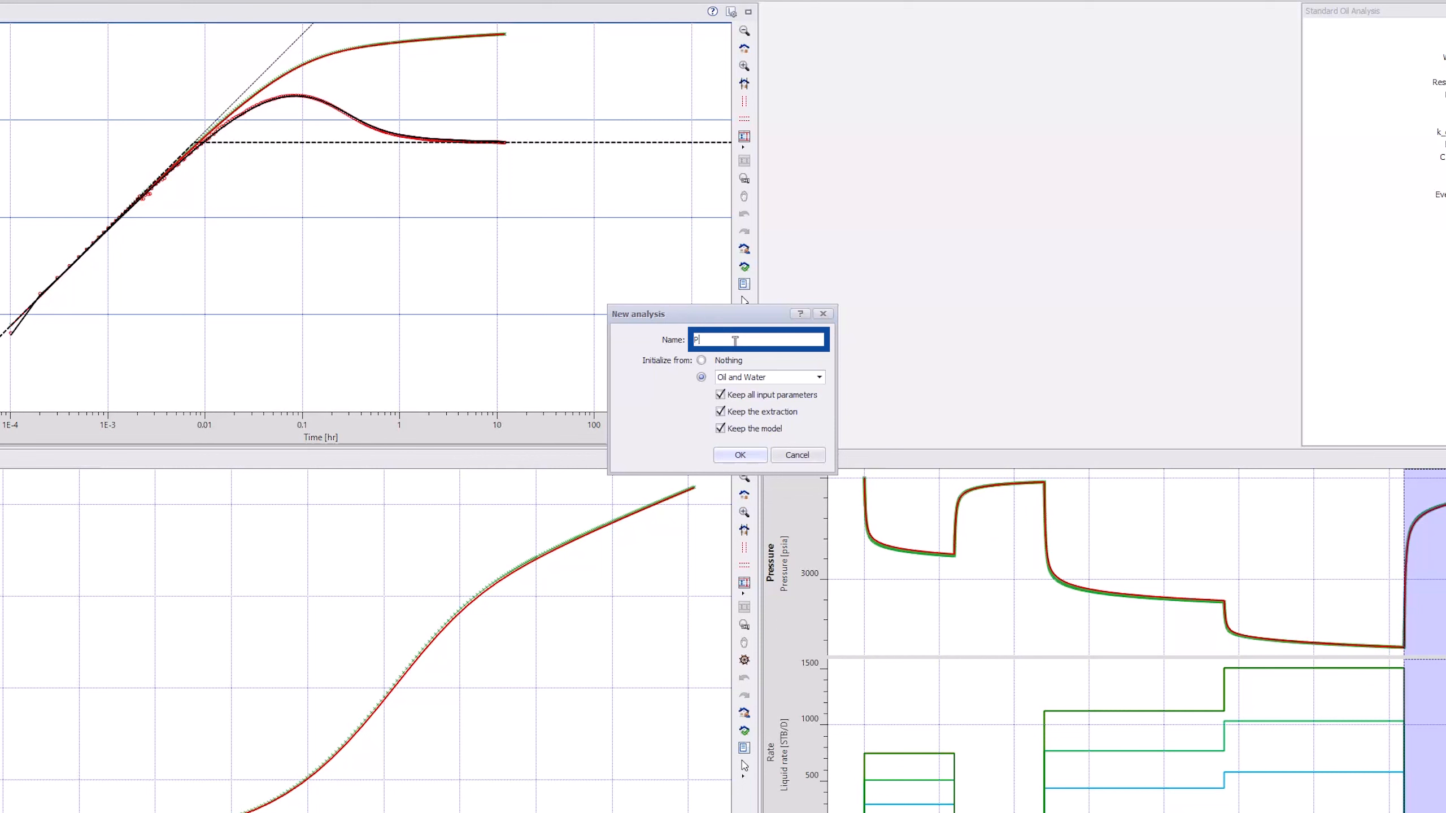
text(errine)
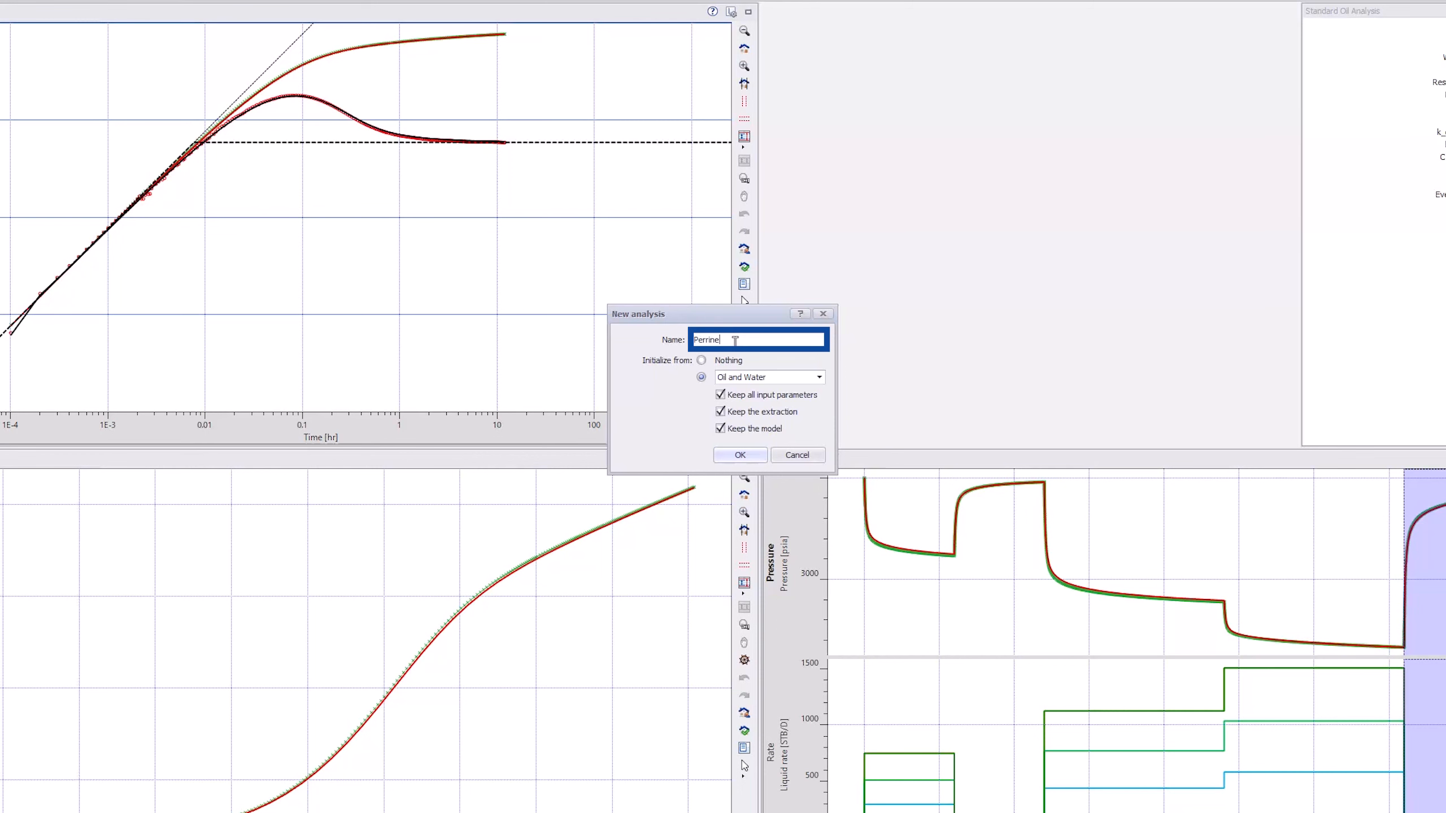
click(739, 454)
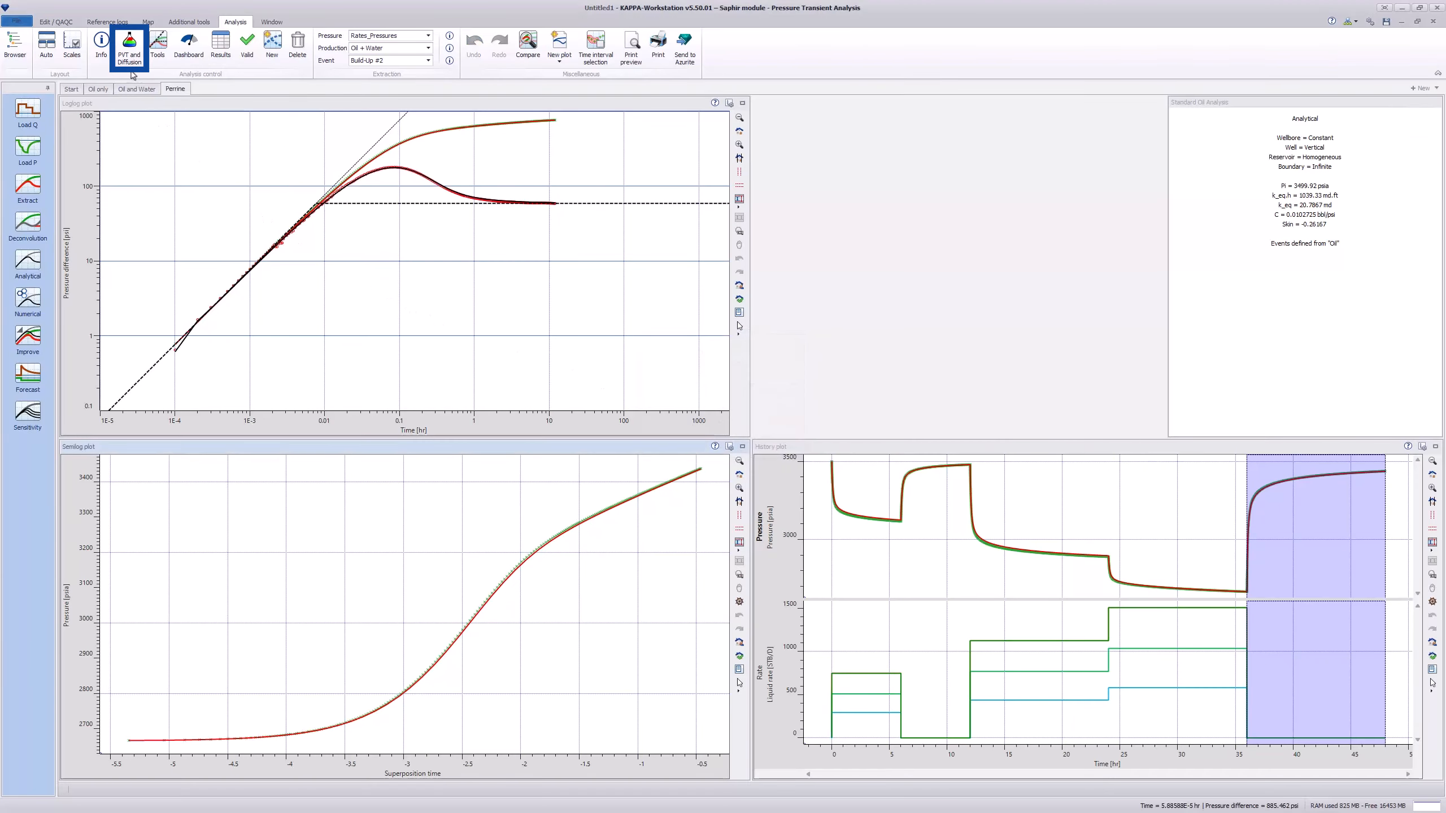
click(129, 44)
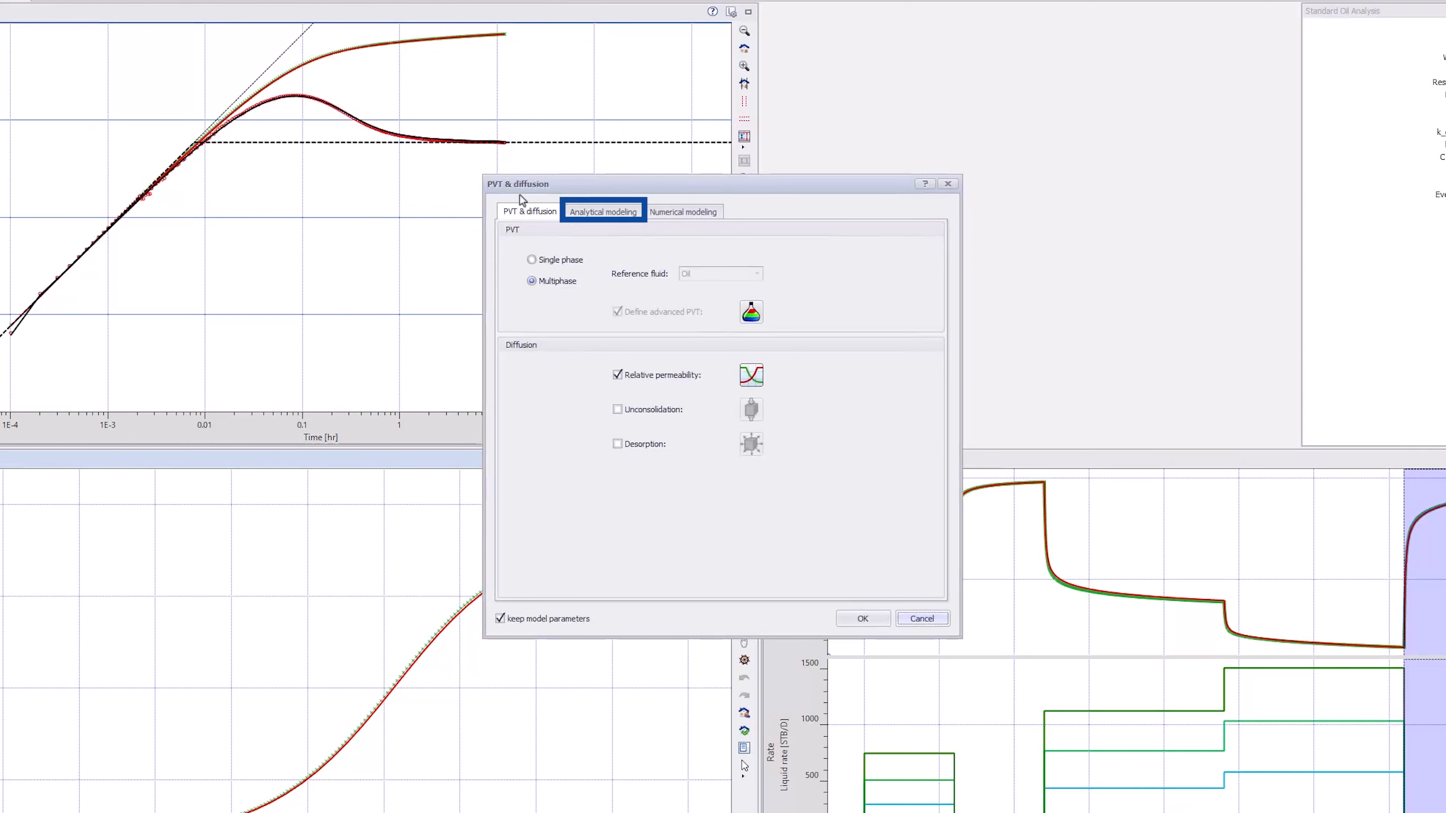
click(602, 212)
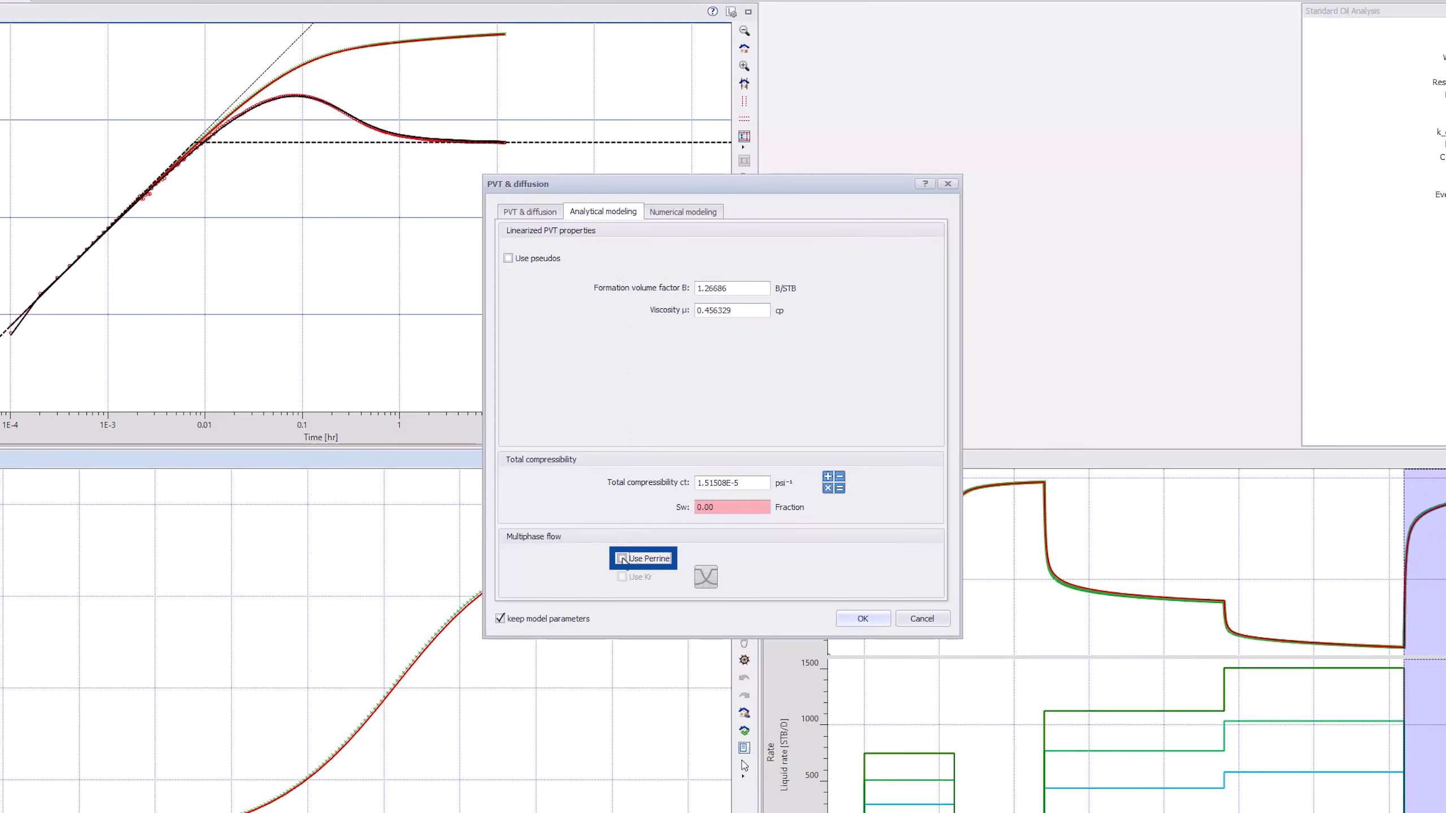
click(861, 618)
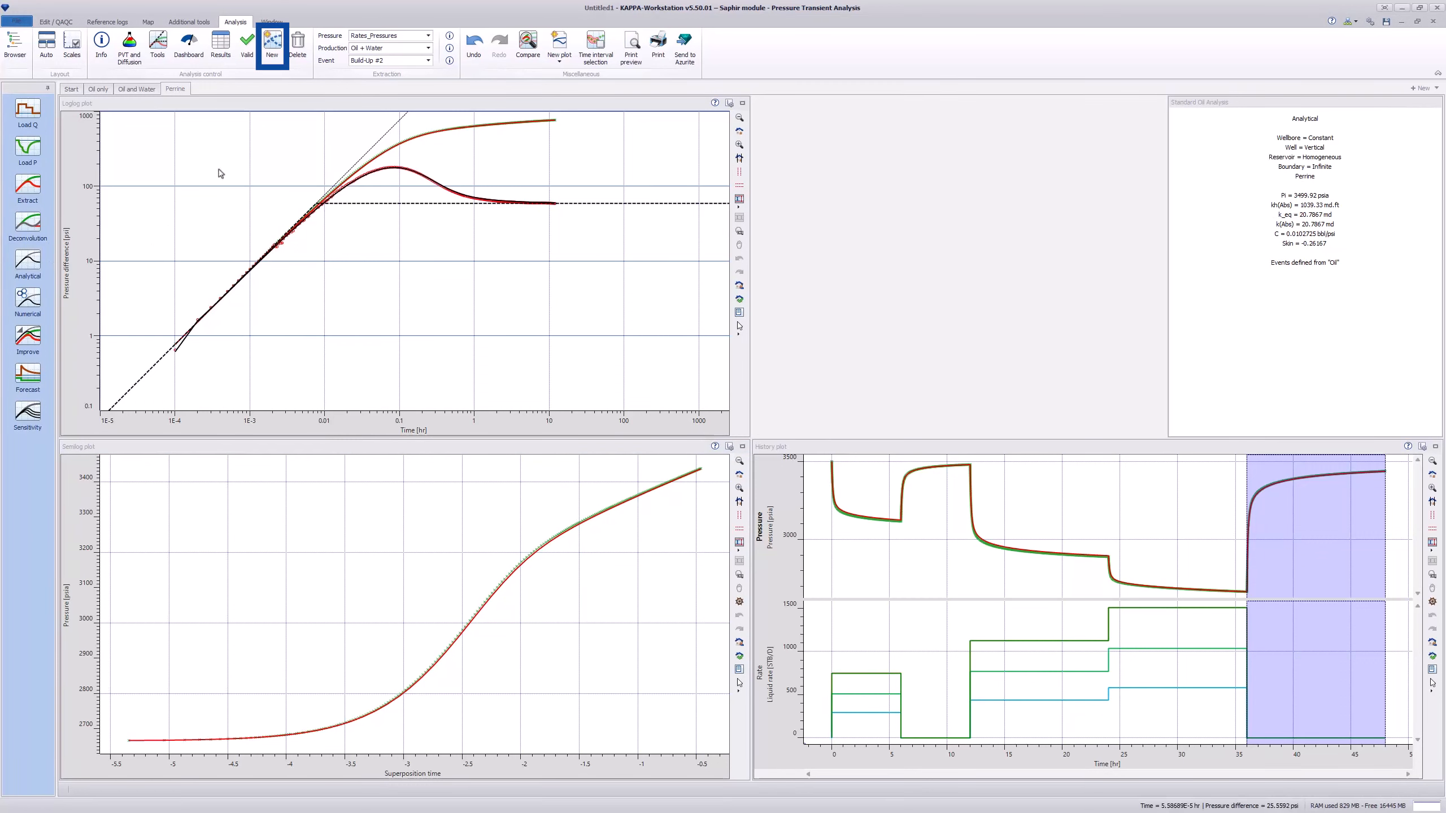
- Create a new analysis from Perrine and enable relative permeability (Use Kr) in its diffusion settings
click(271, 40)
text(Perrine + relative permeabilit)
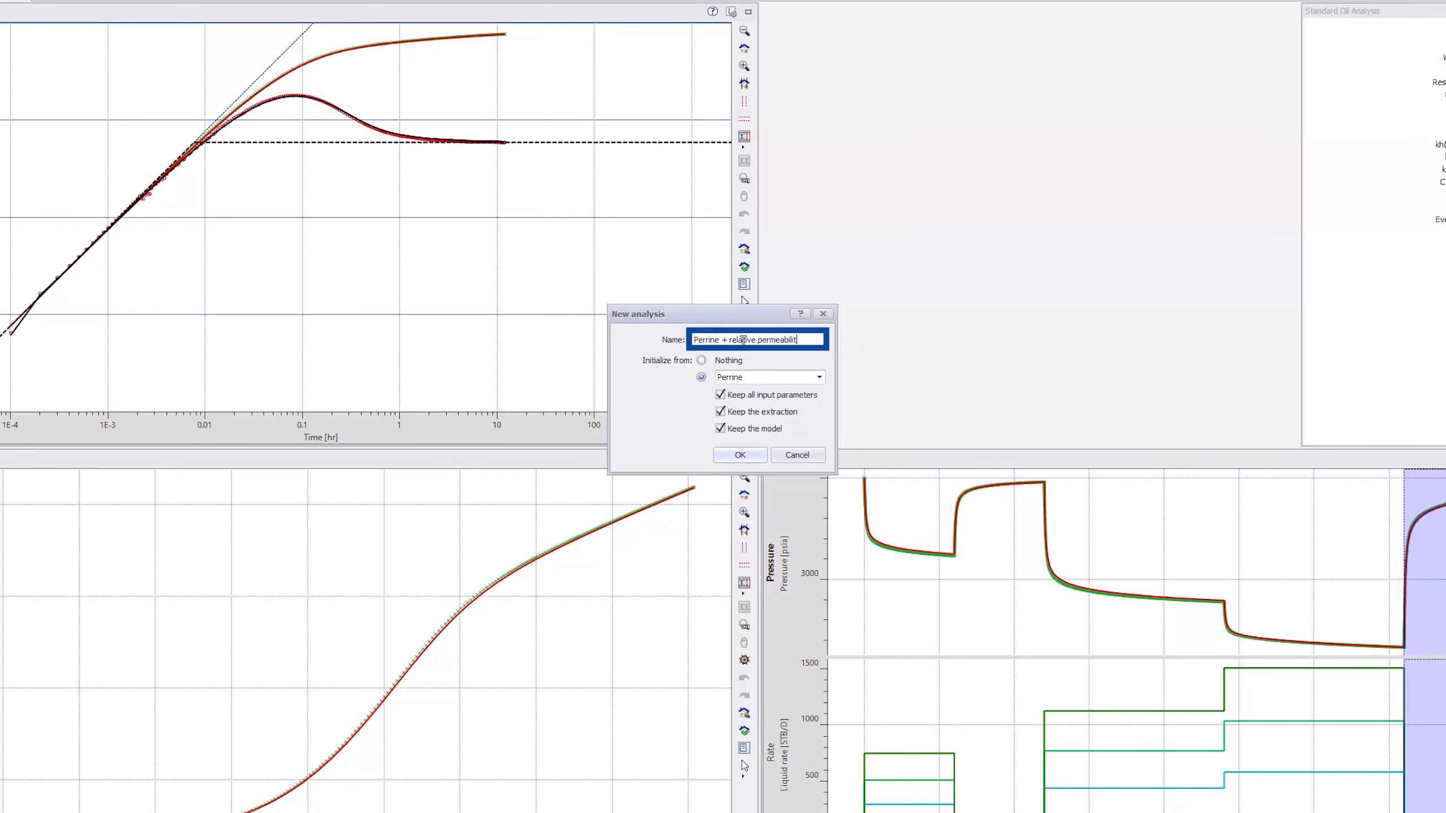
click(738, 454)
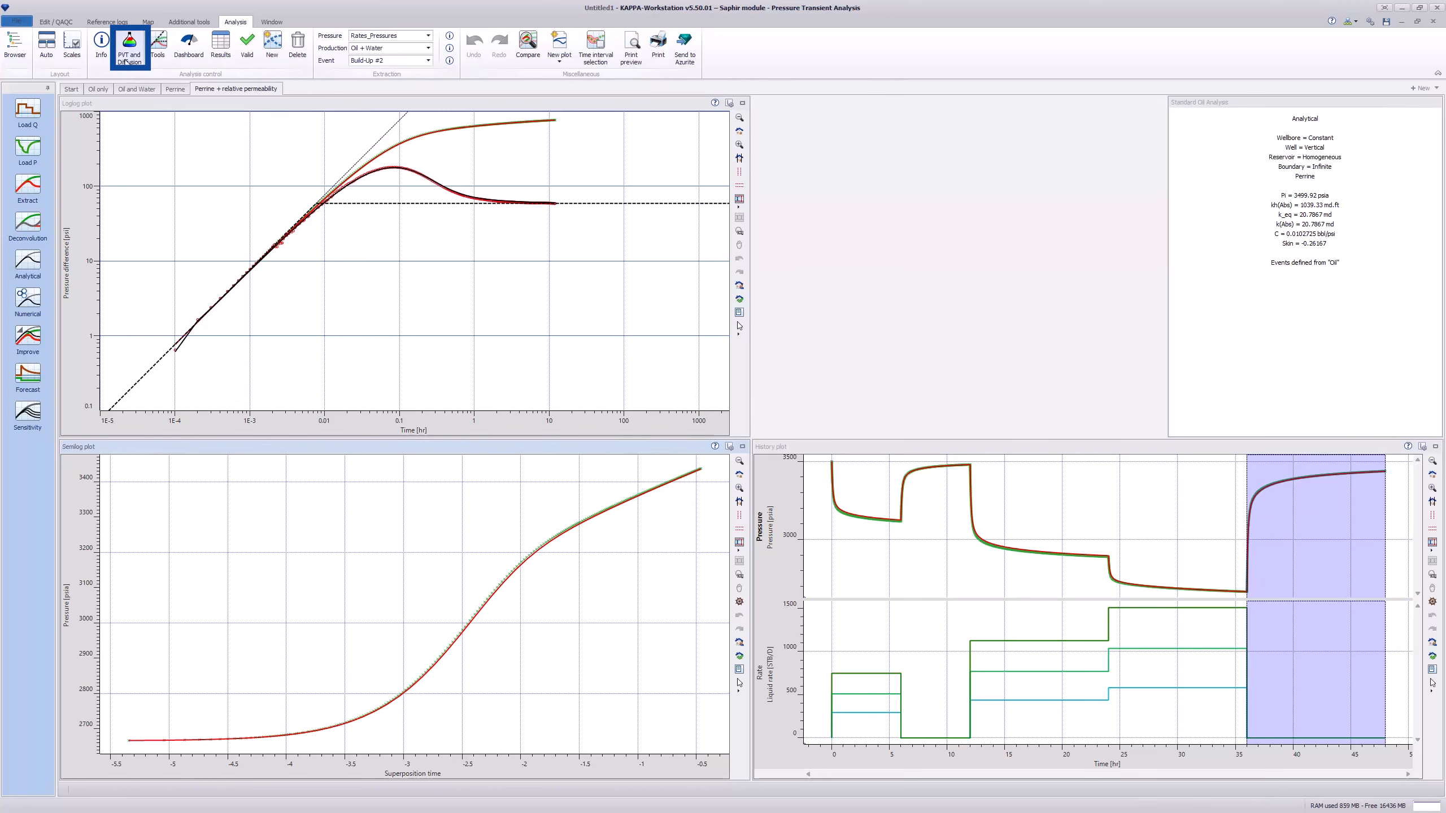
click(129, 43)
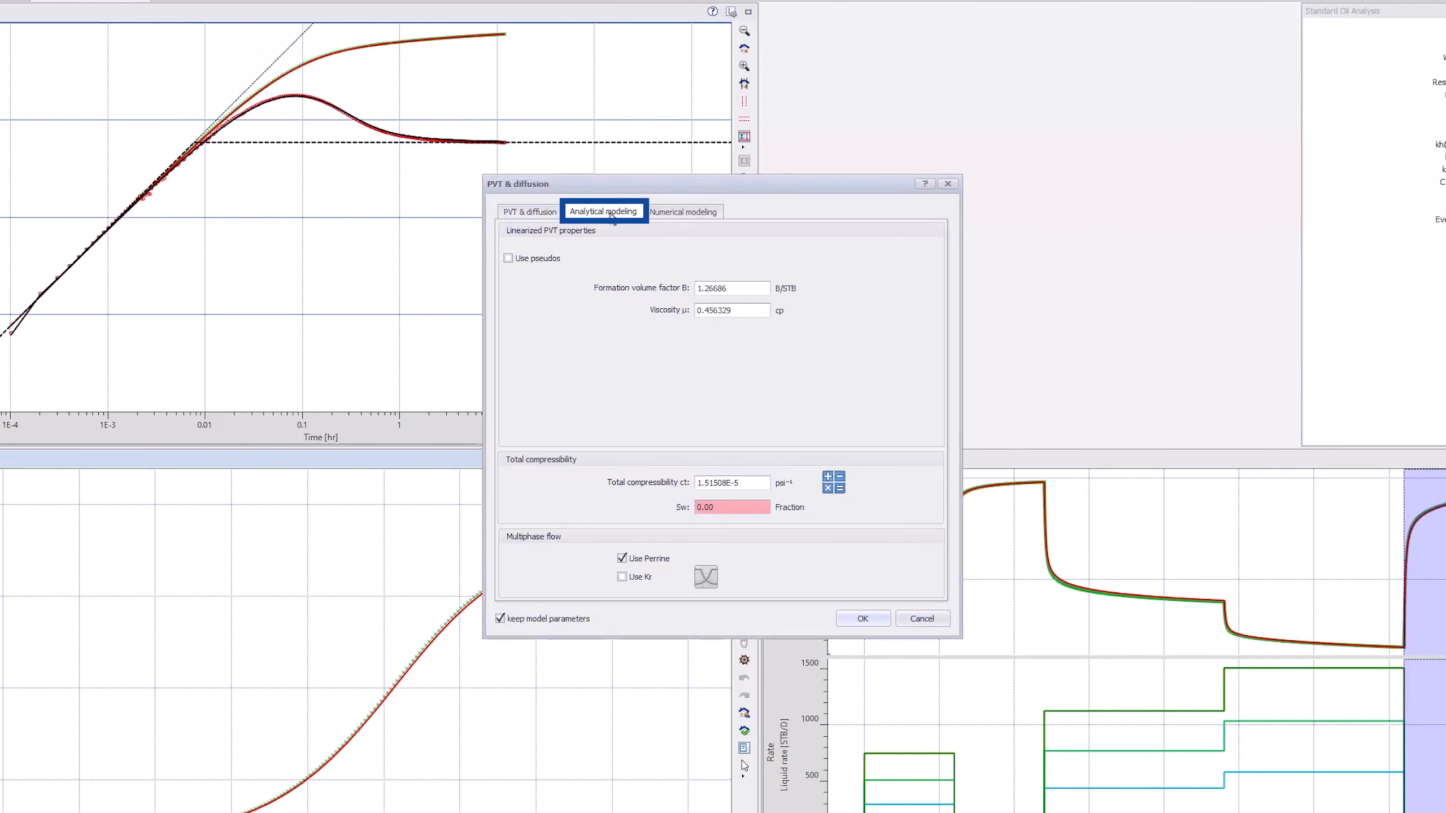
click(635, 576)
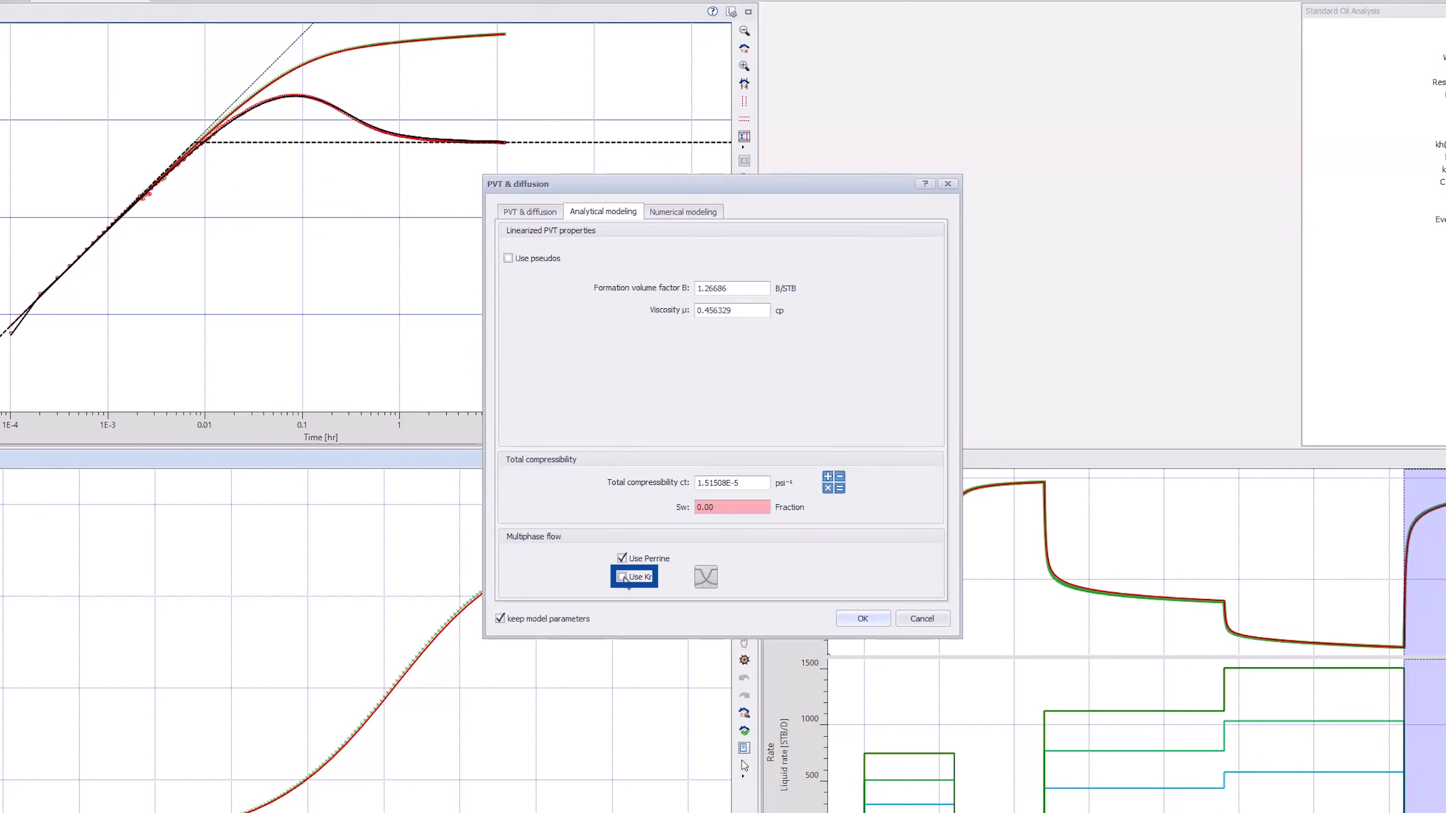
click(622, 576)
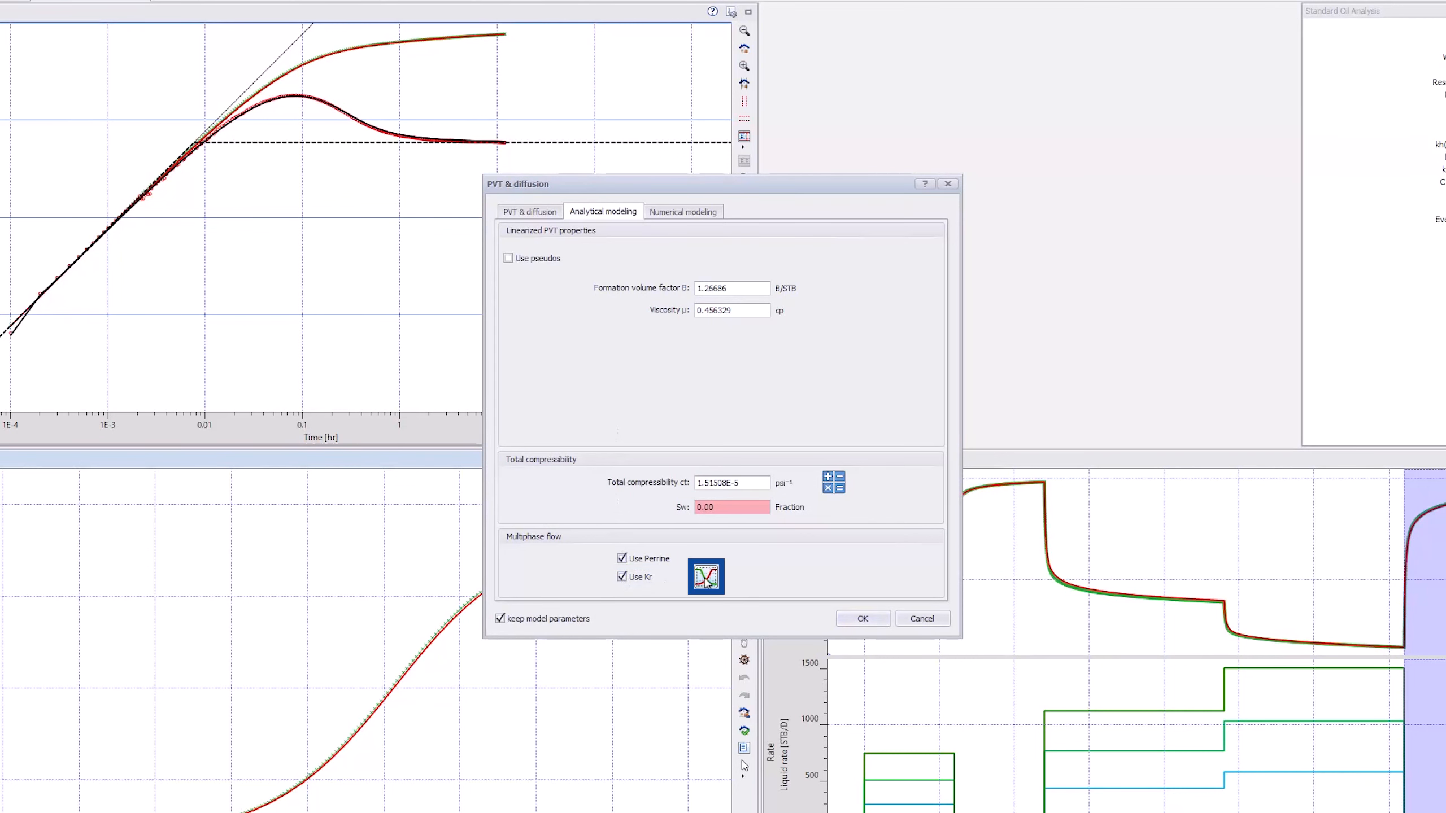
click(706, 575)
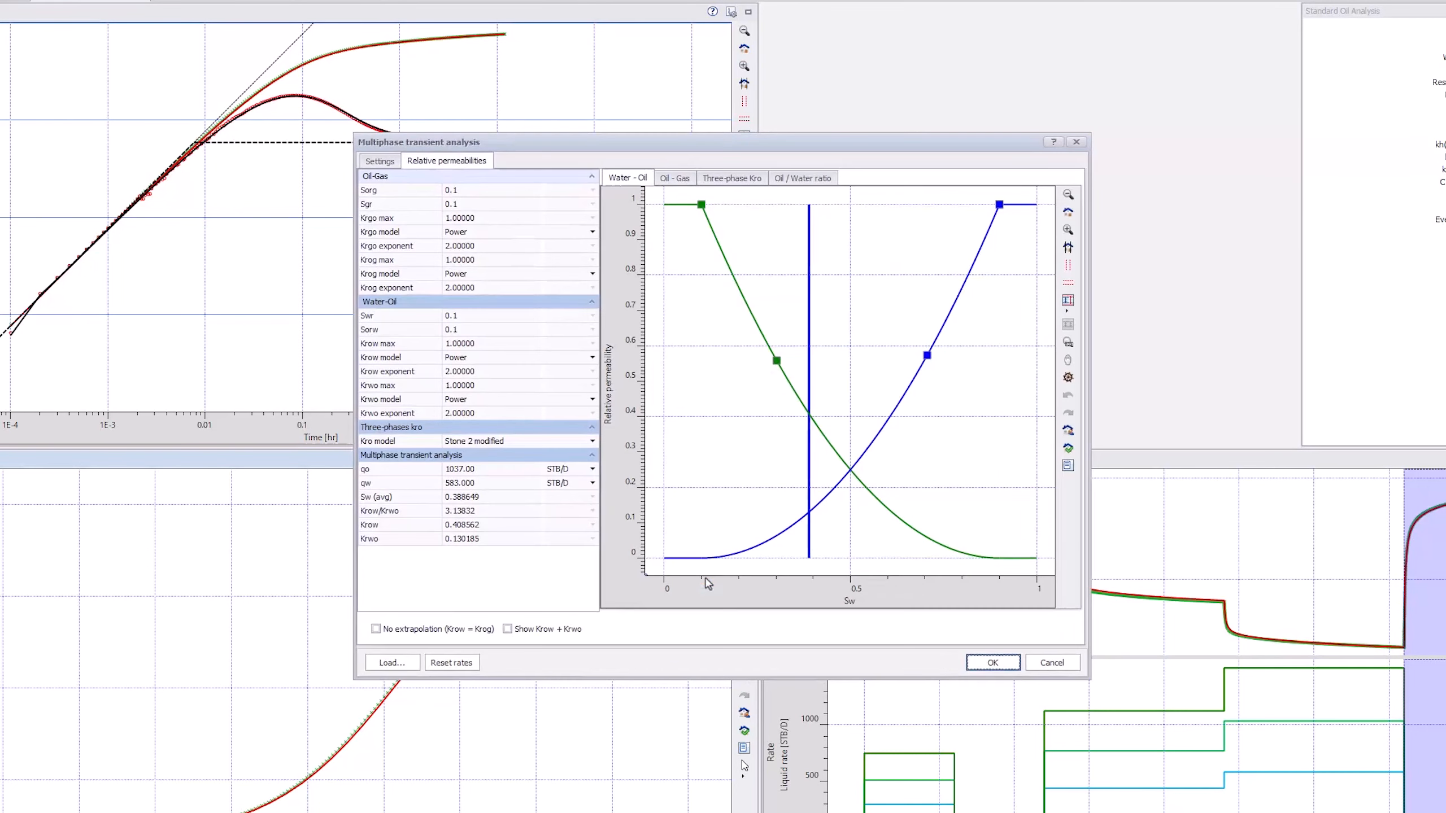
- Set Sorw 0.15, Krow max 0.8, Krwo max 0.6 with no extrapolation and apply the Kr curves
click(461, 329)
text(5)
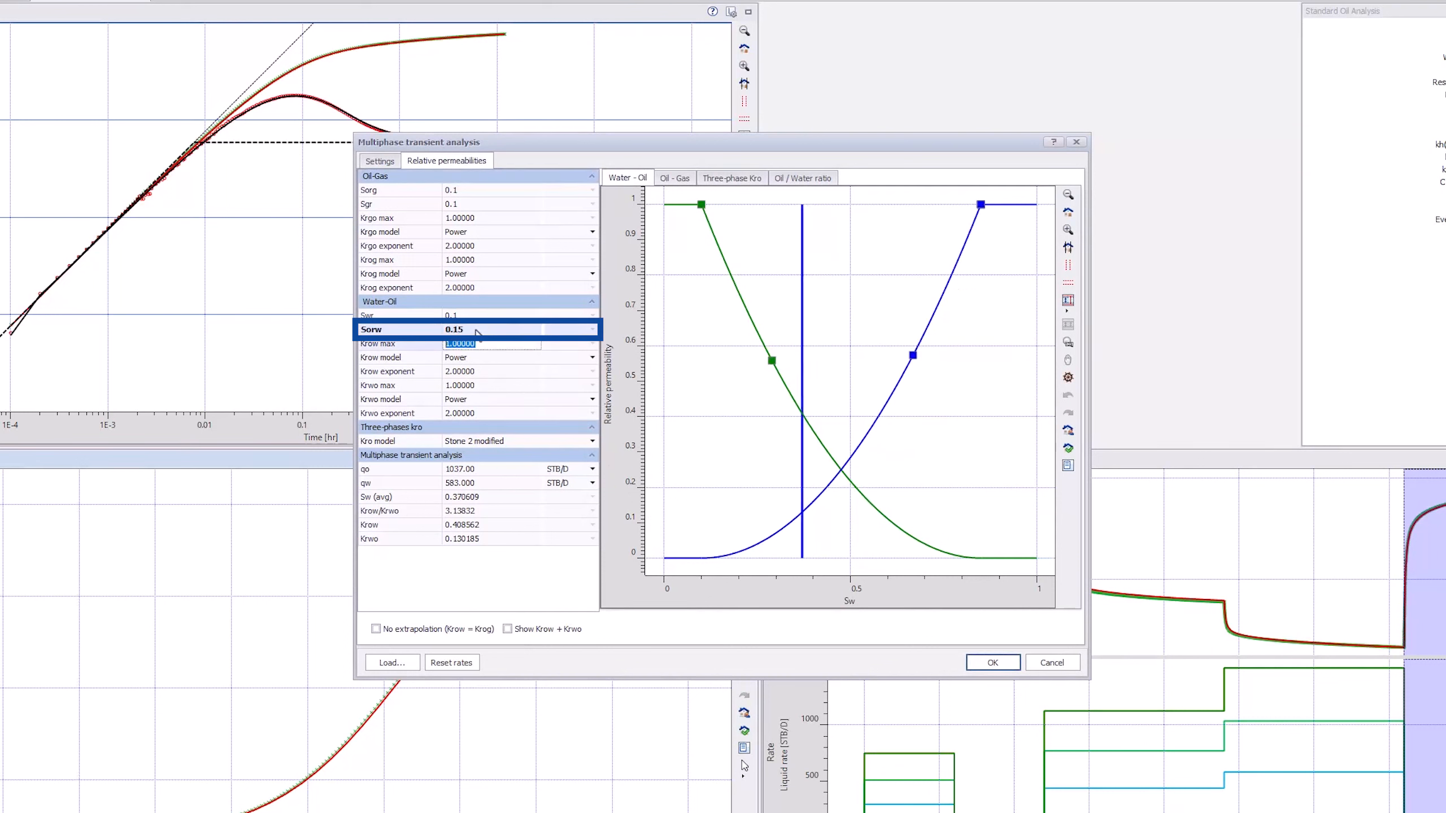
click(478, 343)
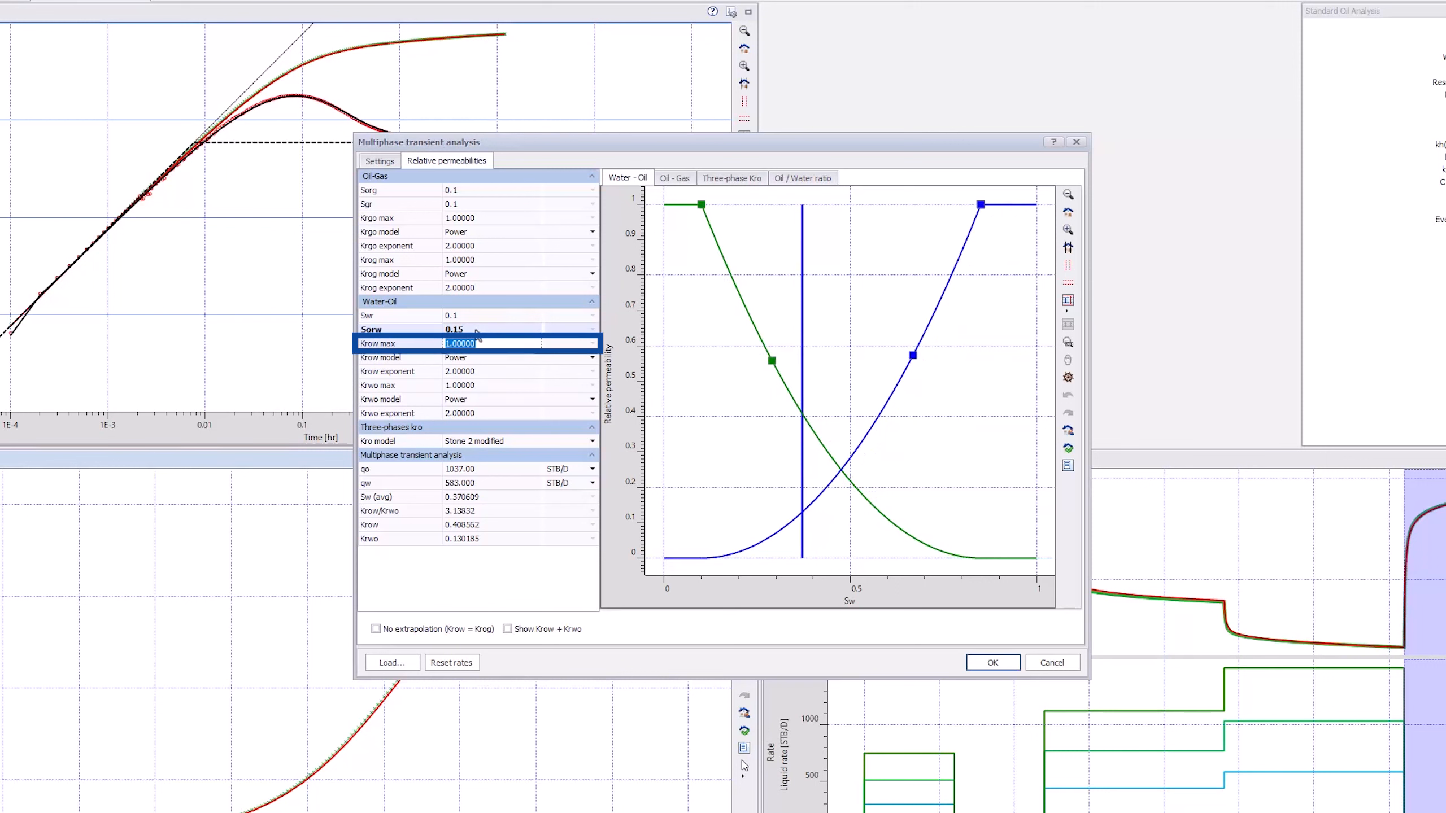
text(0.8)
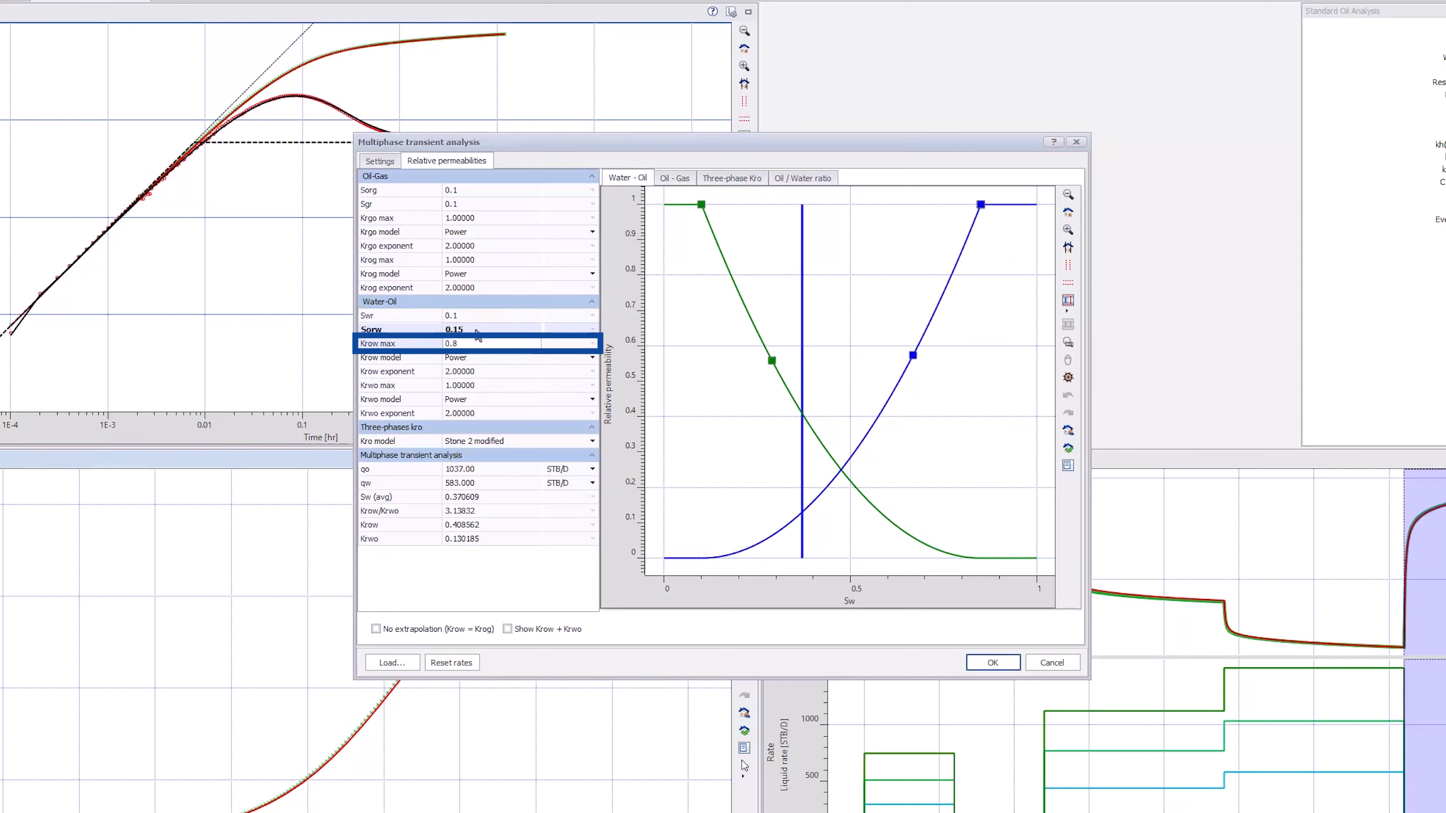
click(477, 385)
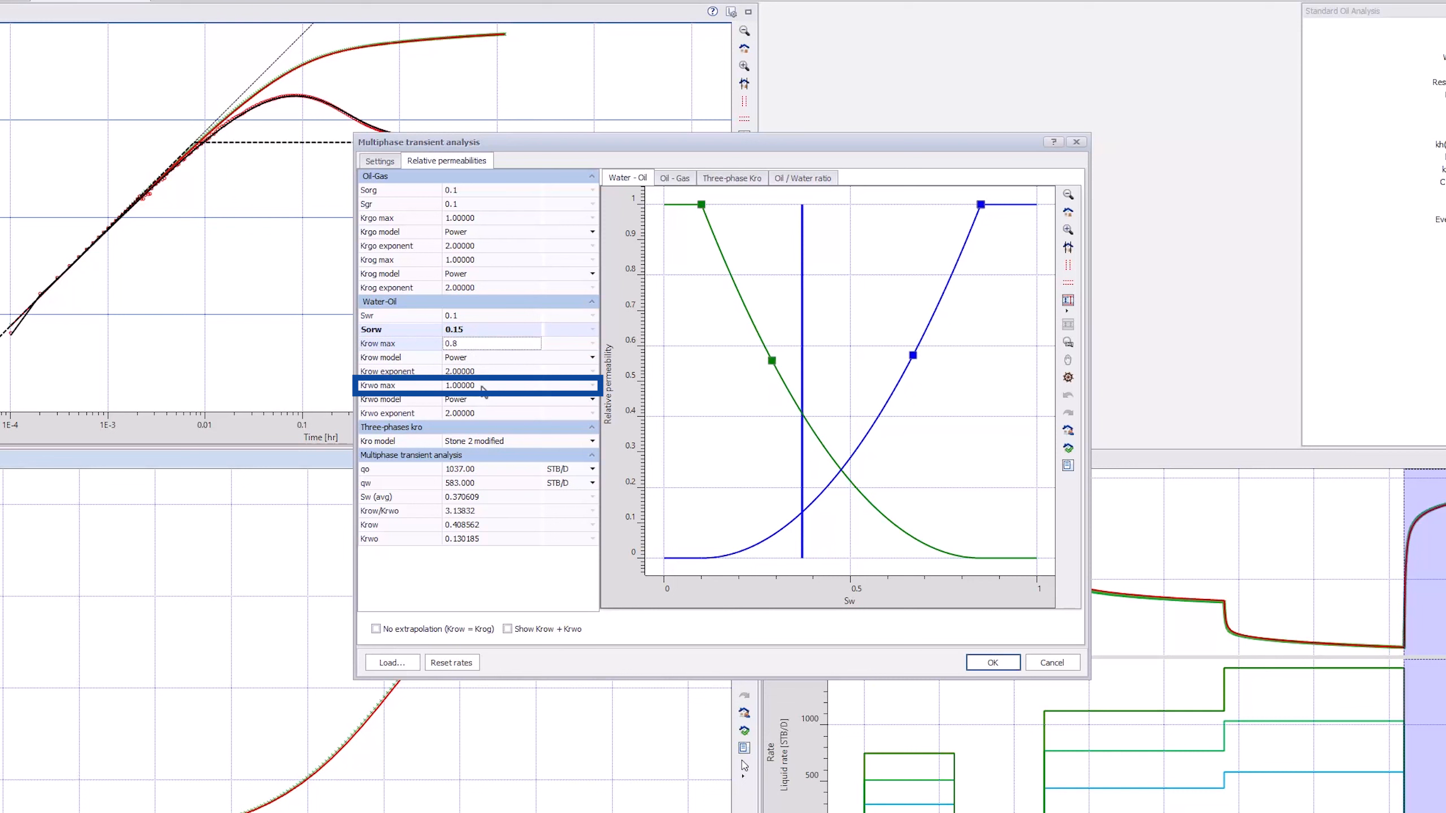
text(0.6)
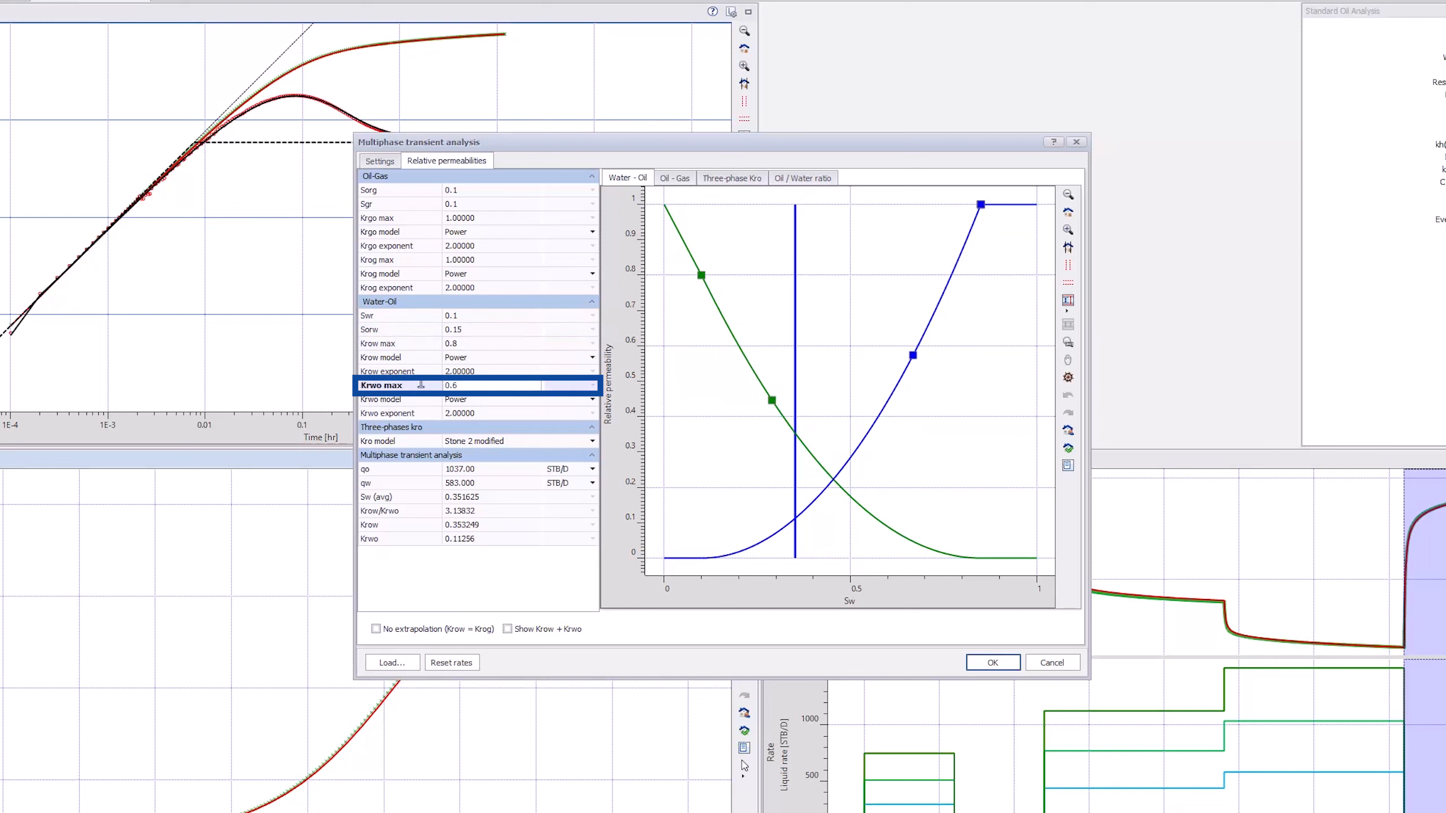
click(375, 629)
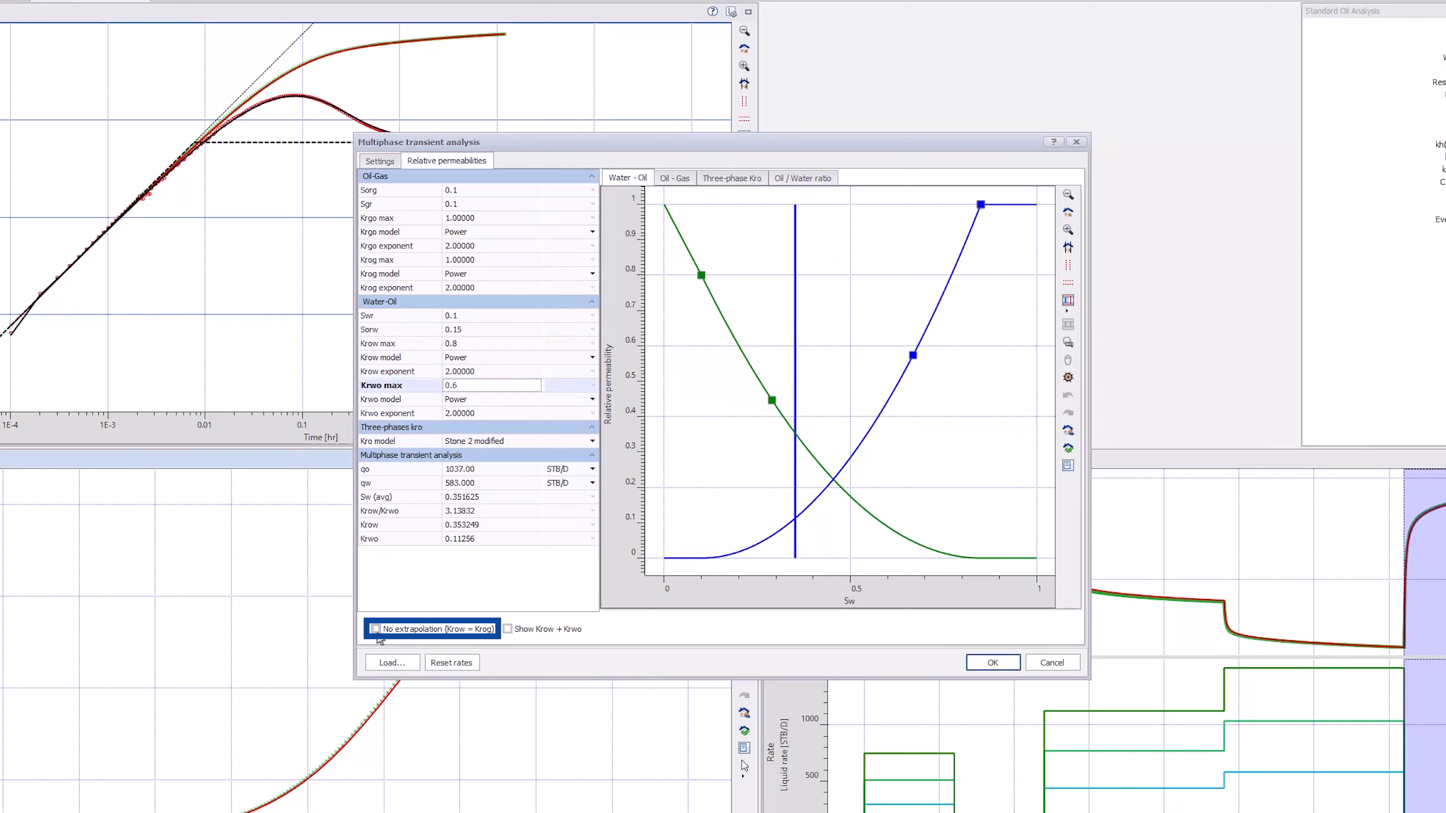
click(374, 629)
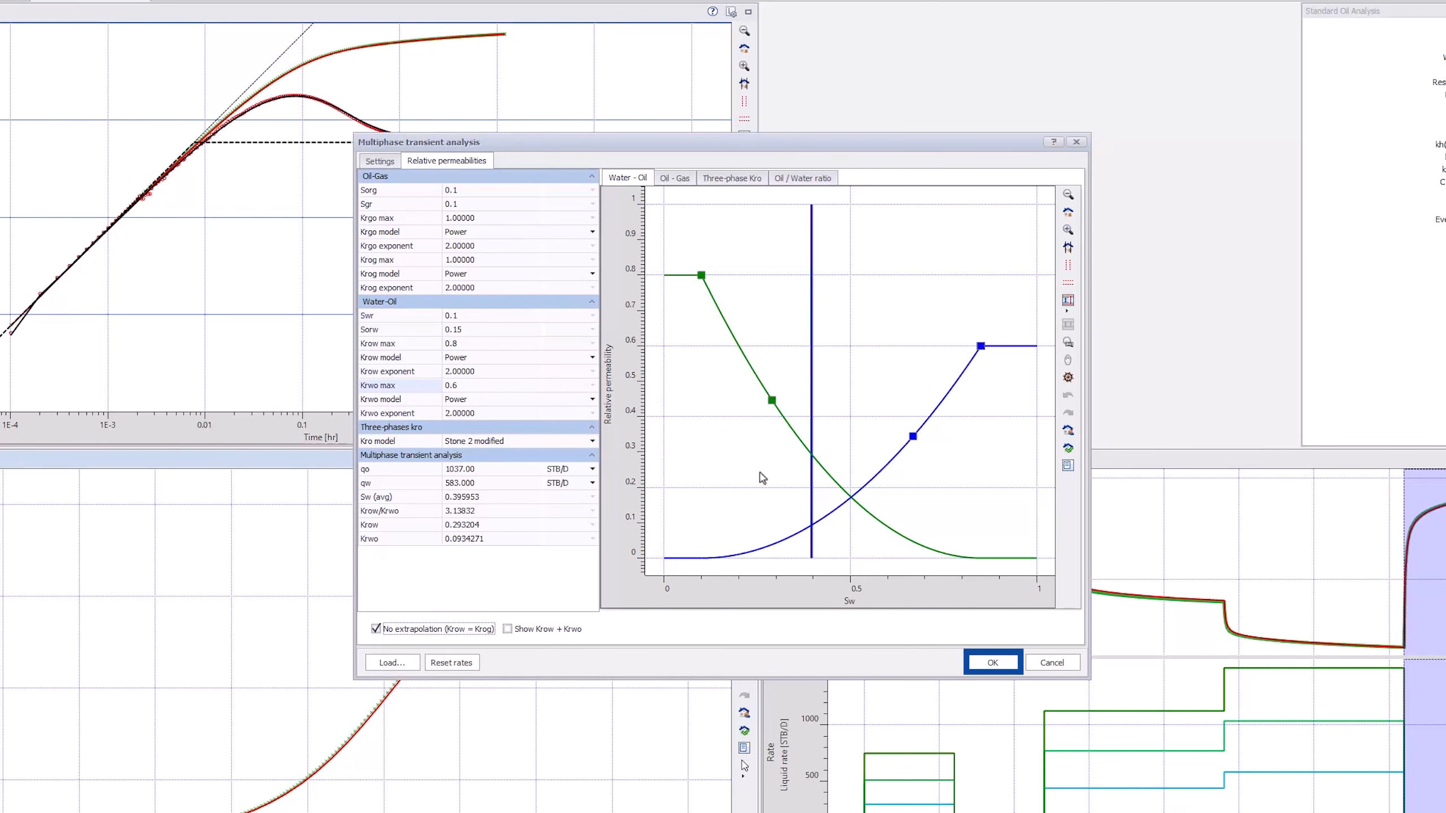
click(992, 662)
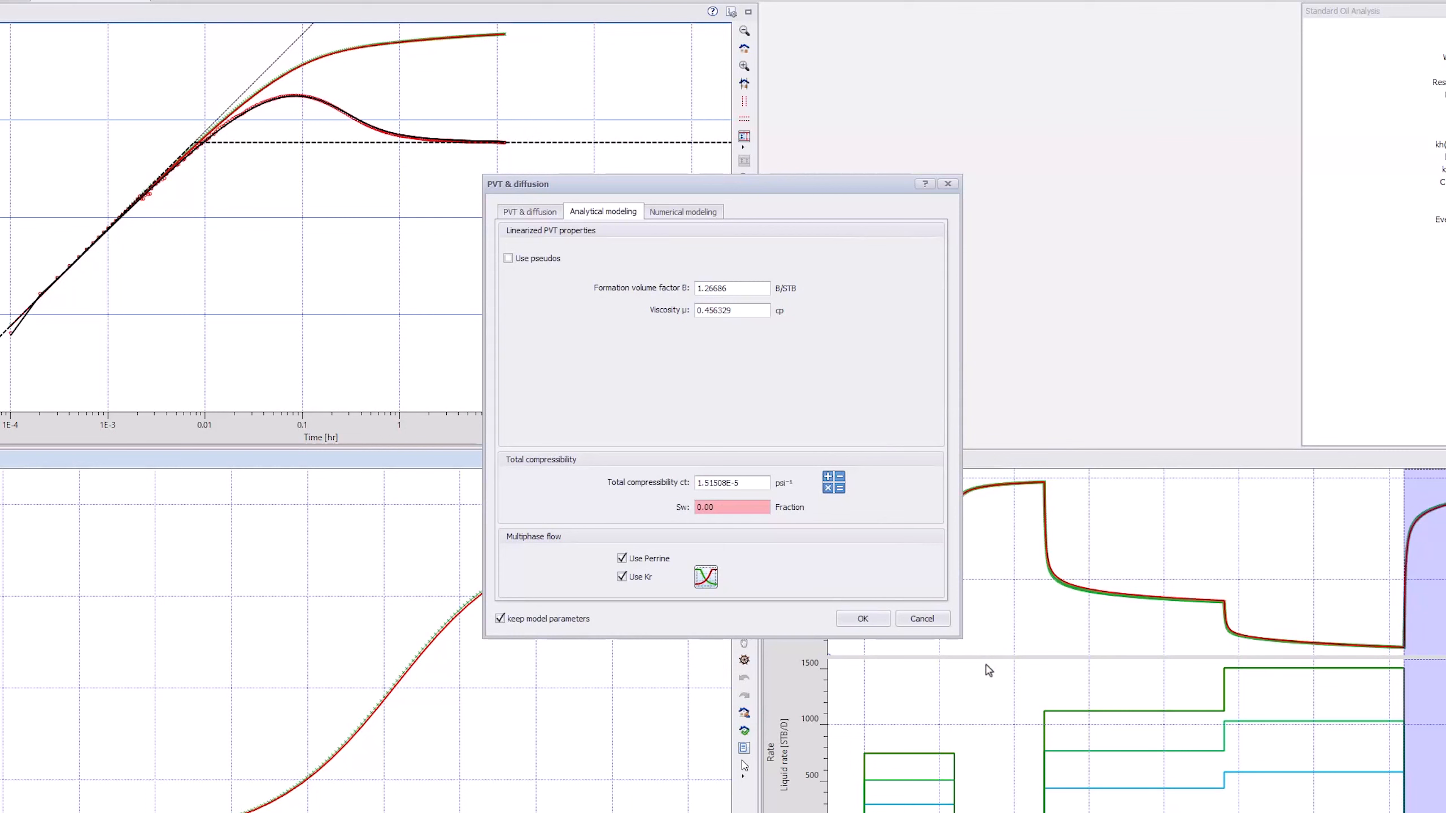
click(861, 618)
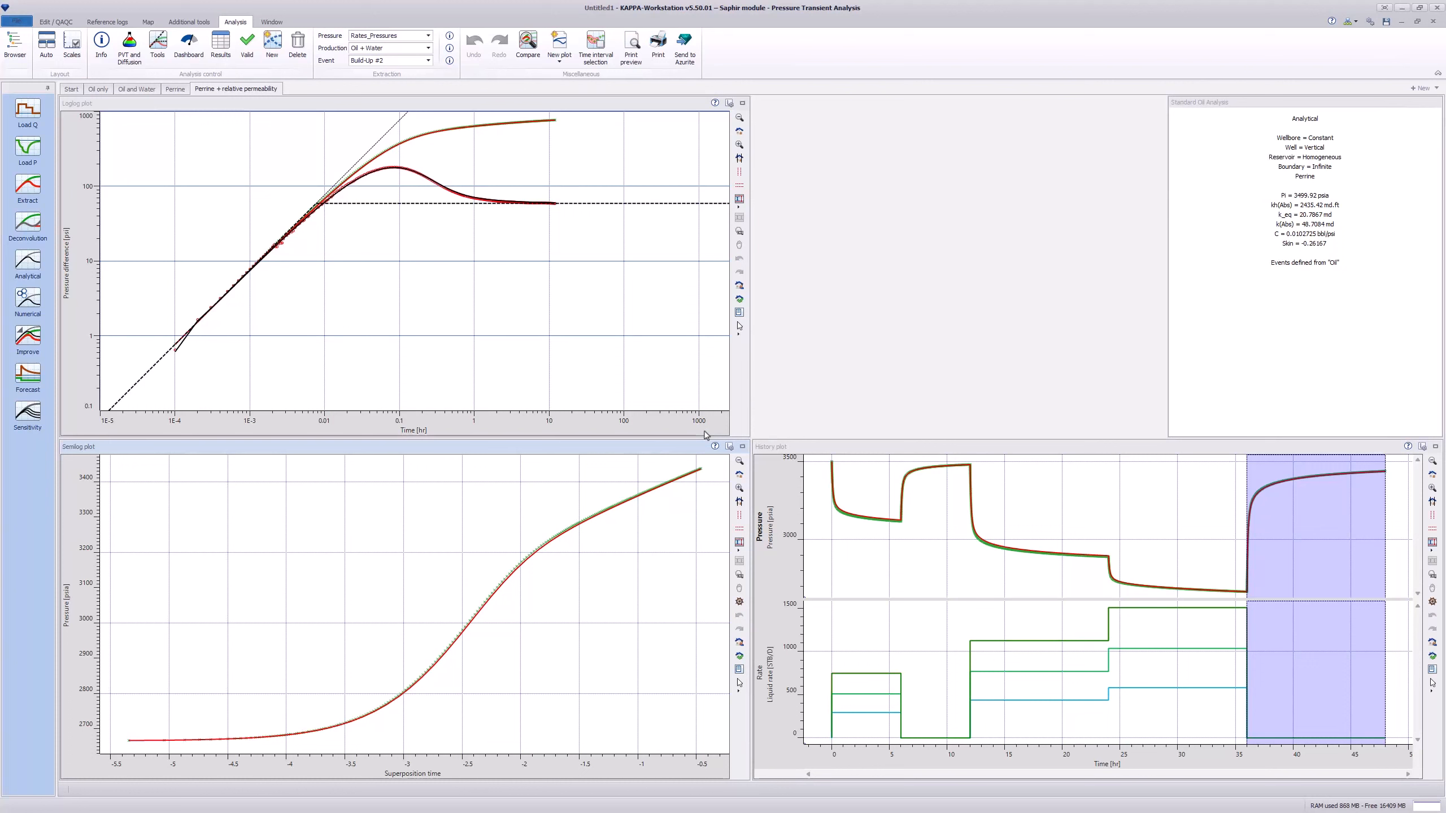
click(1344, 214)
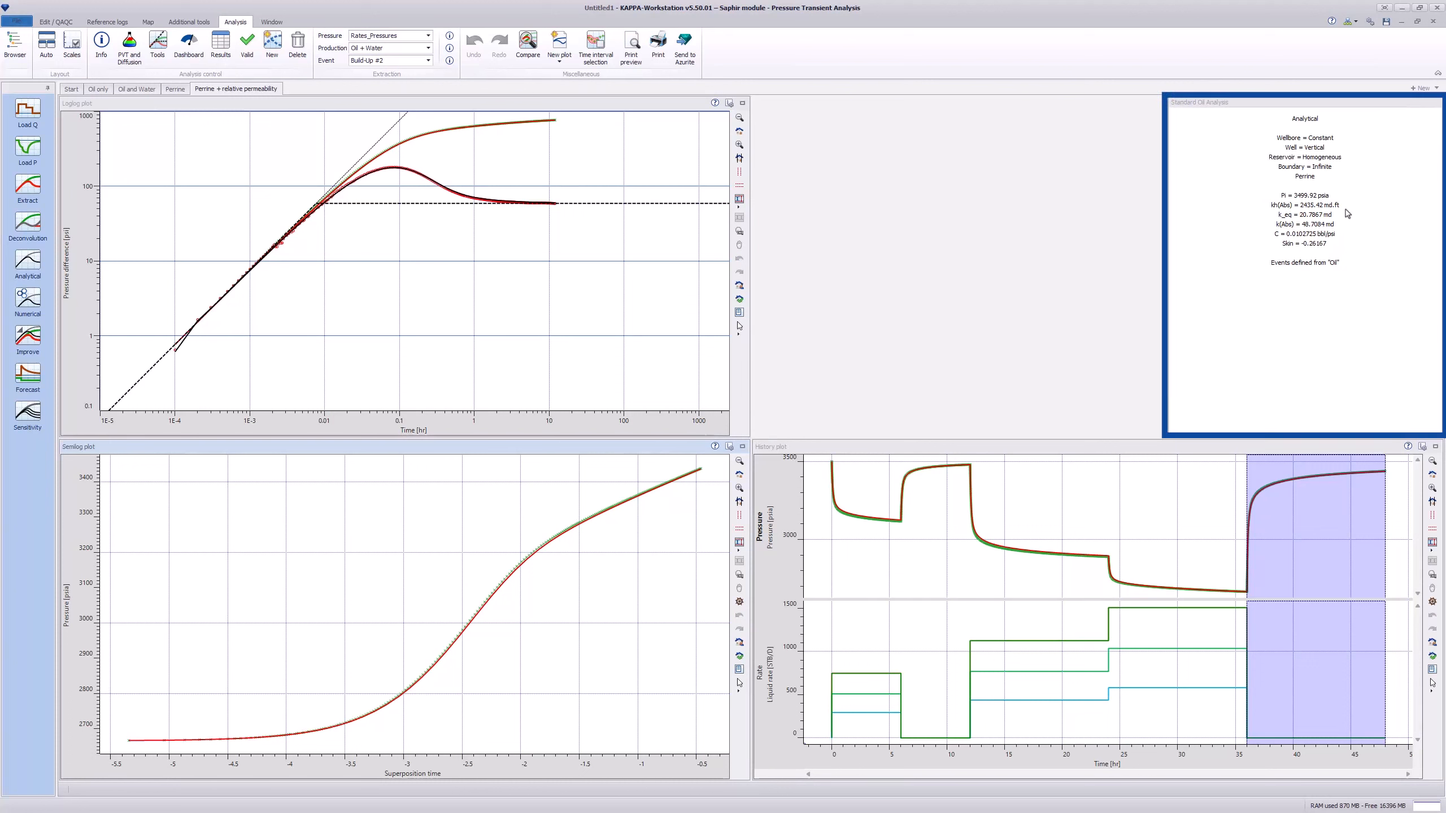
click(271, 44)
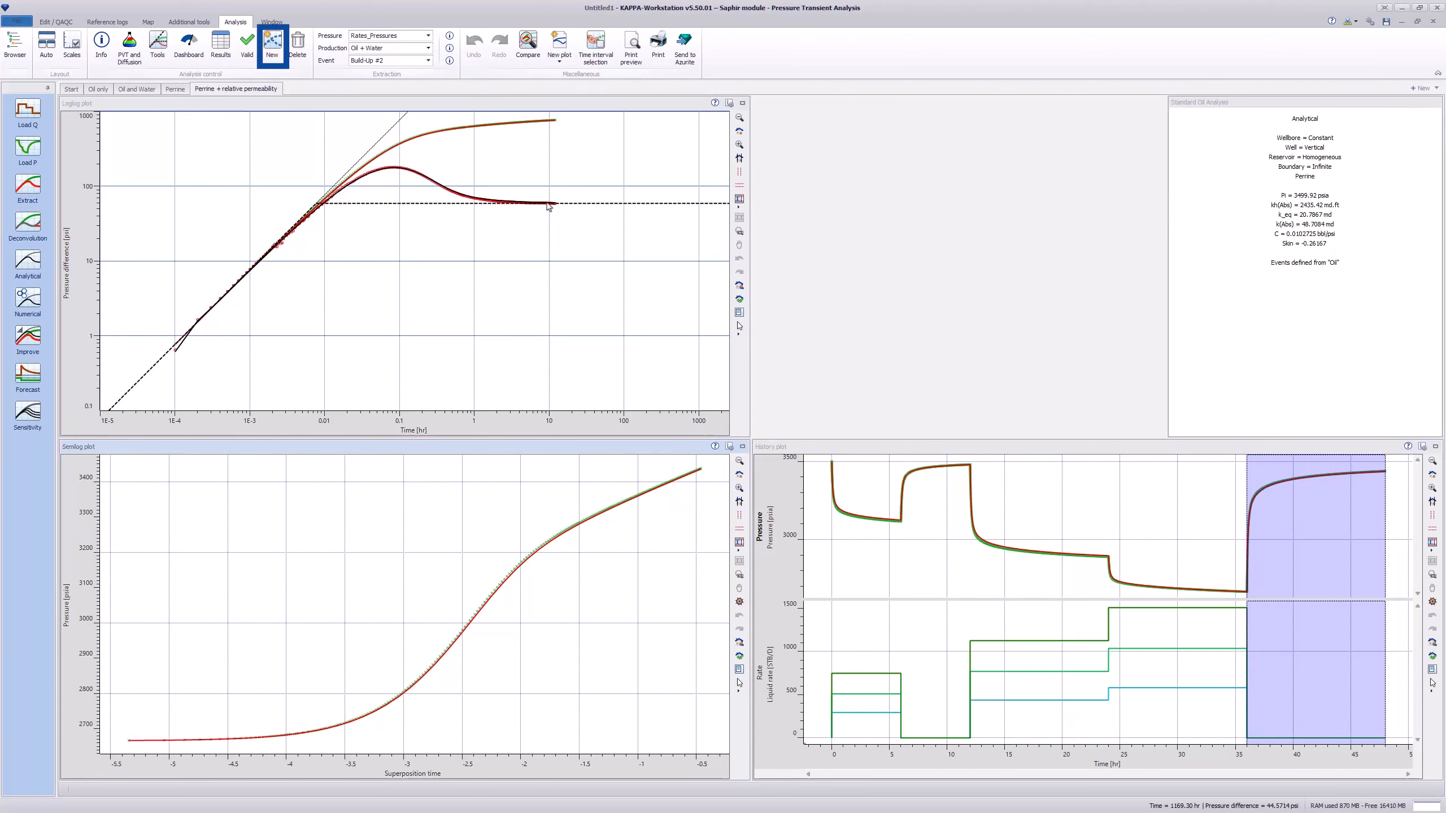
- Create the 'Numerical' analysis, generate its numerical model reset from analytical, and compare with earlier analyses
click(271, 42)
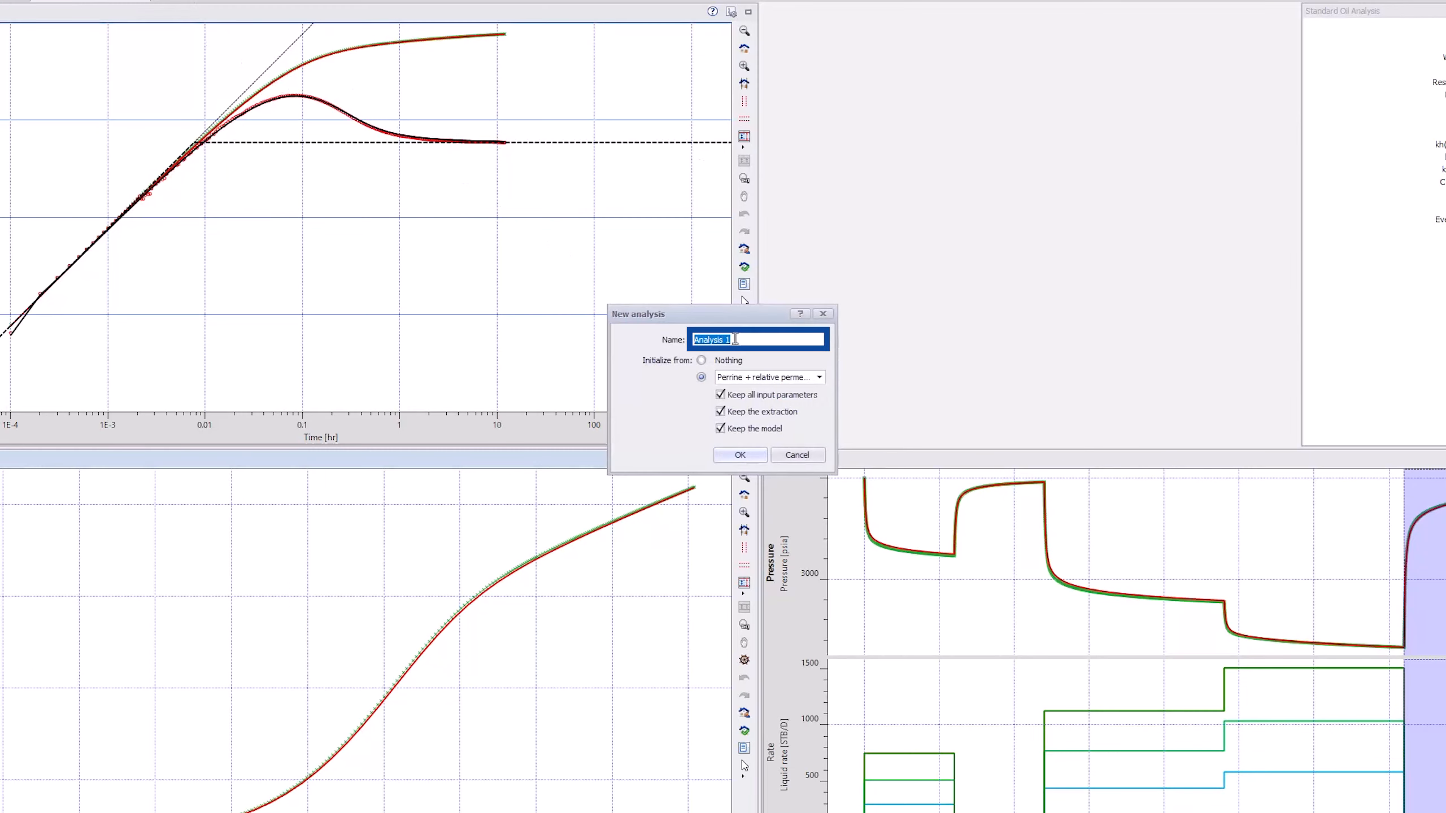
text(Numerical)
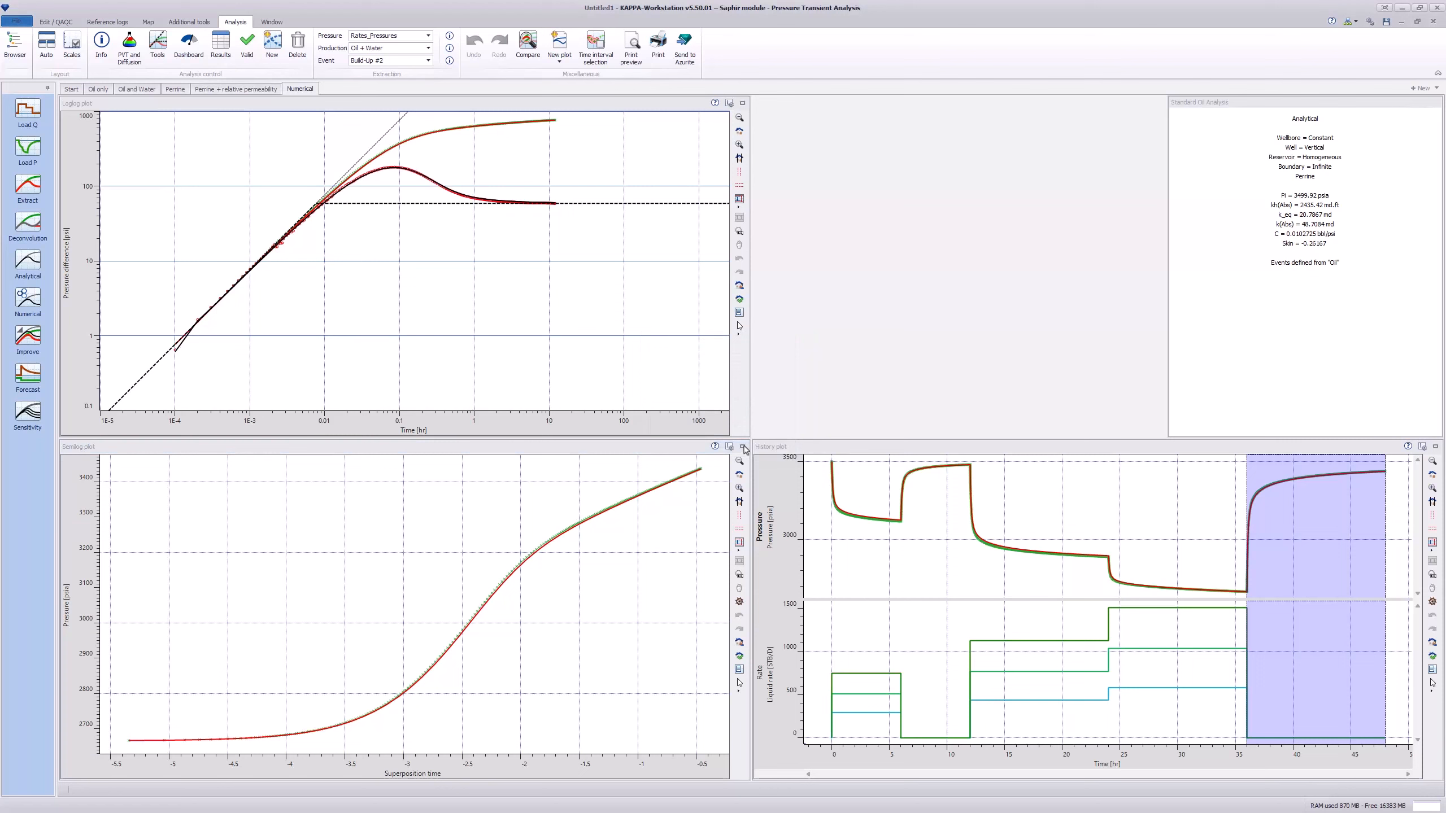
click(27, 300)
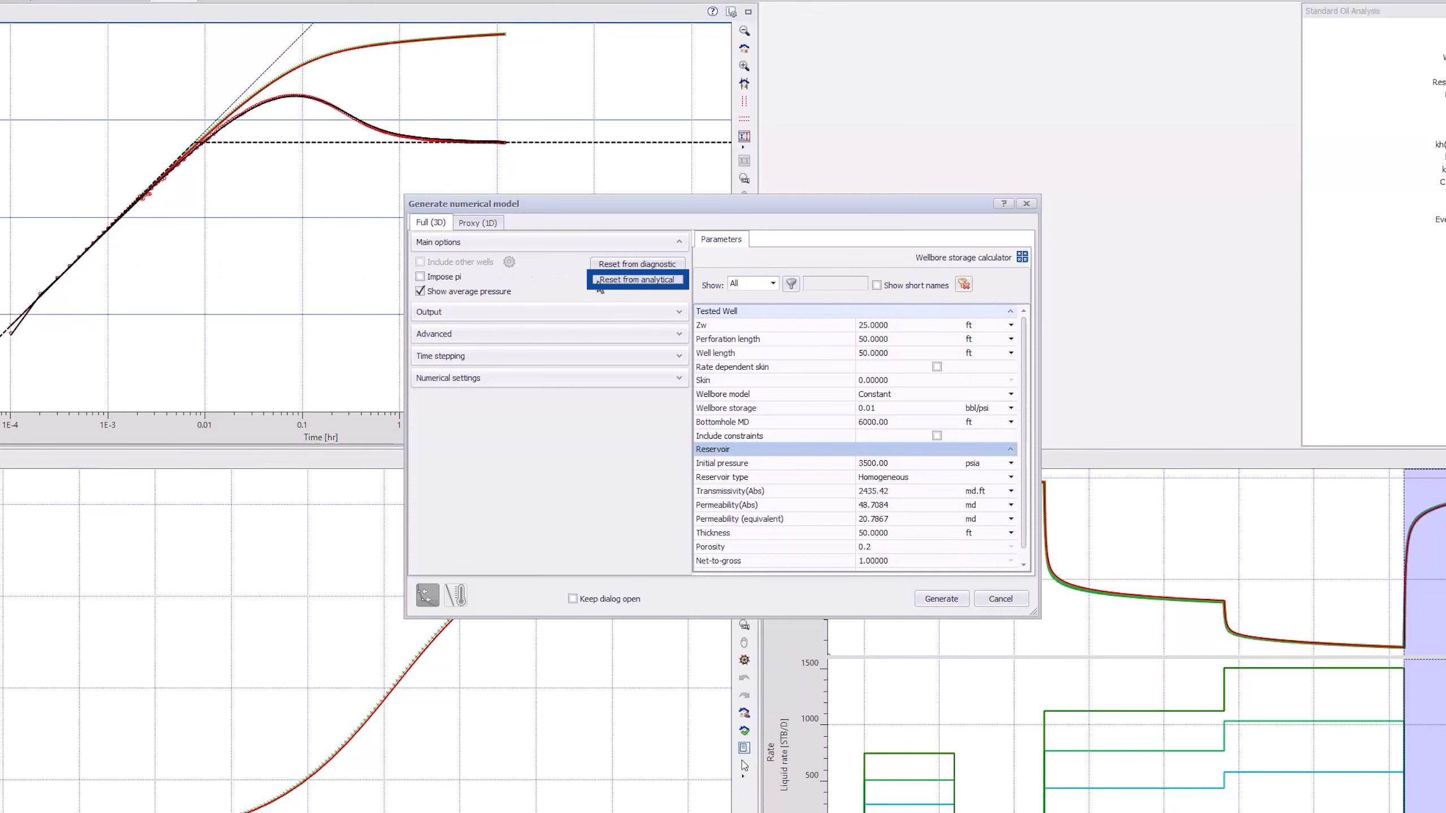
click(940, 598)
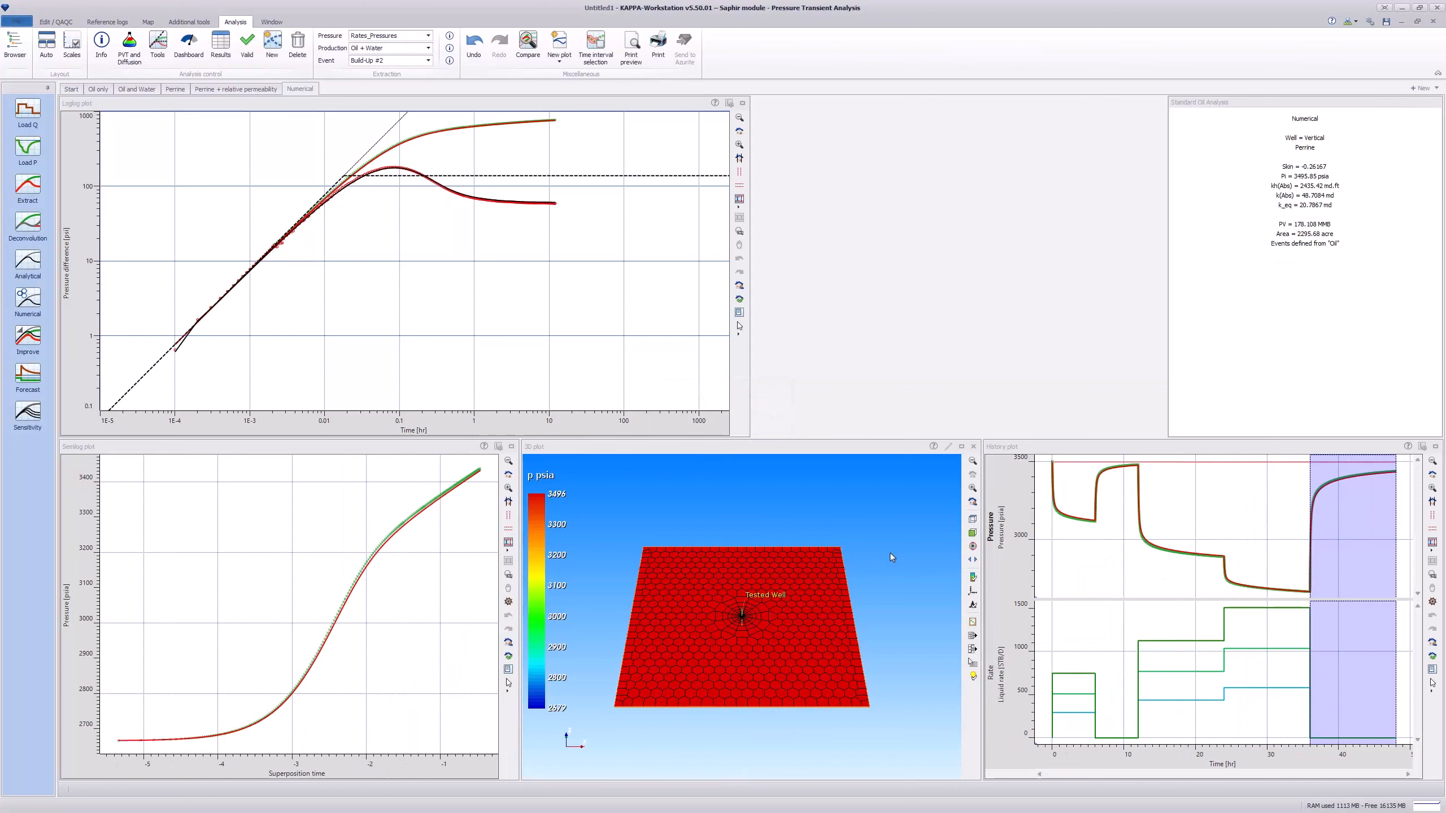
click(528, 42)
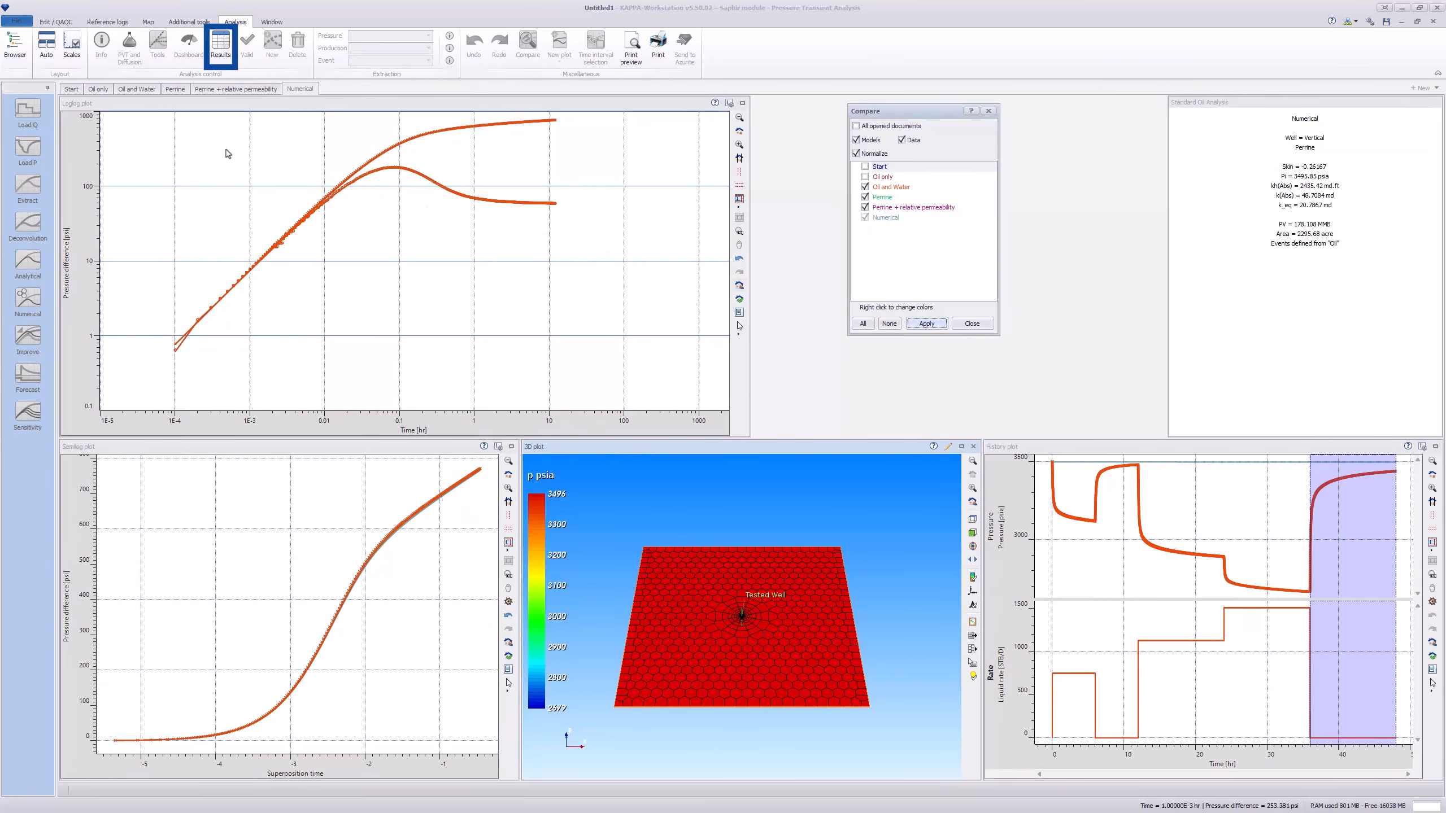
- Review the four analyses' results side by side, permeability 20.79 md versus 48.71 md, then close the table
click(221, 44)
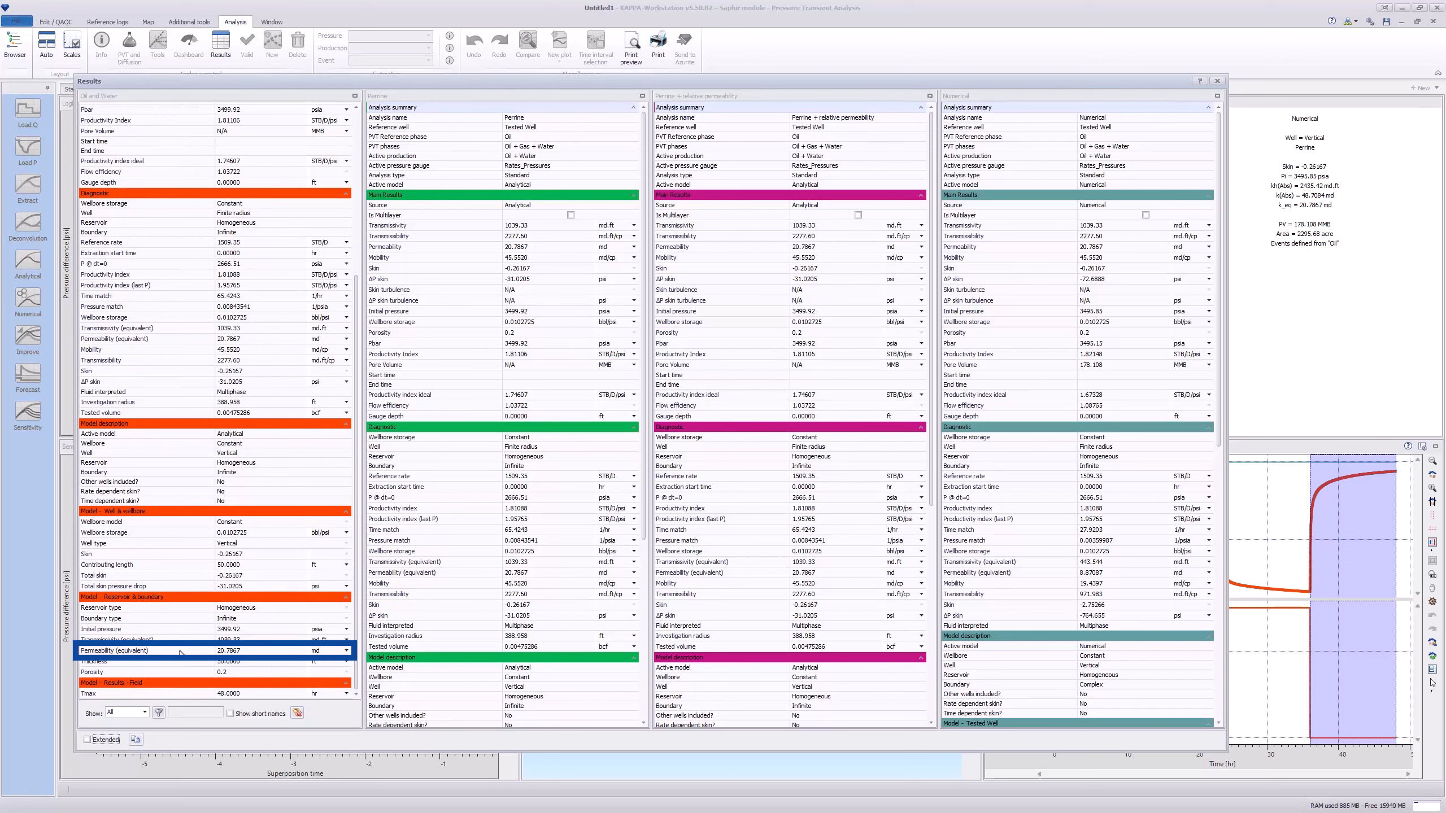
click(212, 651)
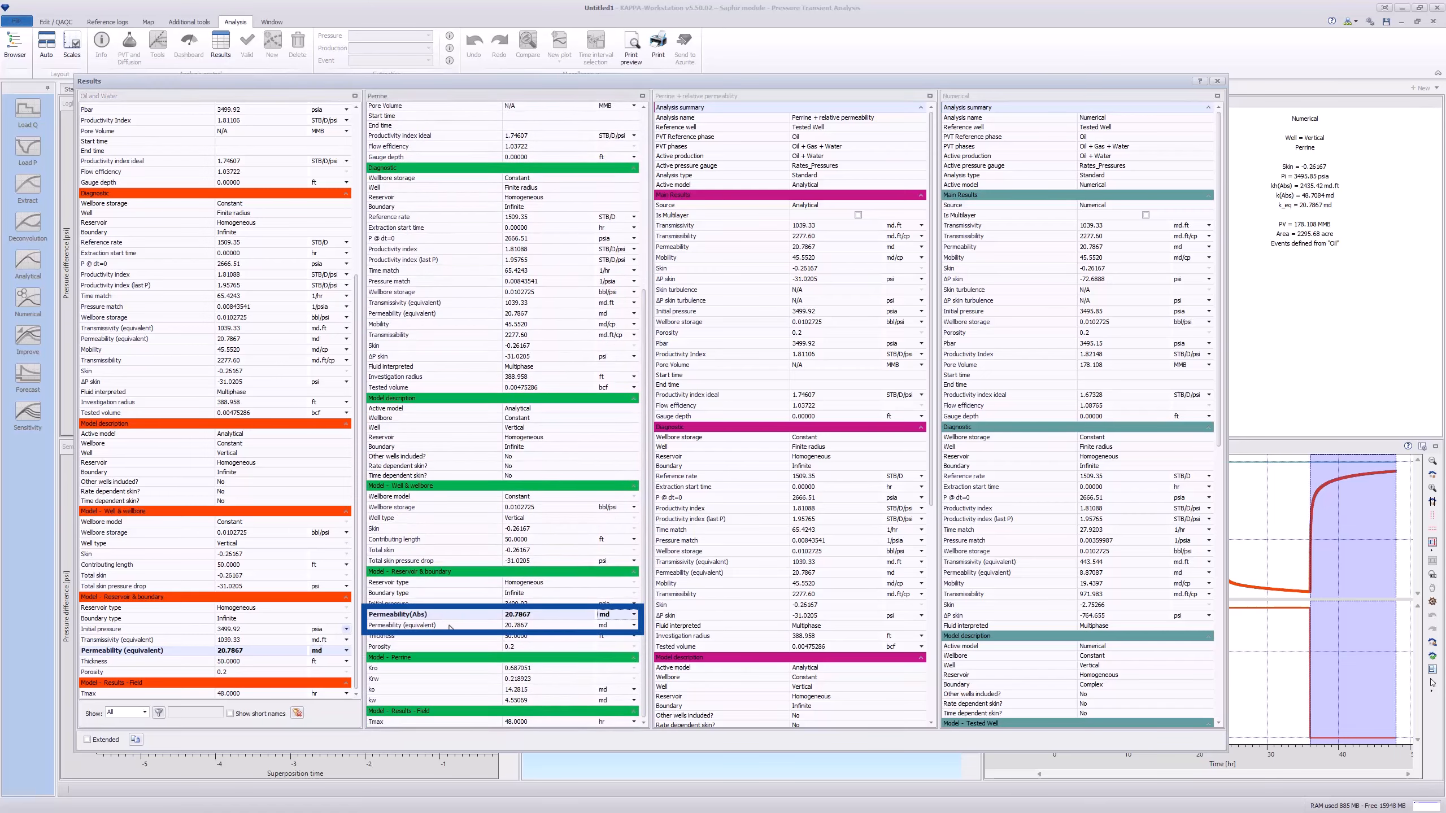
click(410, 624)
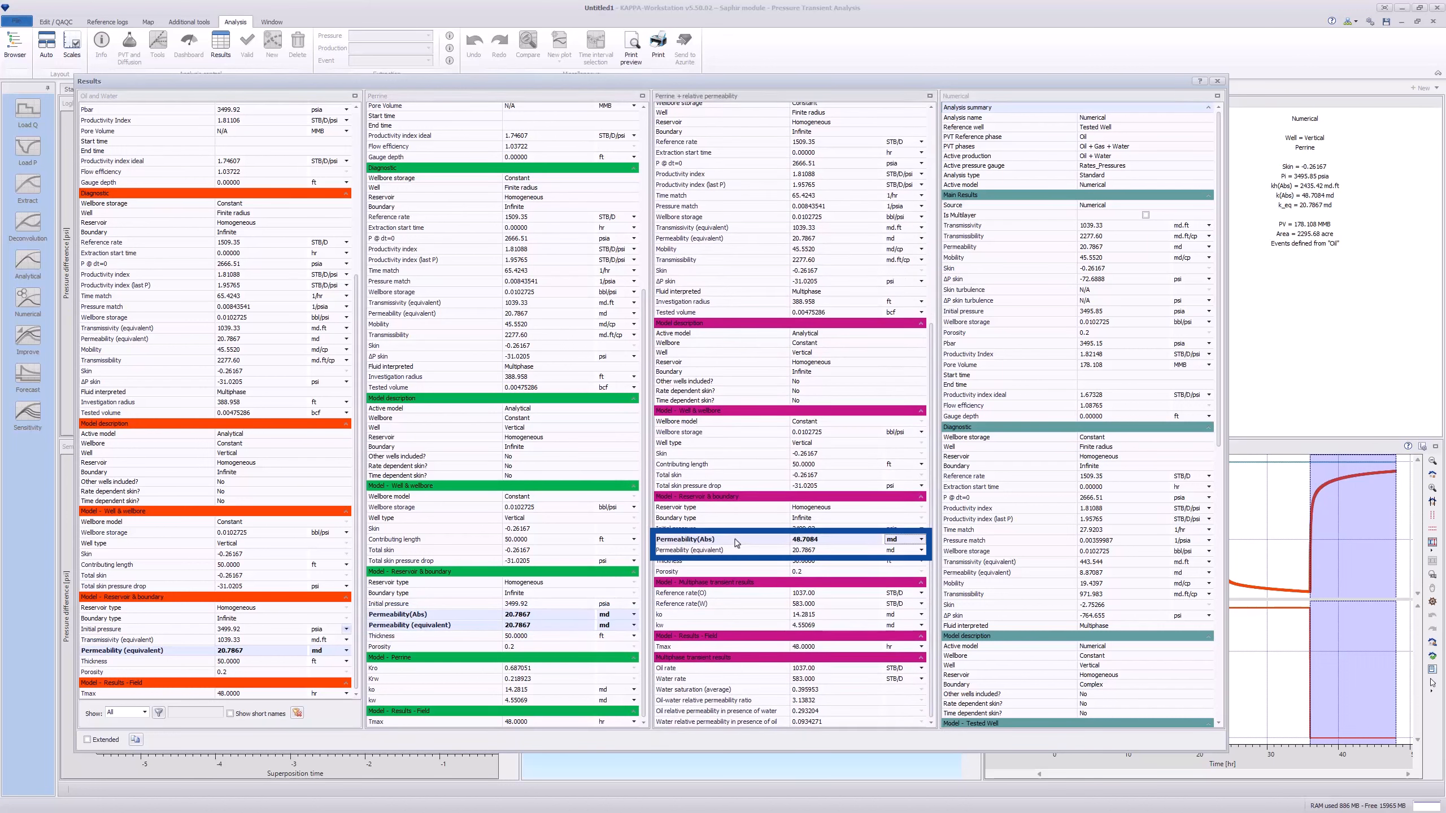
click(699, 550)
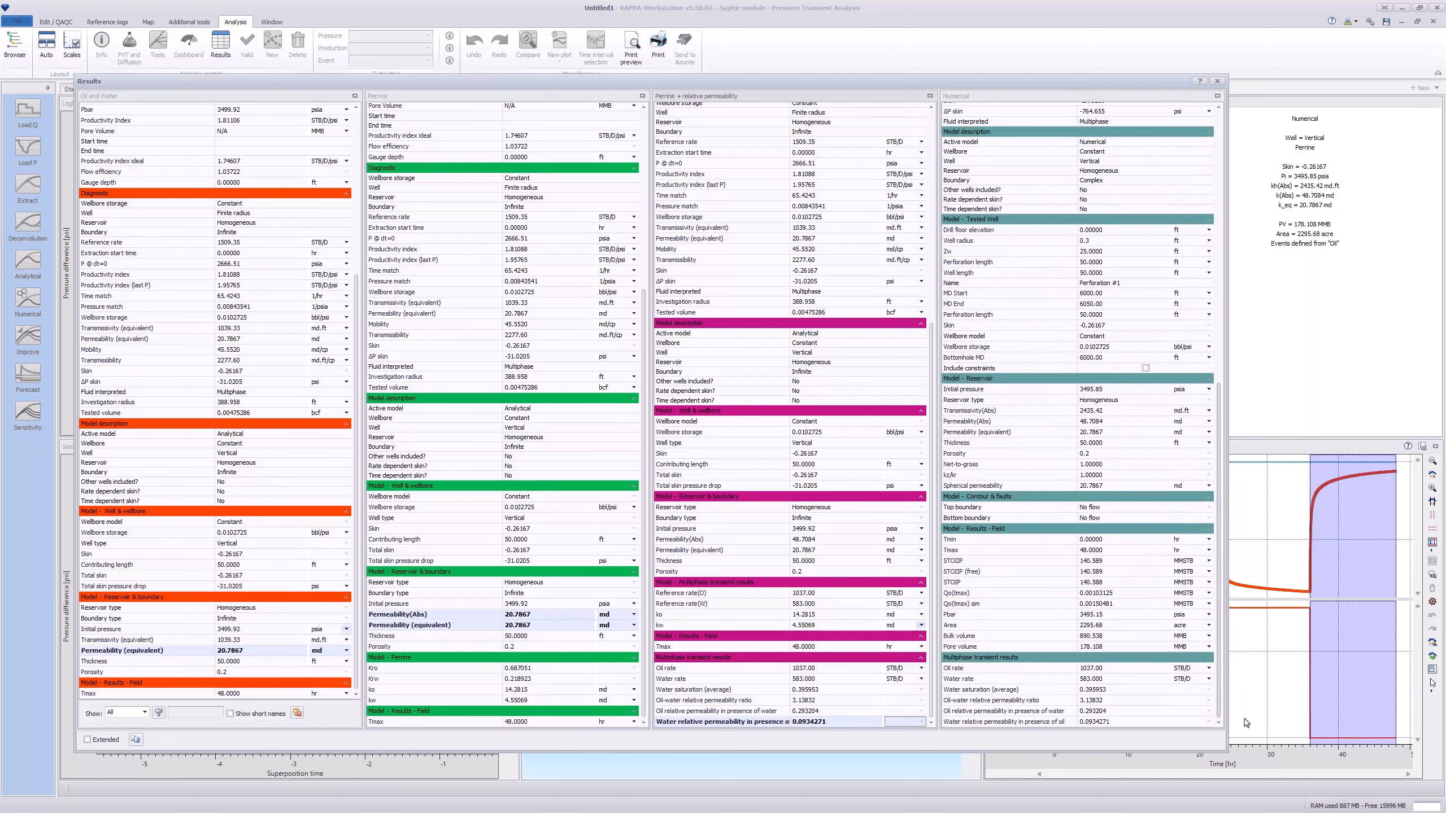
click(1021, 426)
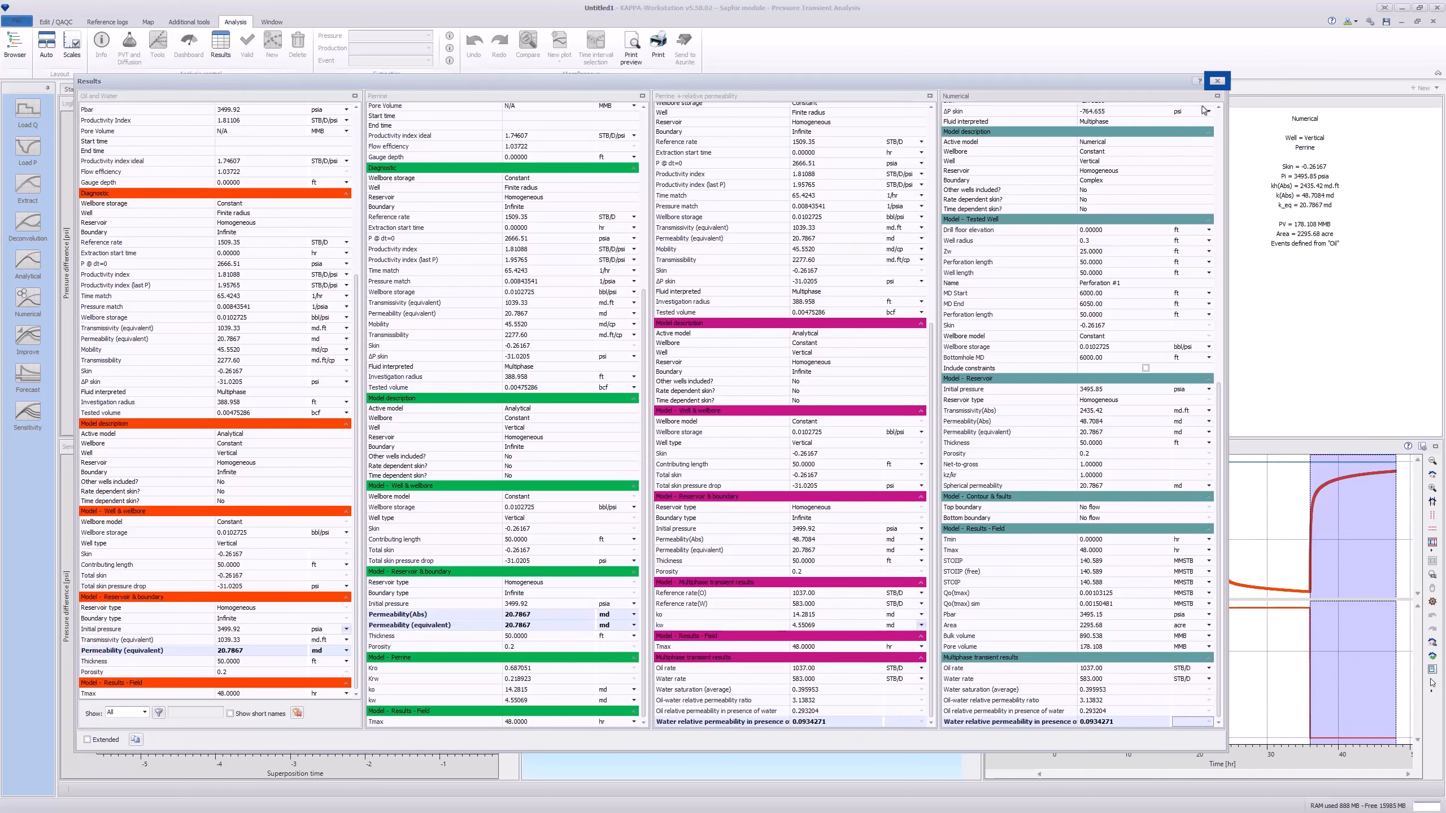
click(1216, 81)
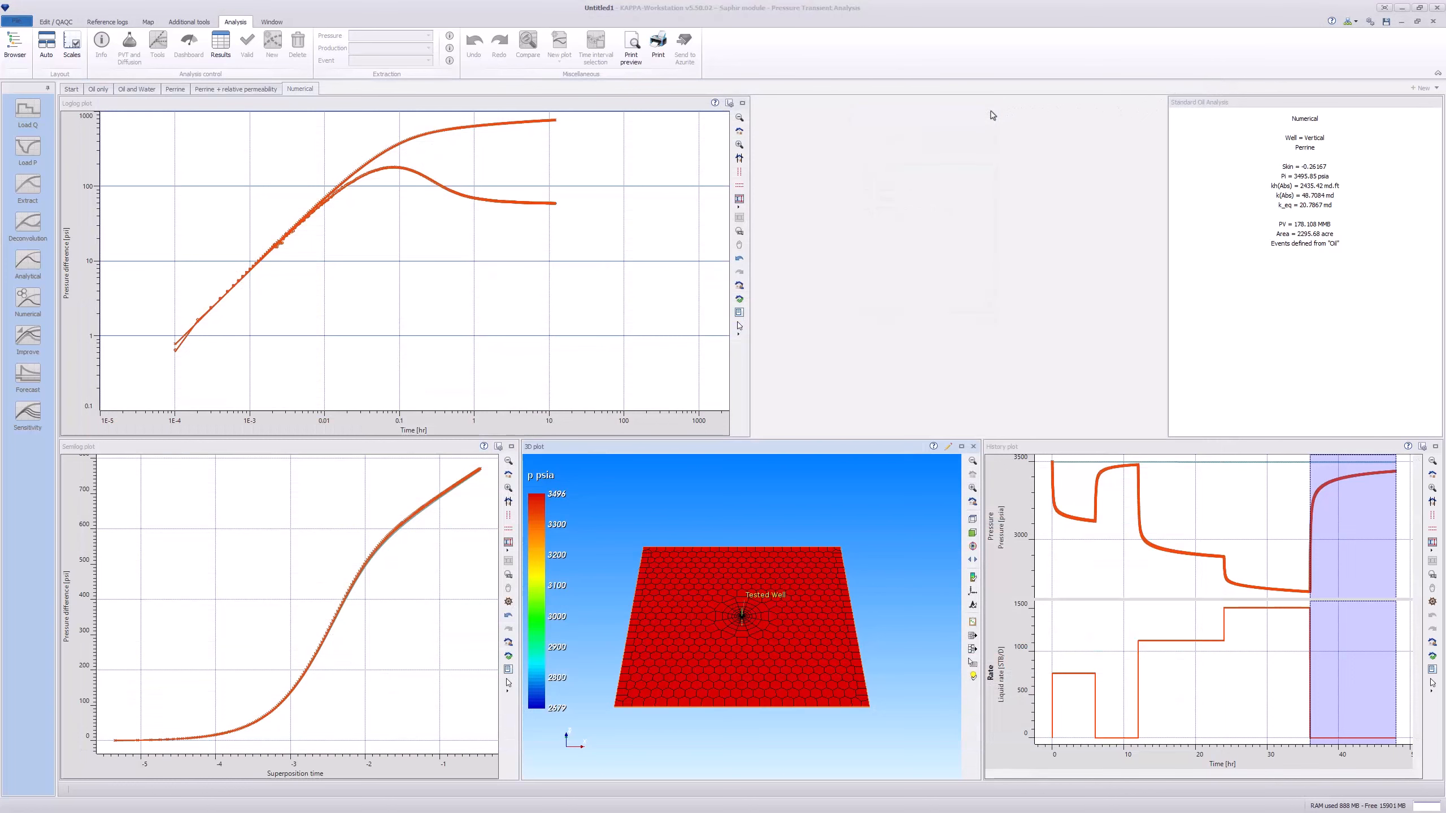
- Create a new analysis named 'Non-Linear numerical' initialised from Numerical
click(271, 43)
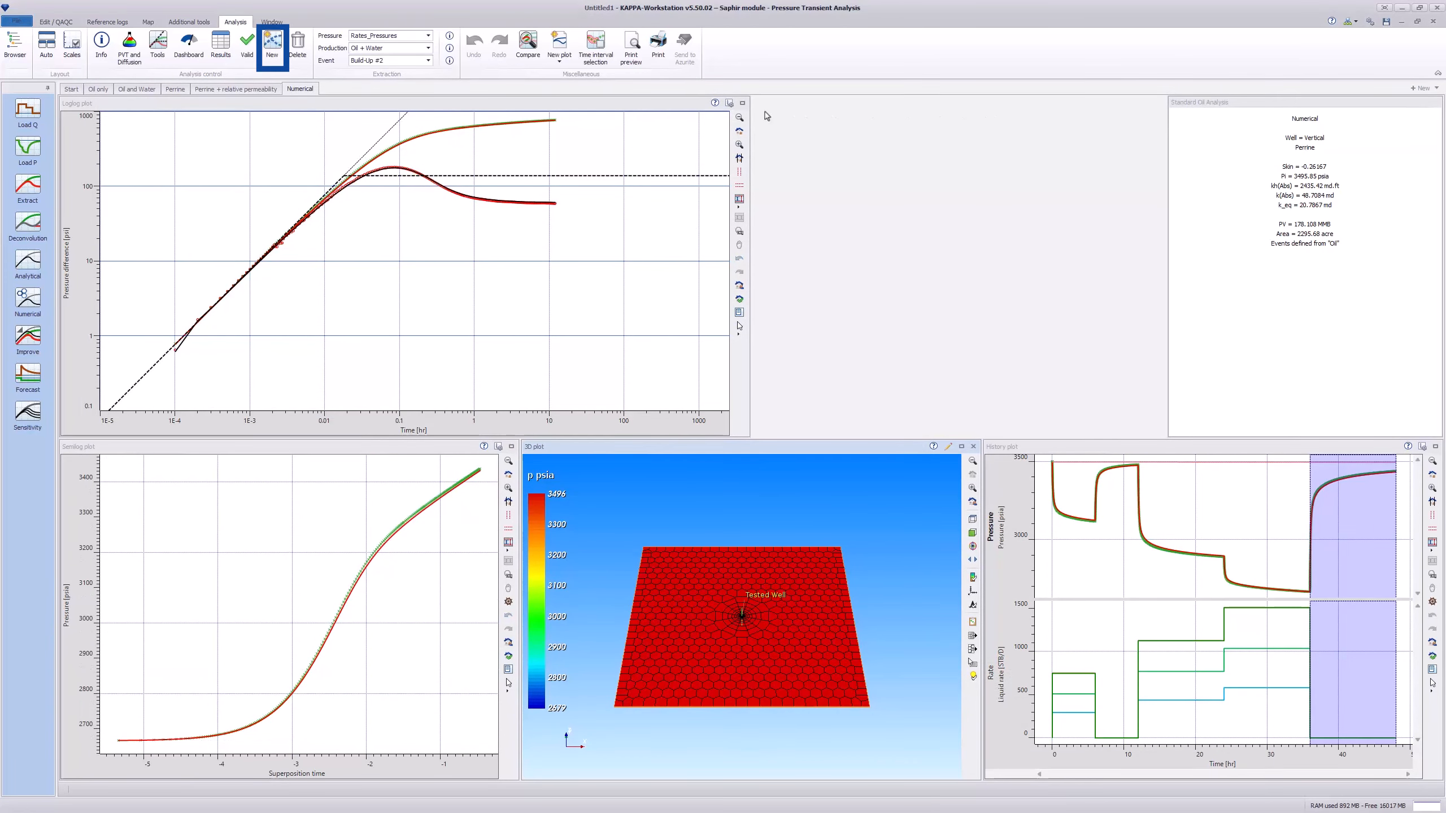
click(271, 43)
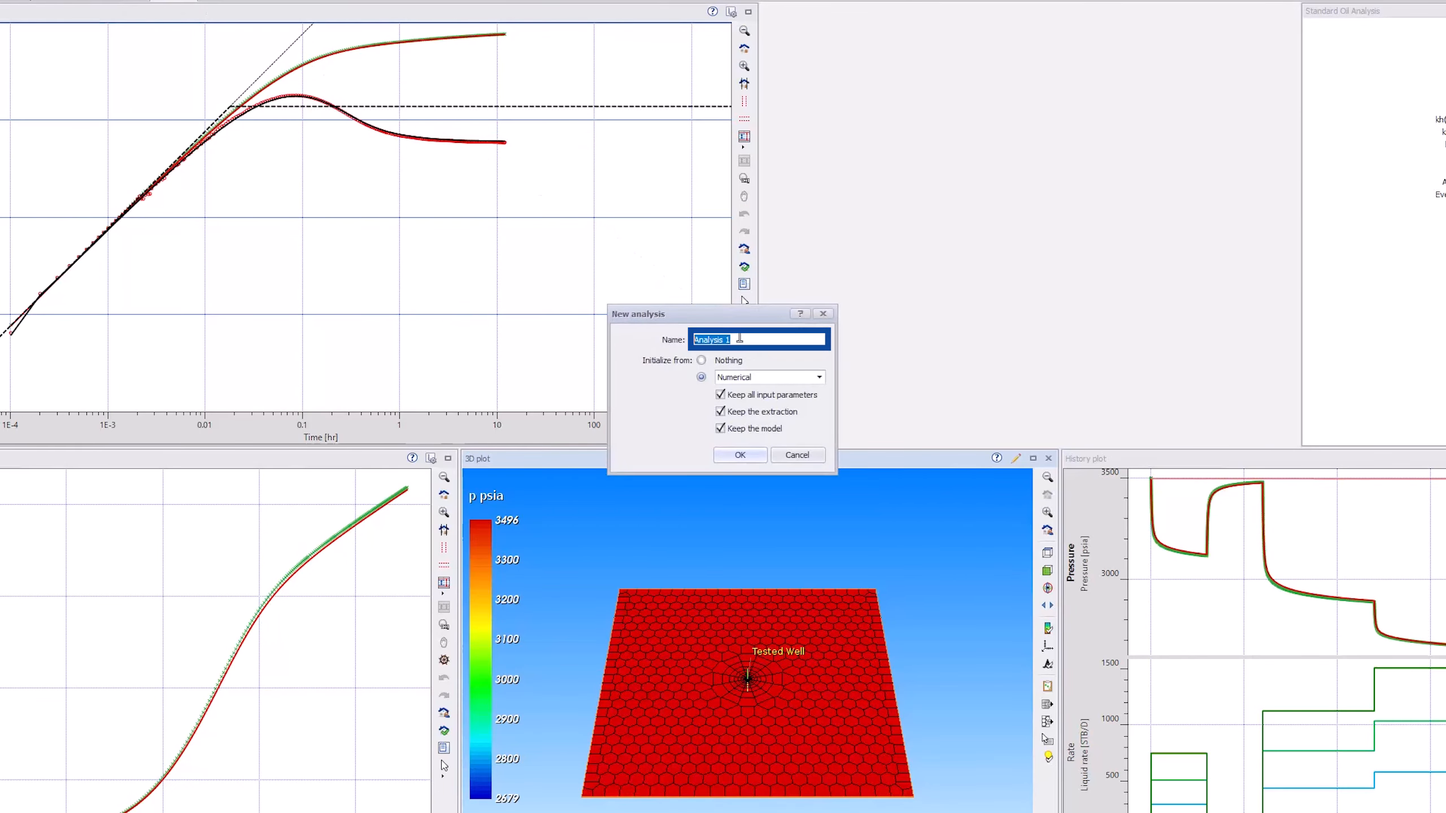
text(Non-Linear re)
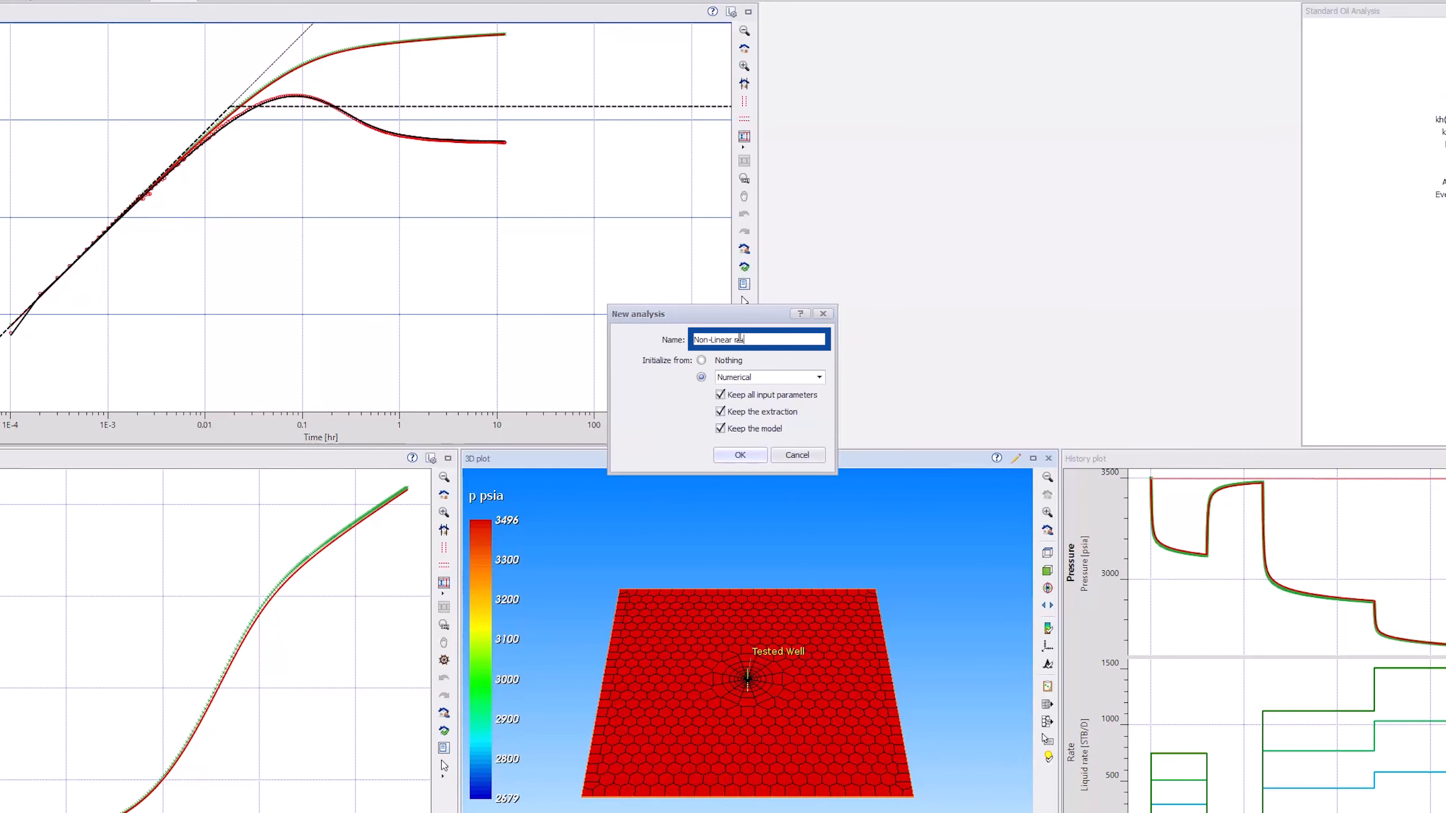
click(738, 454)
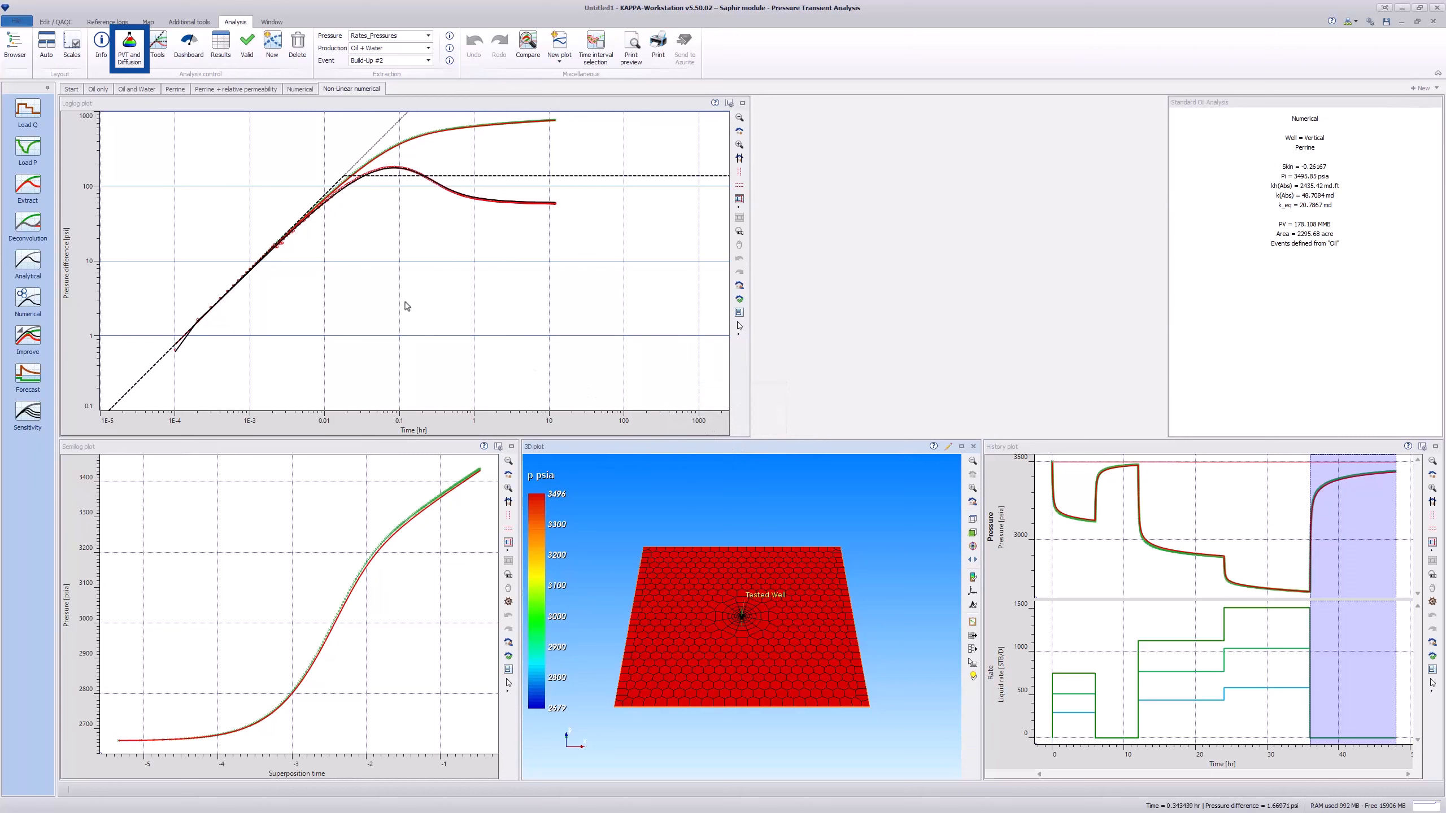
- Review the Numerical modeling options in PVT and Diffusion and close the settings
click(128, 43)
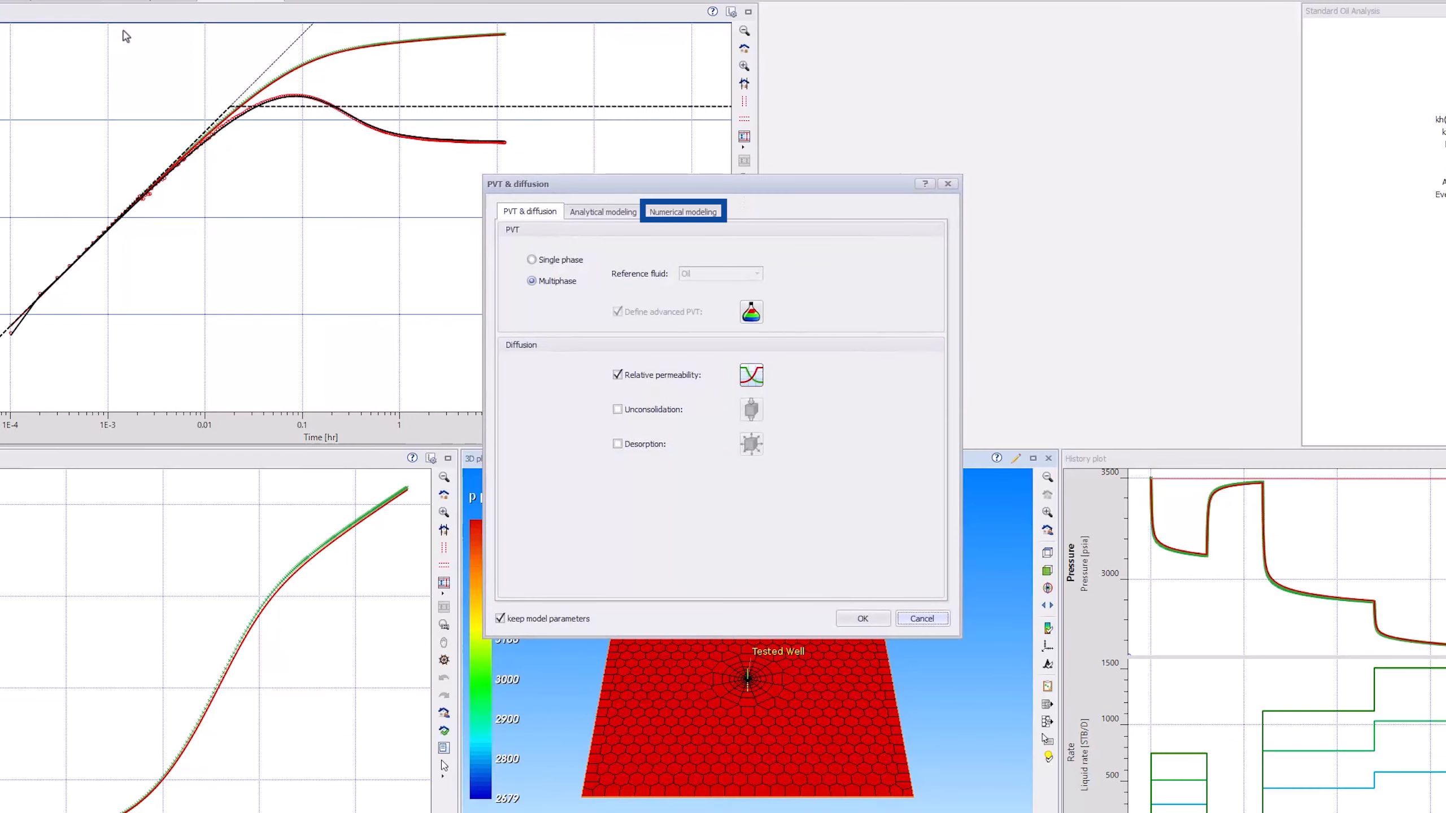
click(682, 211)
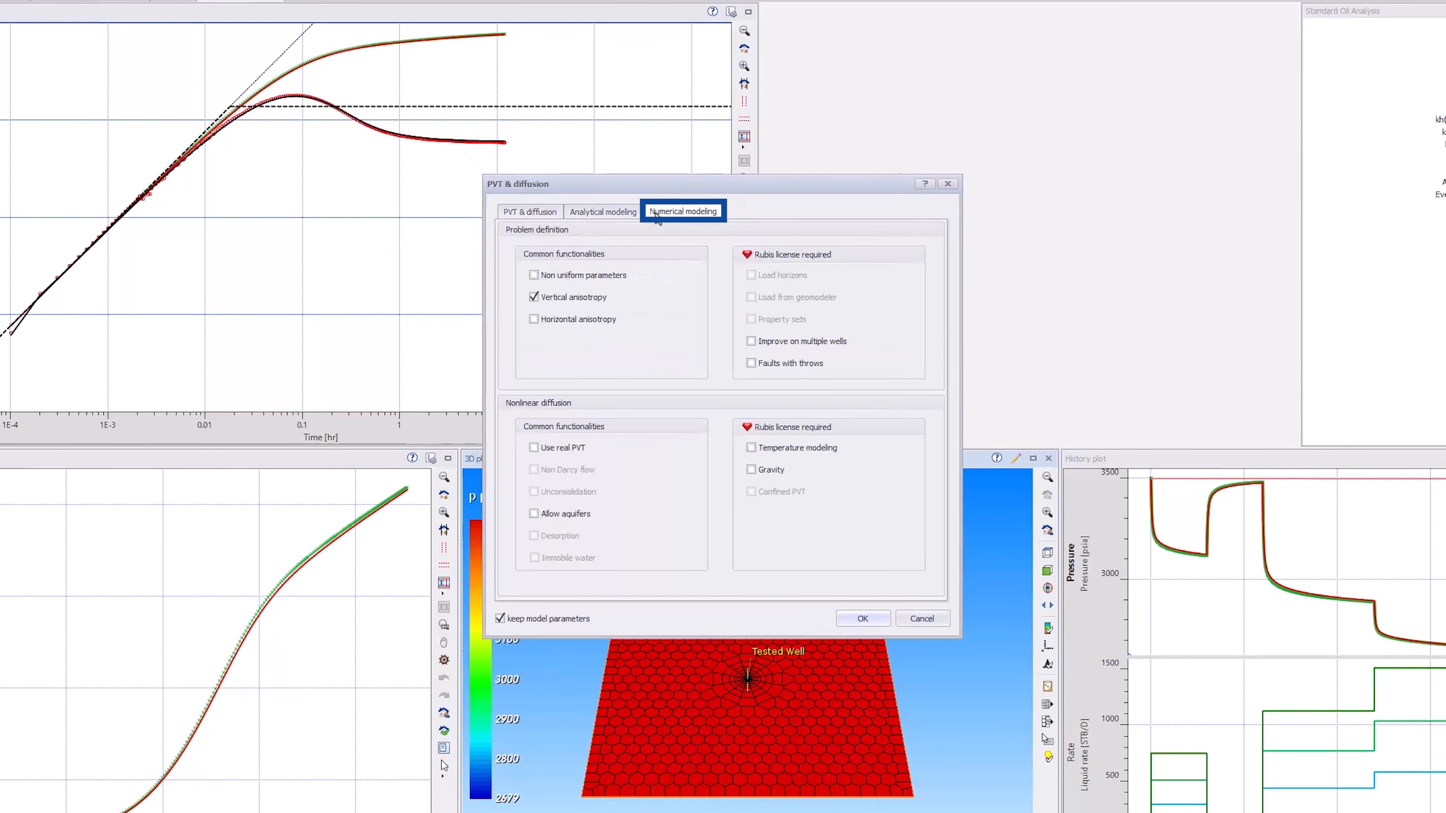
click(533, 447)
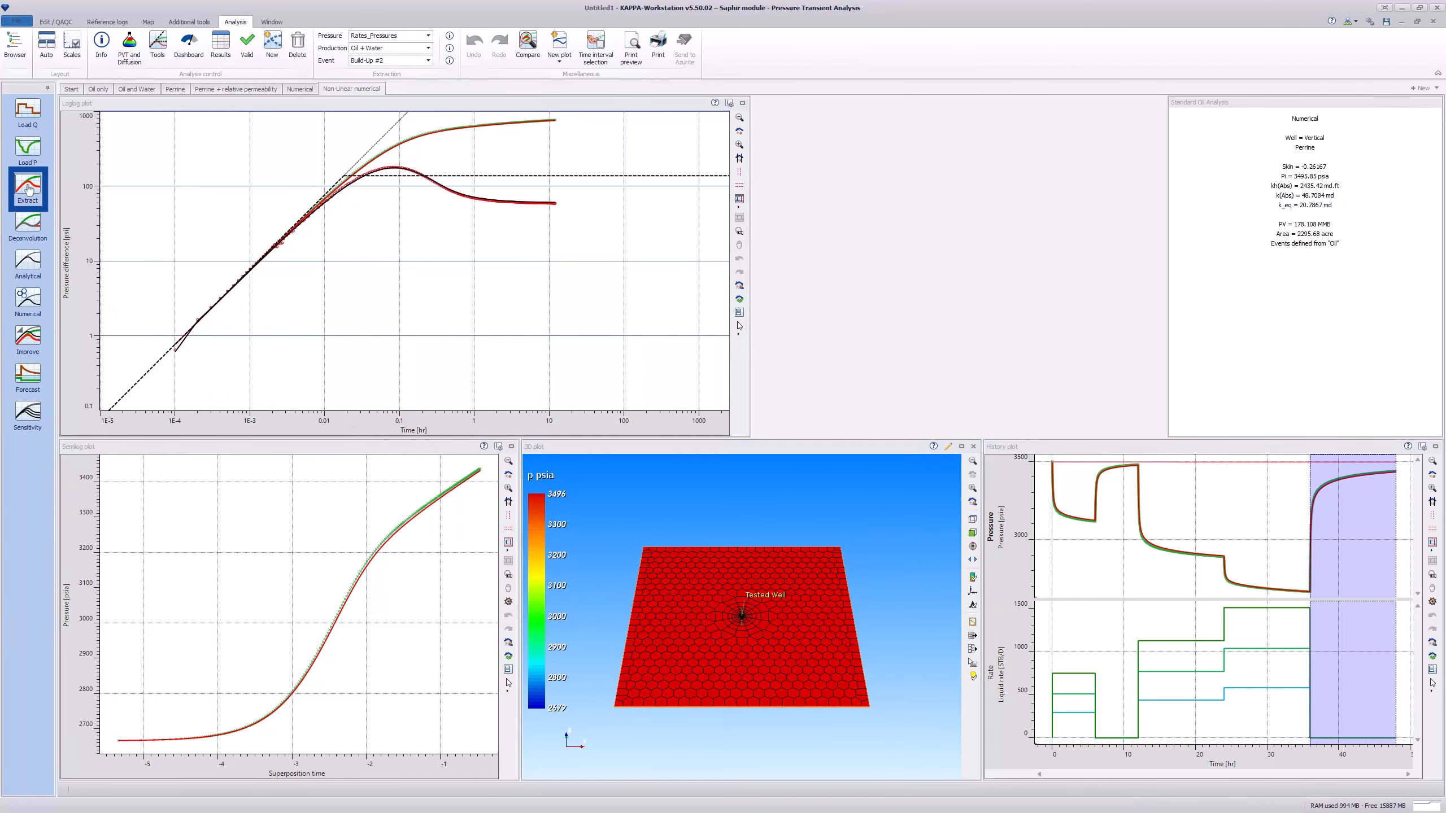
- Include gas production data in the total rate calculation for the Non-Linear numerical extraction
click(28, 188)
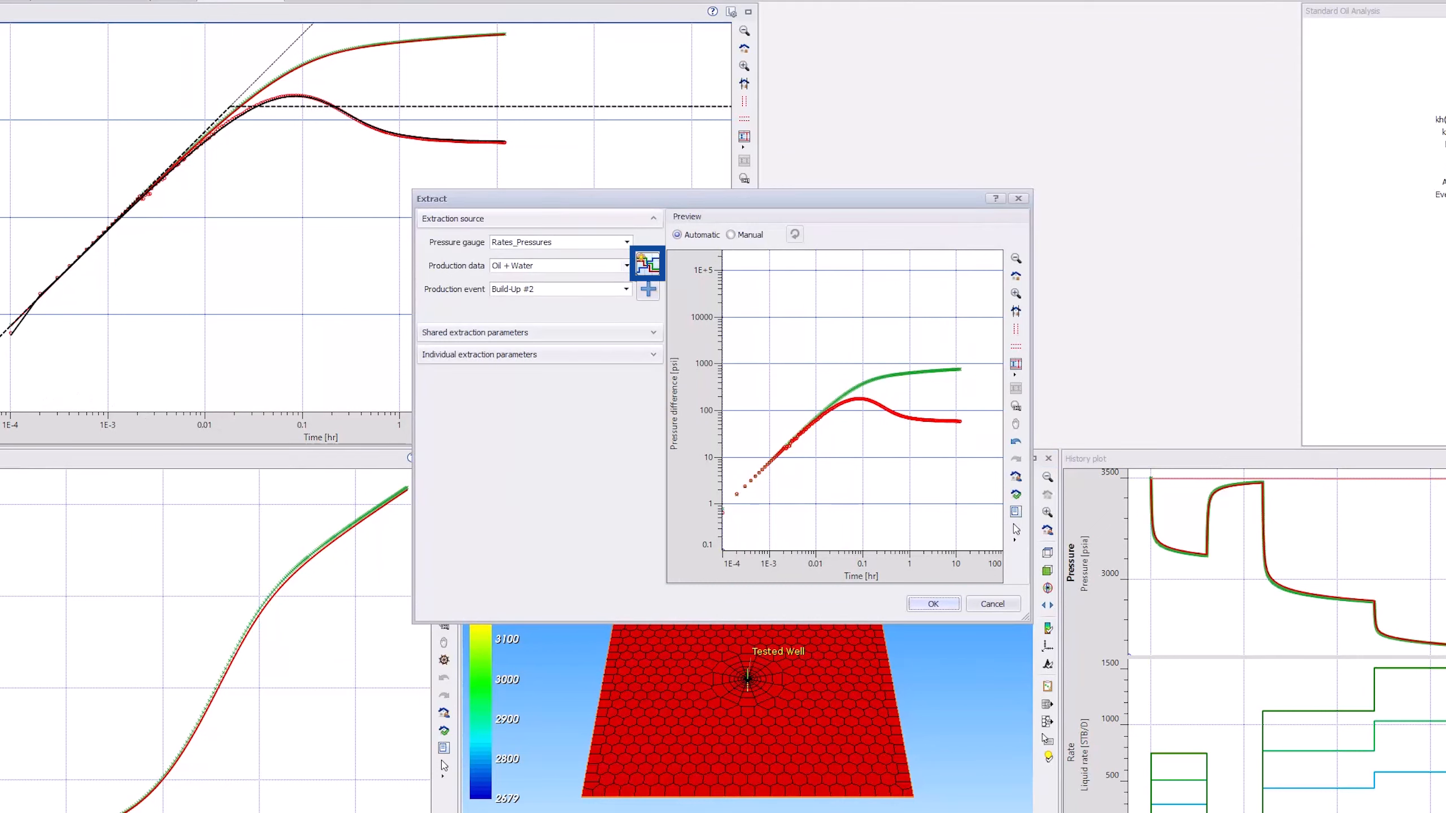
click(647, 262)
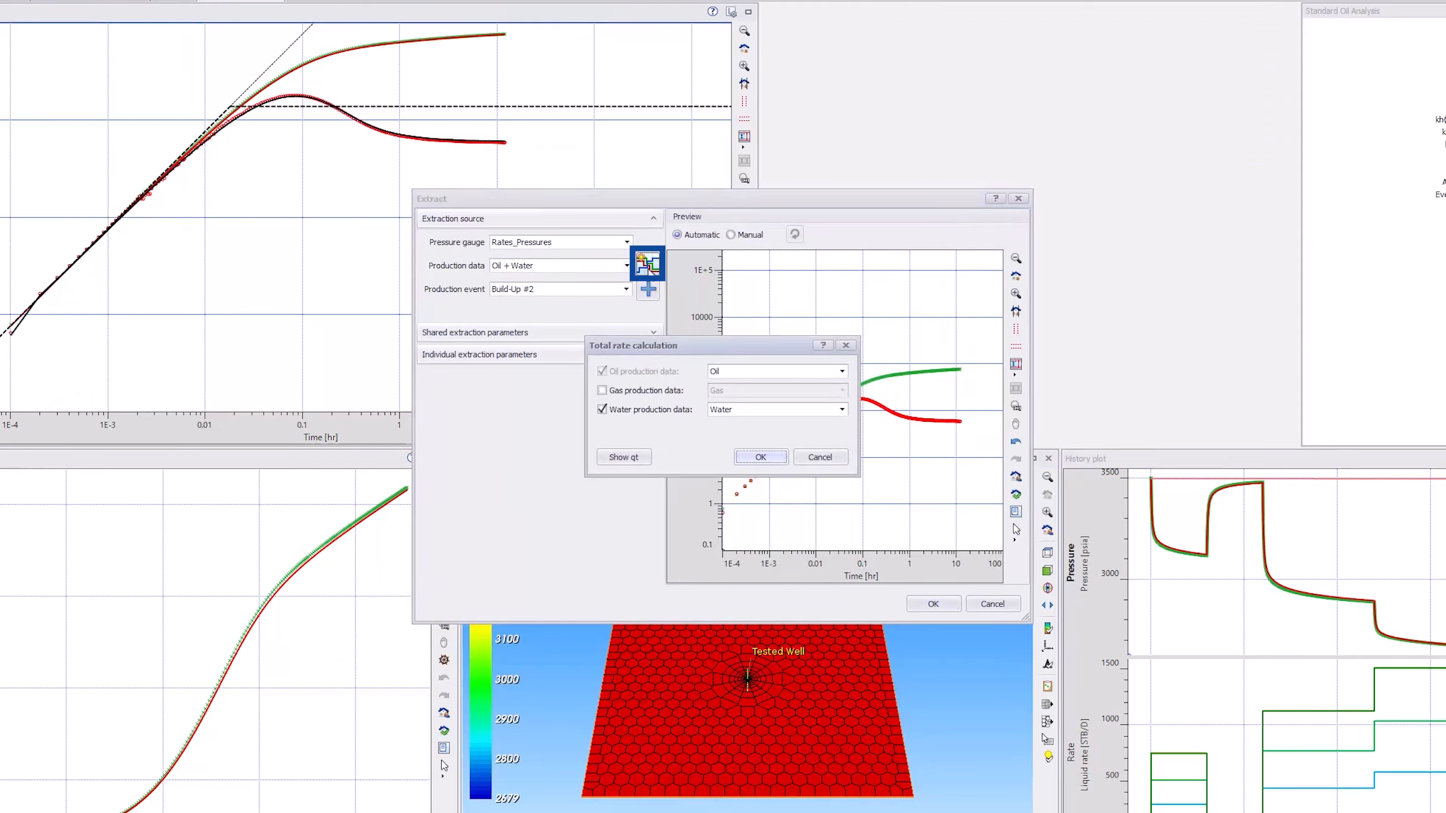
click(604, 390)
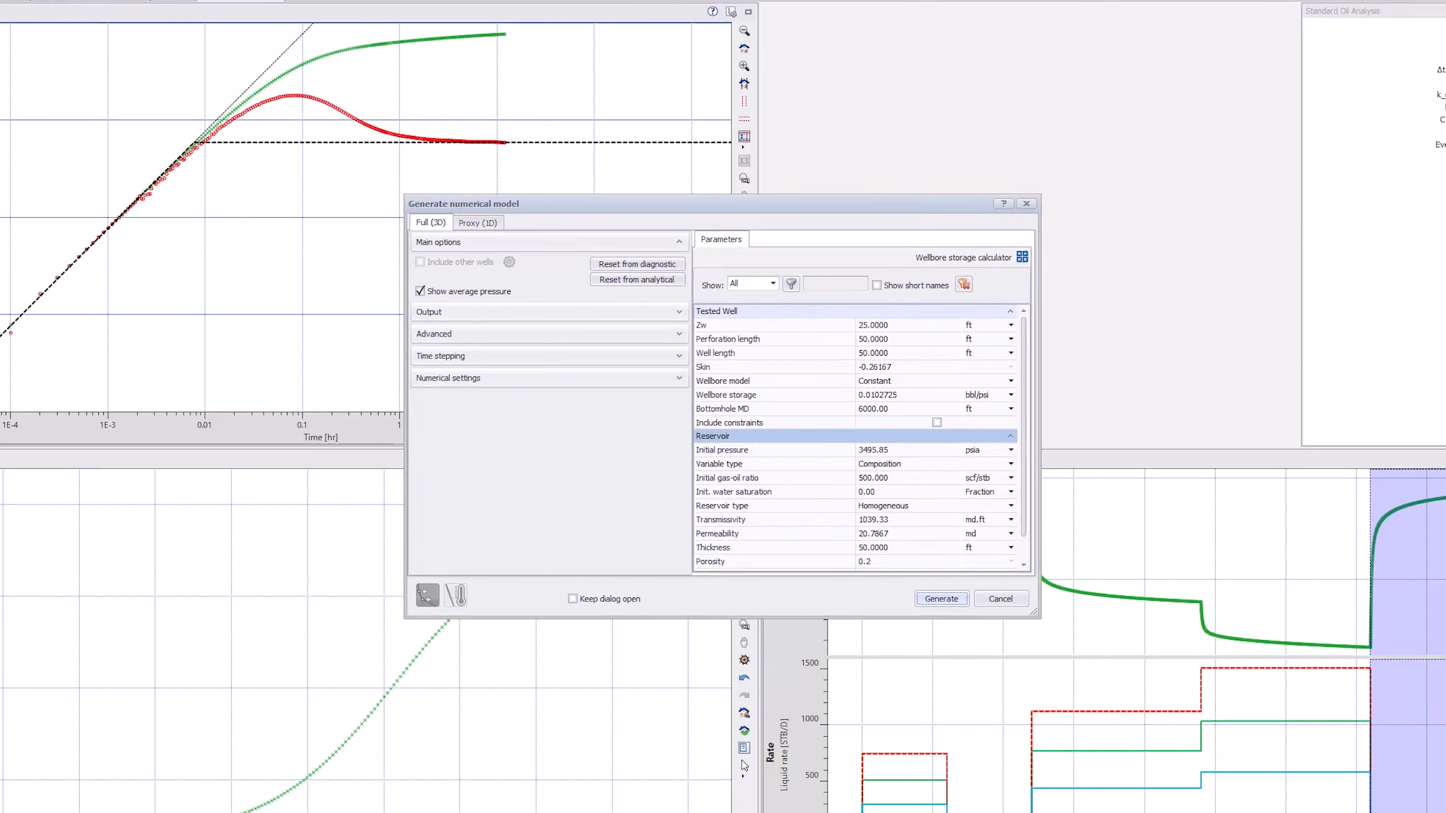
- Enter permeability 44 md, initial water saturation and skin 0.3, then generate the non-linear numerical model
click(908, 534)
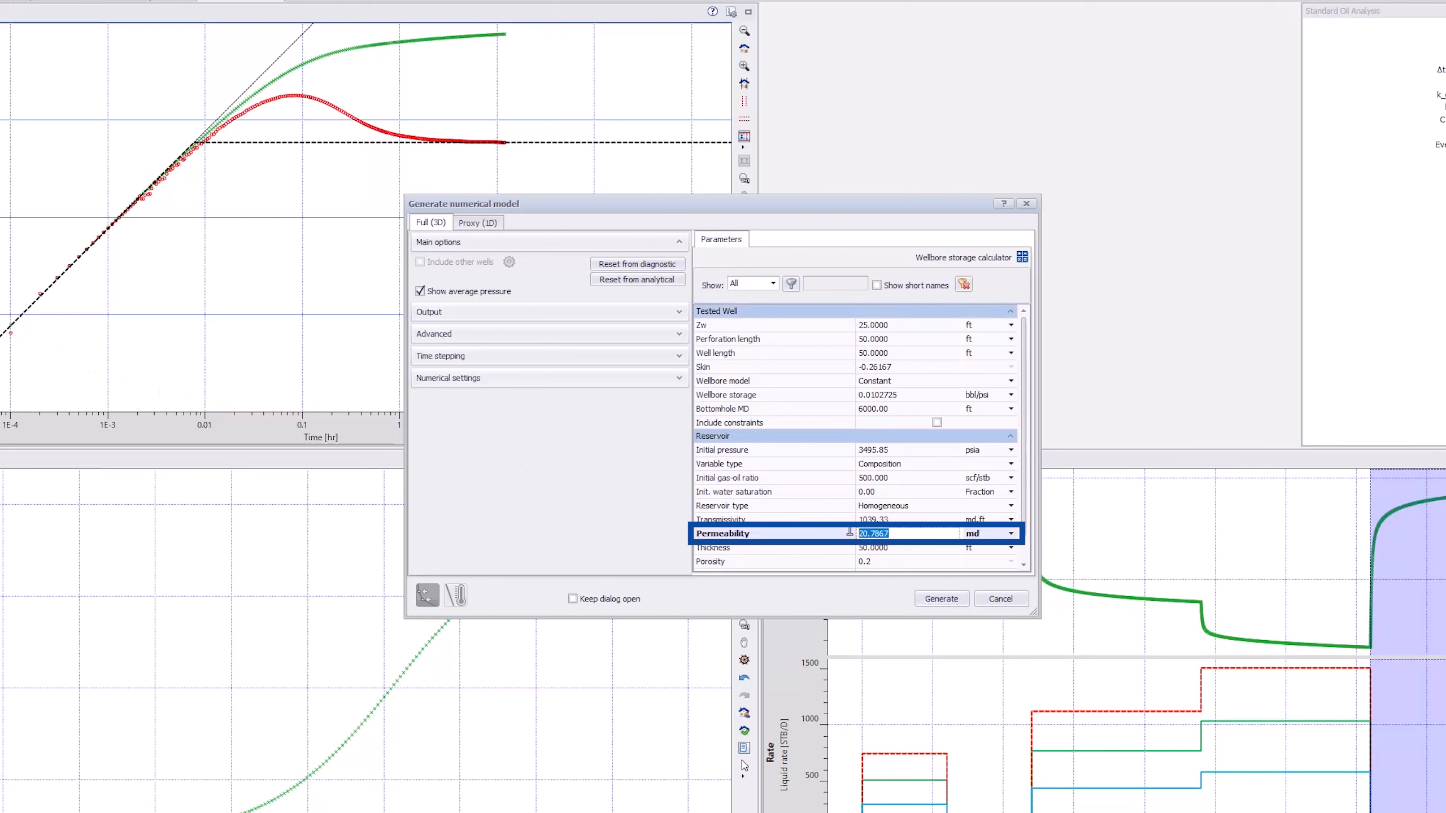
text(44)
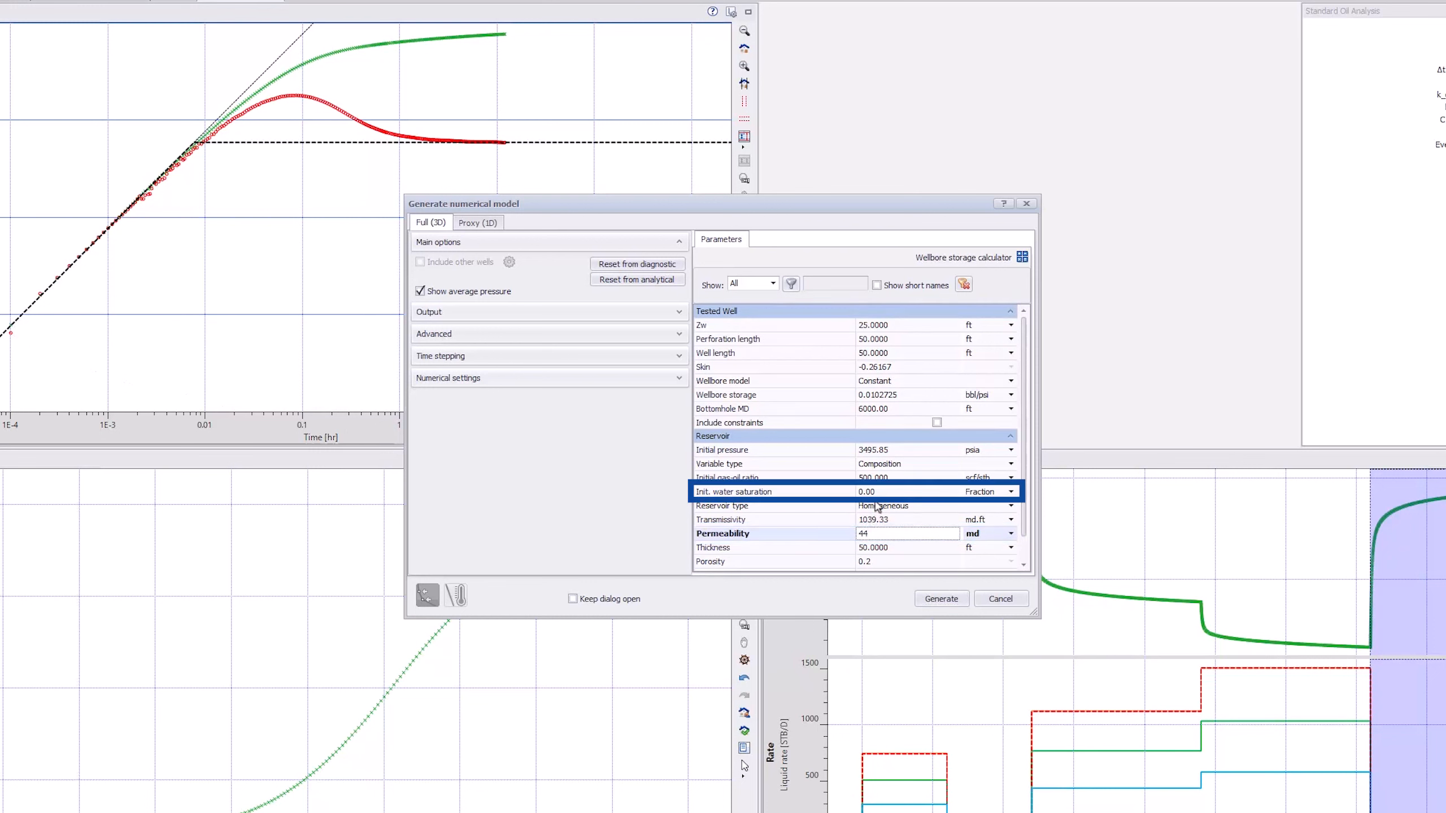
click(908, 491)
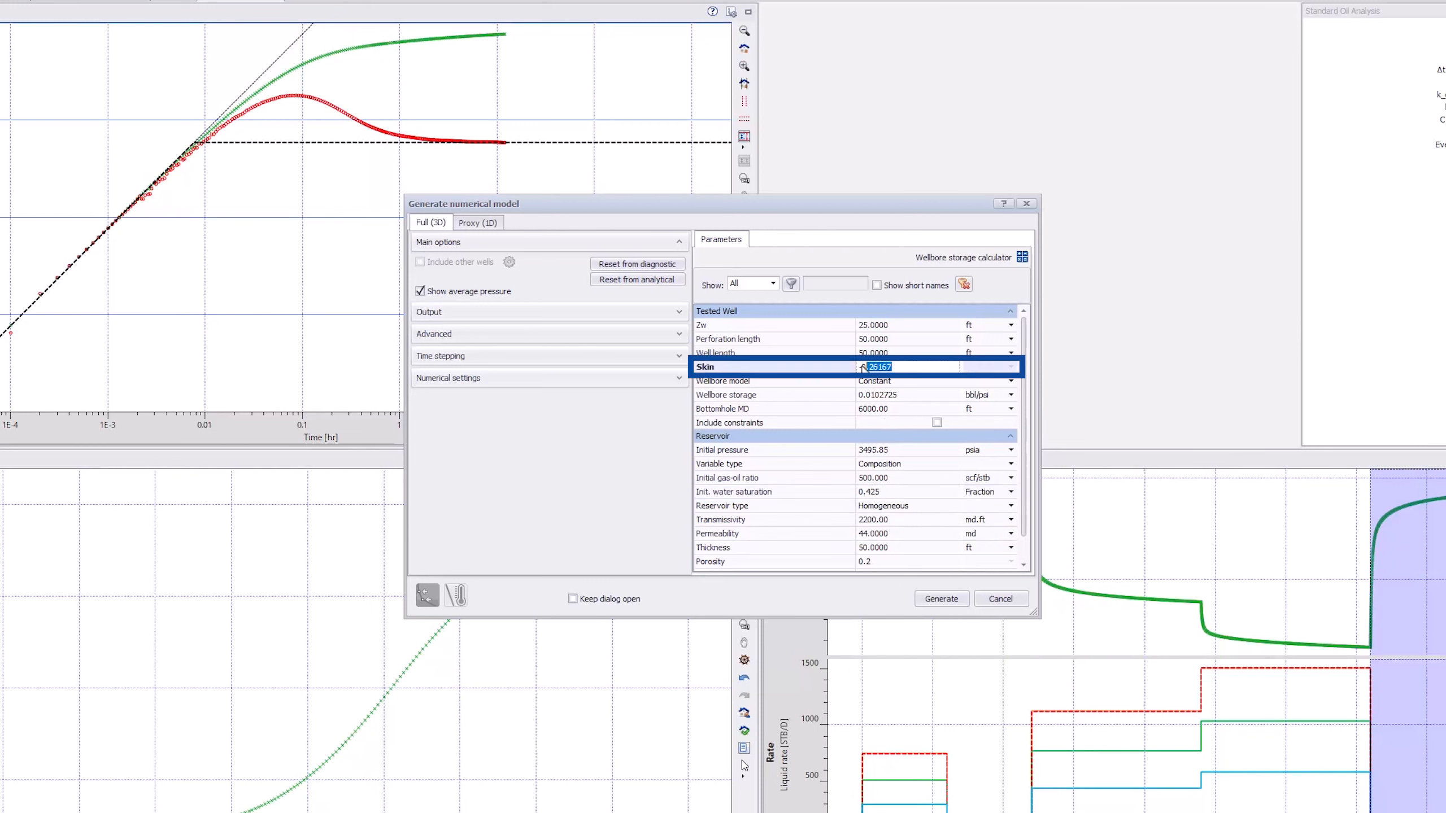
text(0.3)
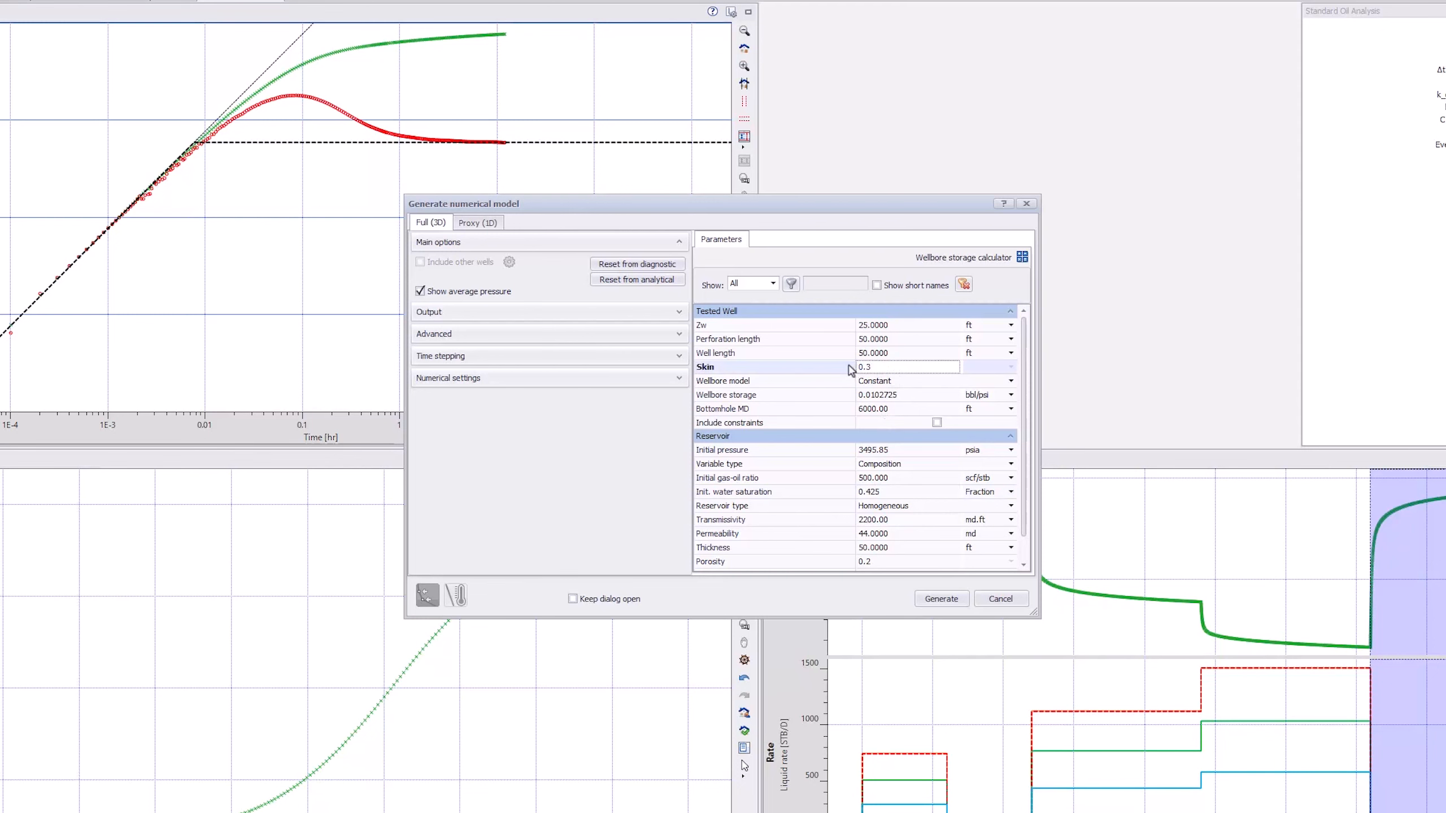
click(940, 599)
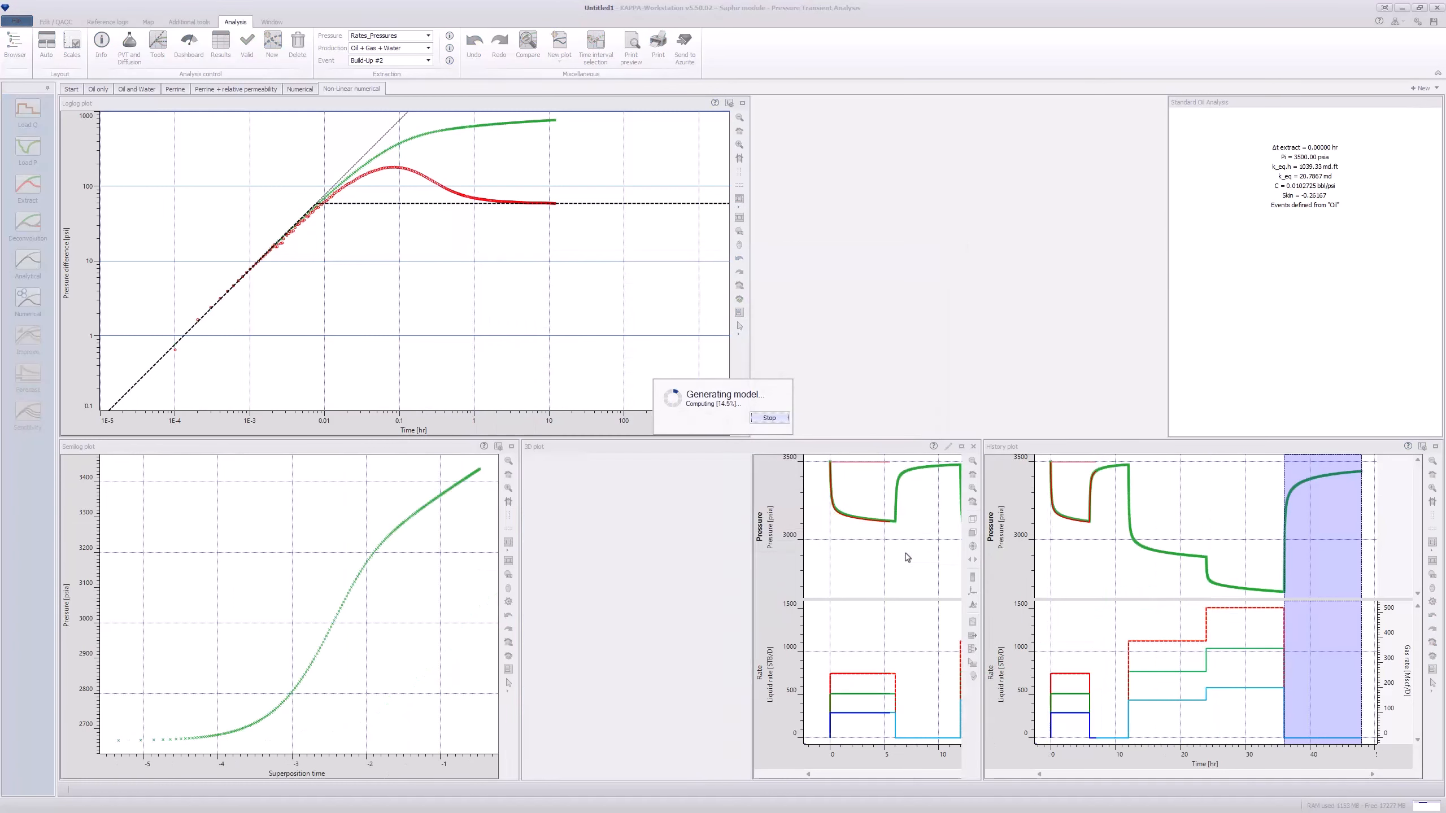